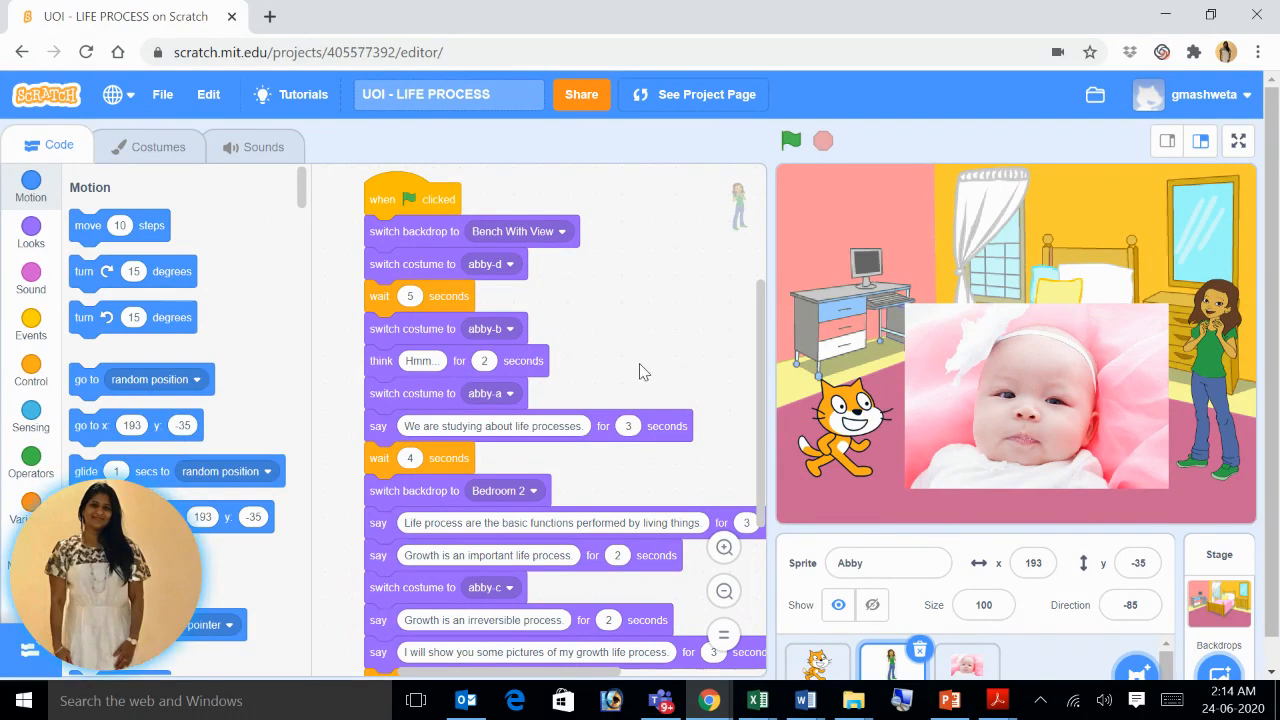
mouse_move(656, 388)
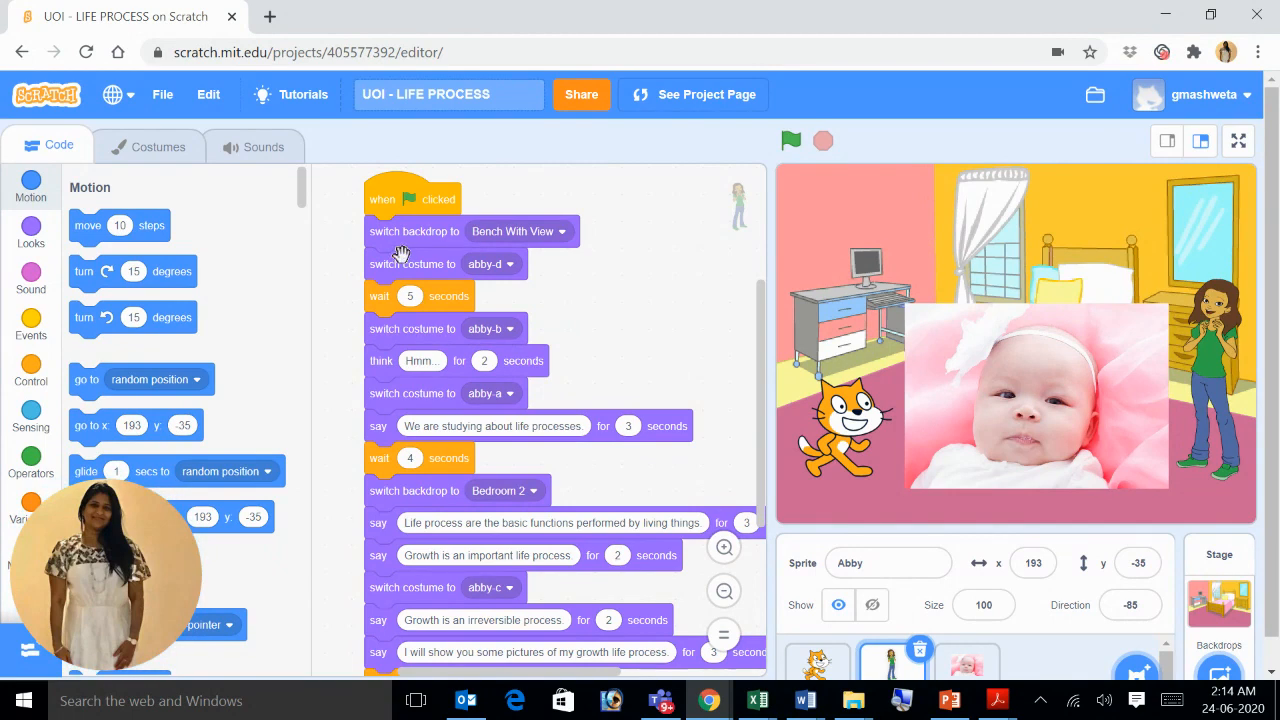
Browse the block categories and run the story once to see the scene before changes.
left_click(32, 324)
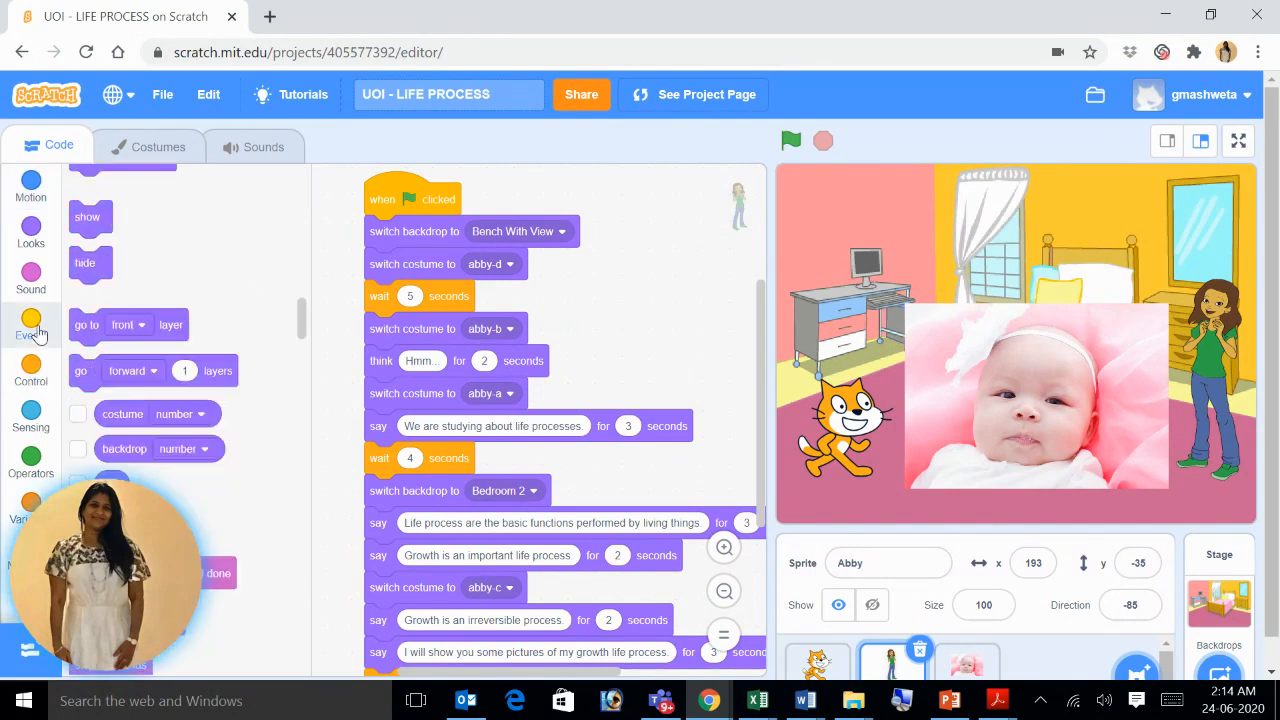
left_click(30, 324)
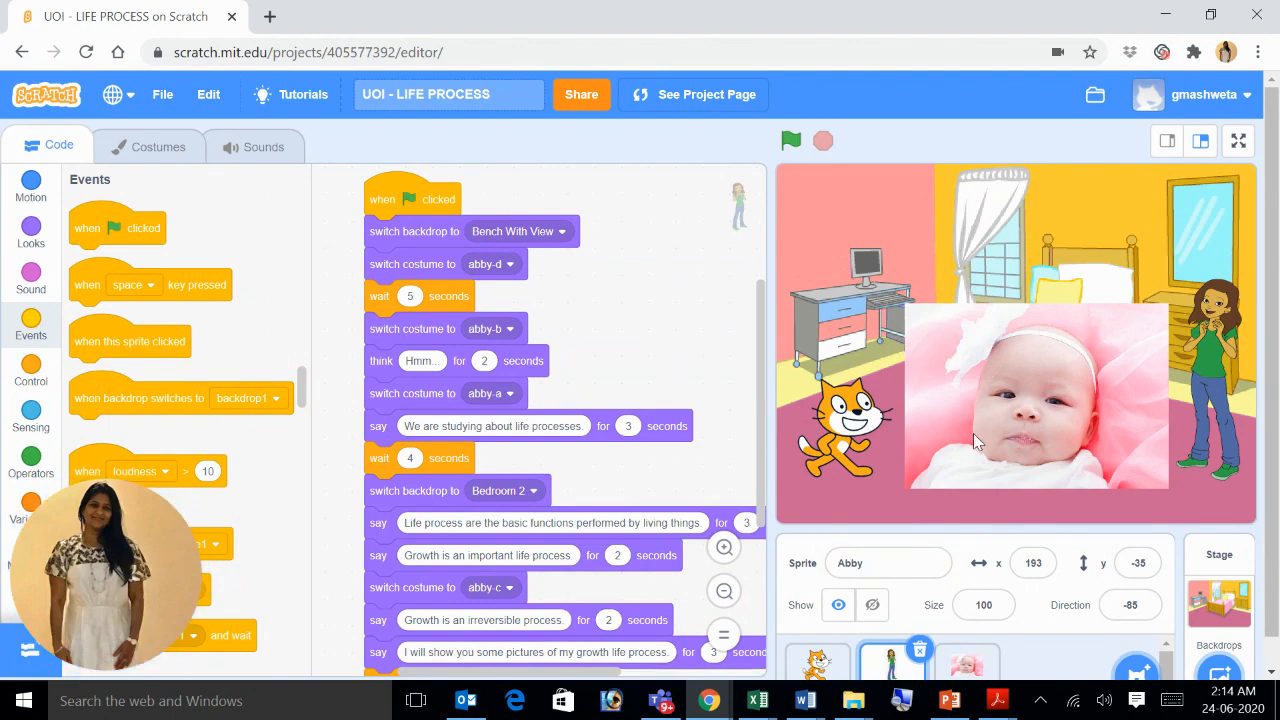
mouse_move(1036, 430)
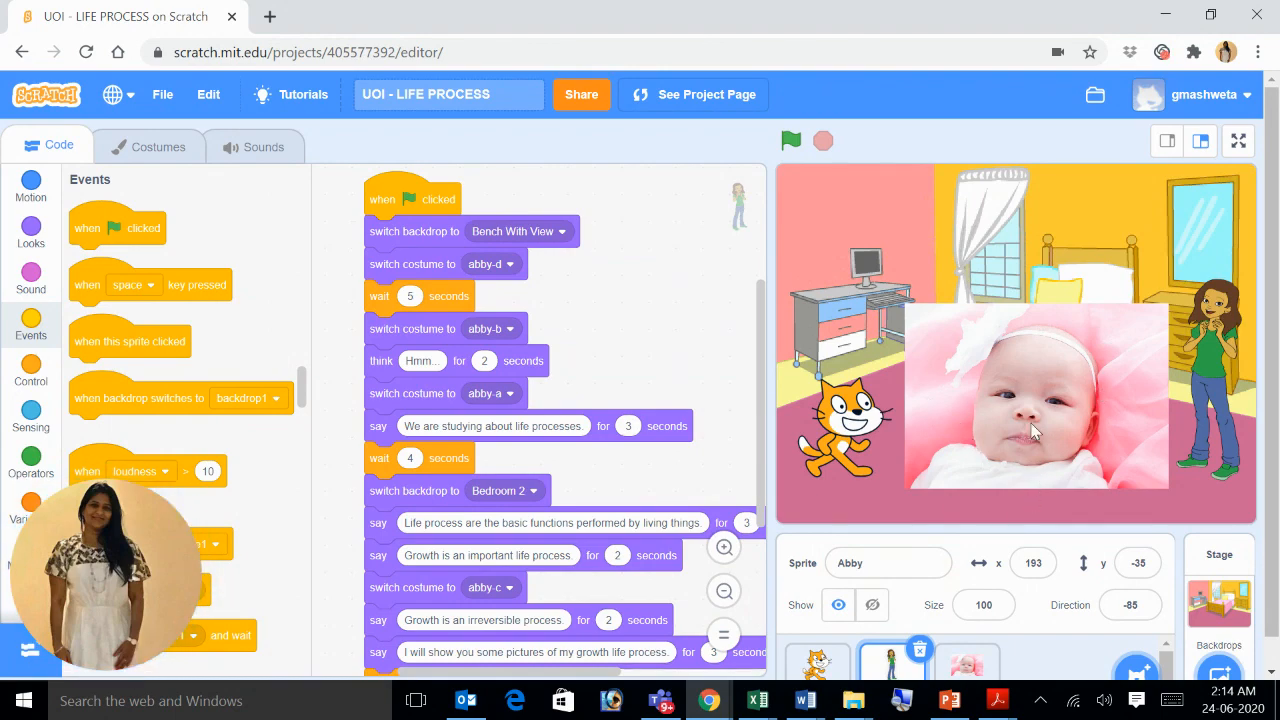
scroll("down", 3)
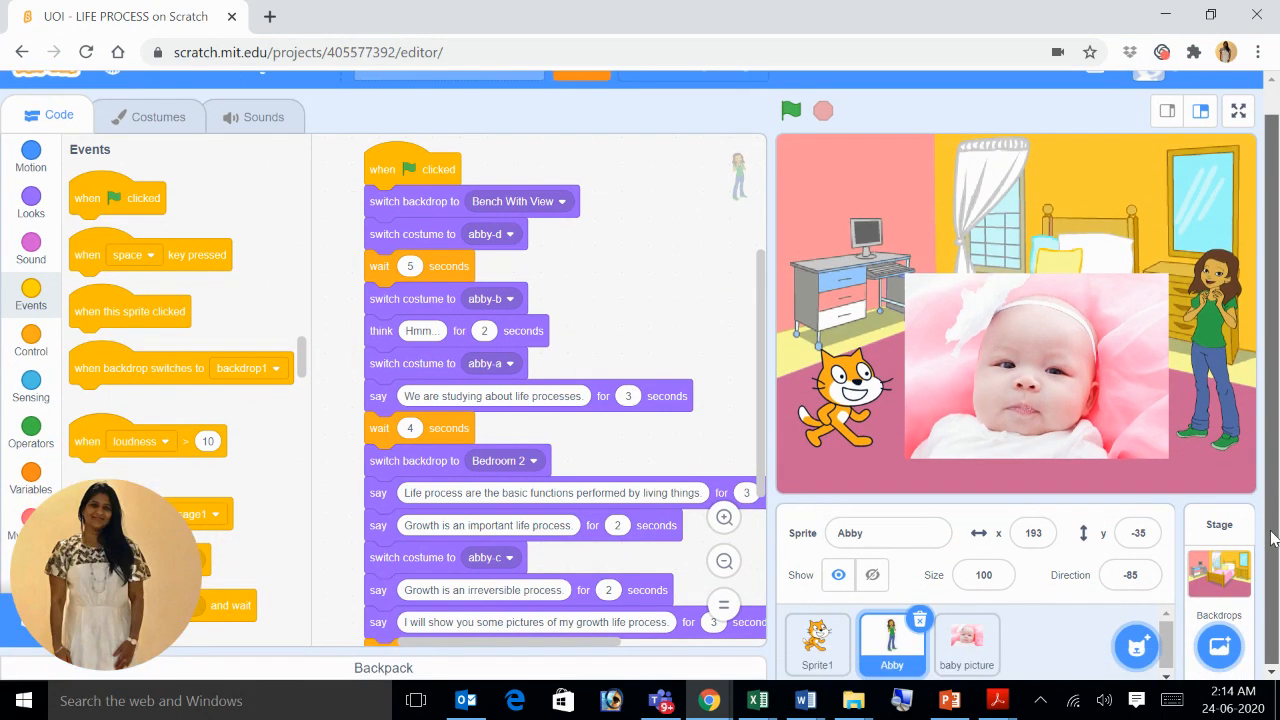
left_click(966, 644)
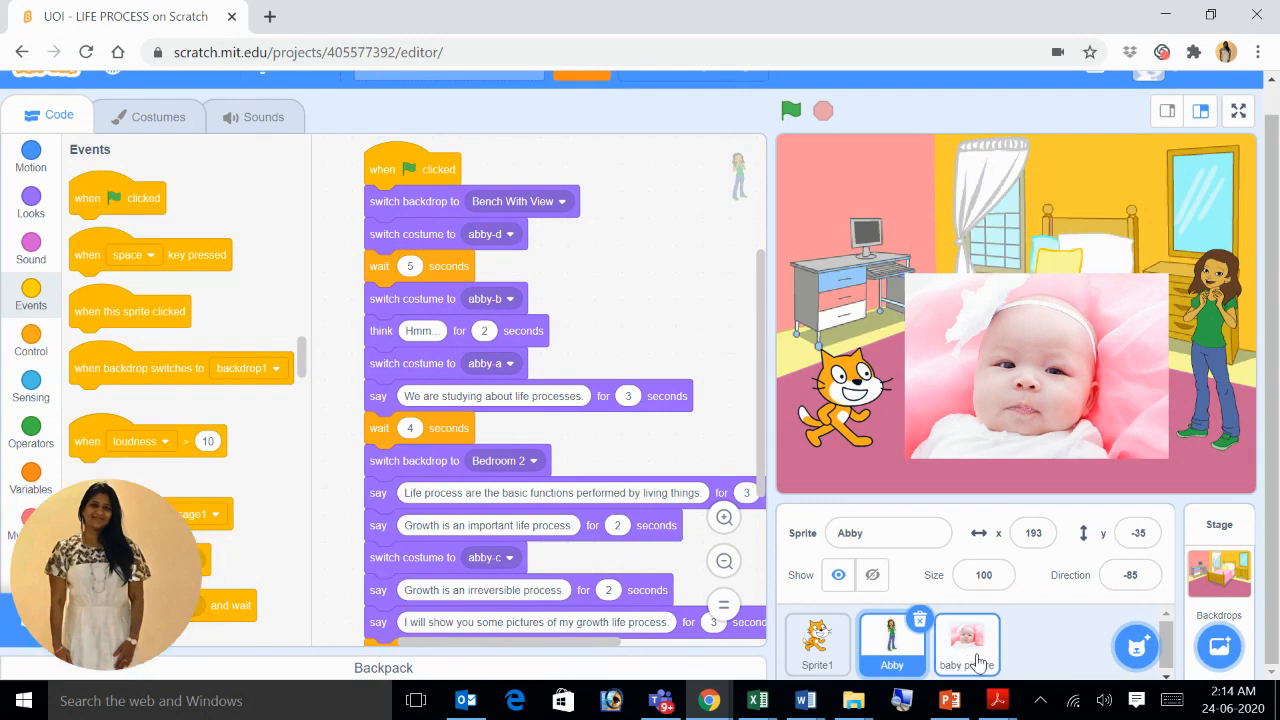
mouse_move(968, 664)
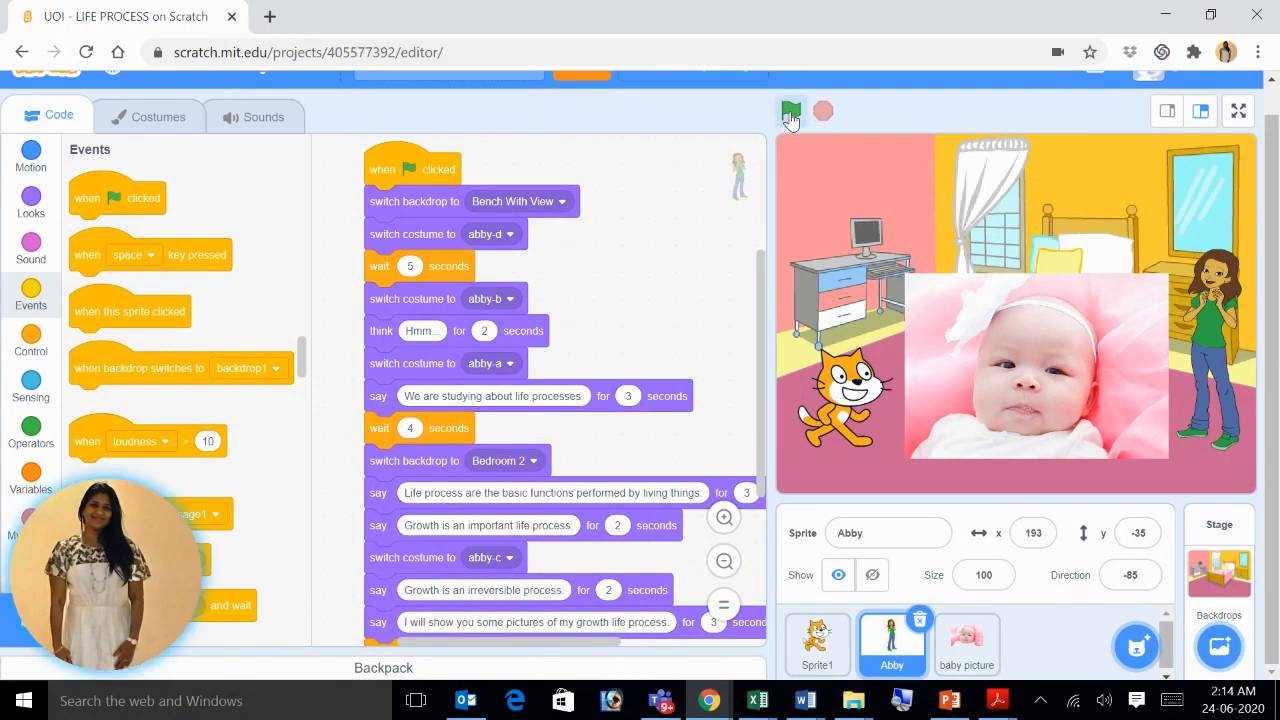
left_click(790, 112)
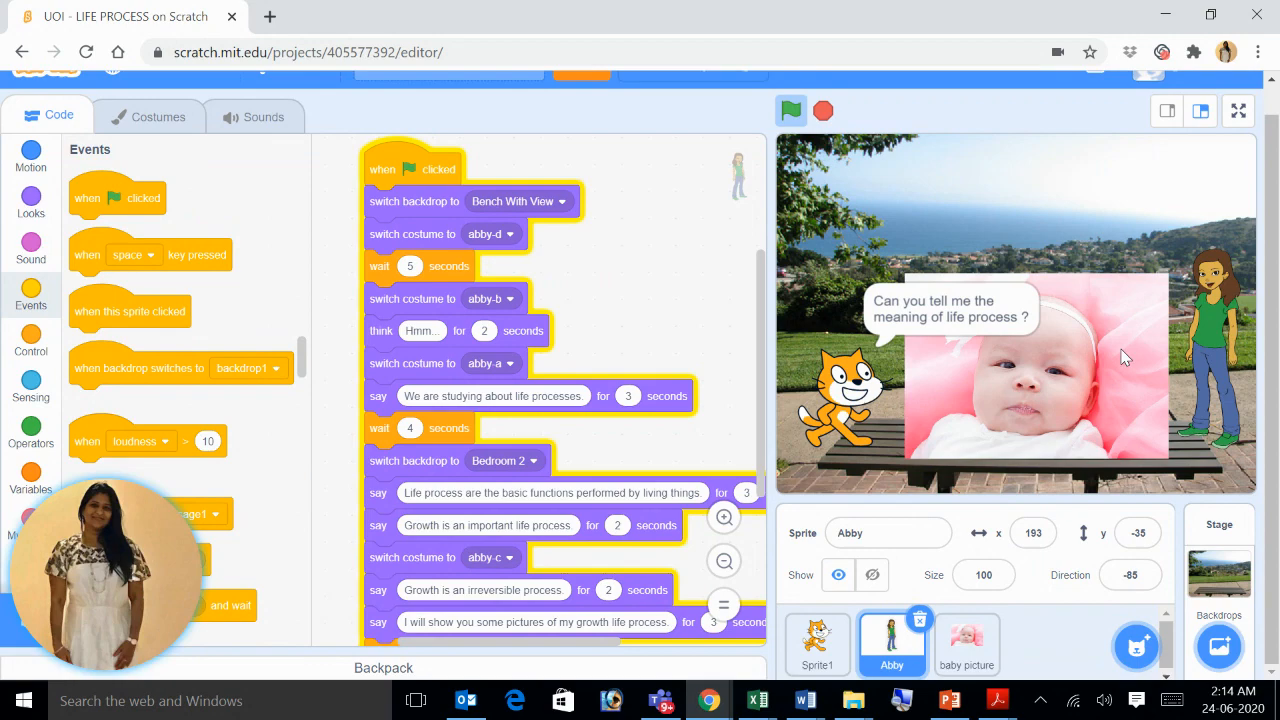
mouse_move(824, 130)
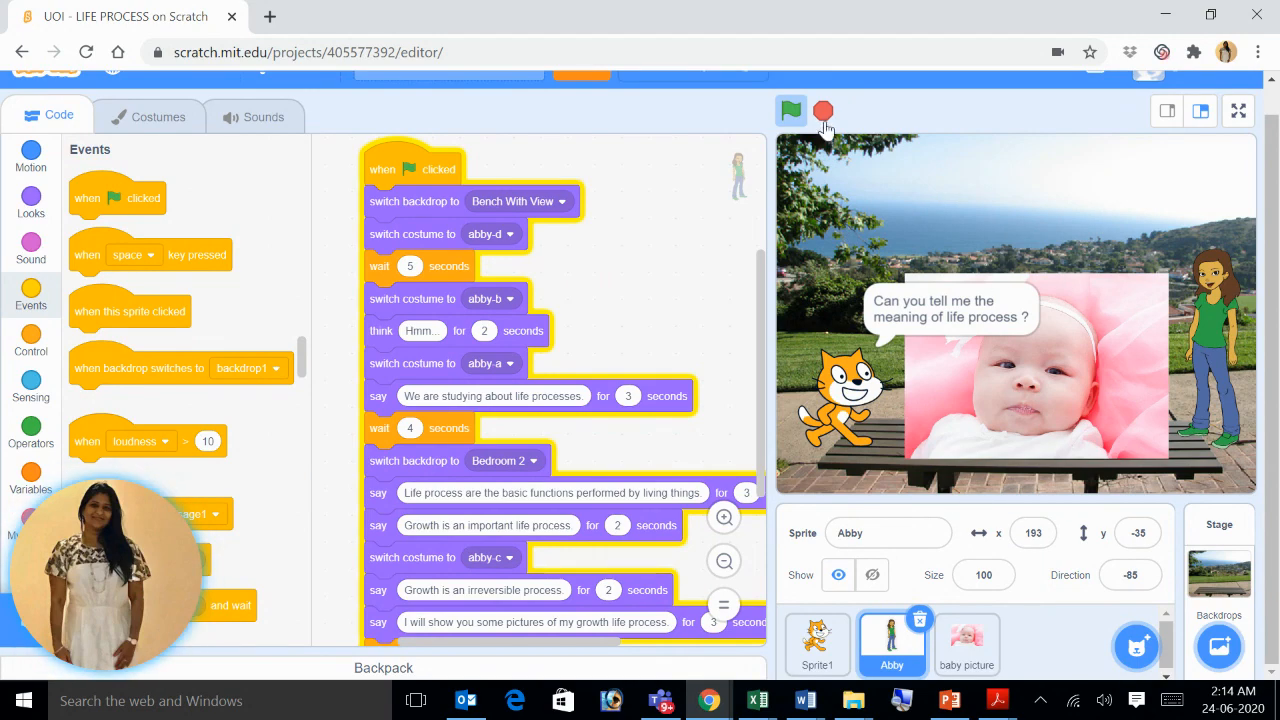
left_click(792, 112)
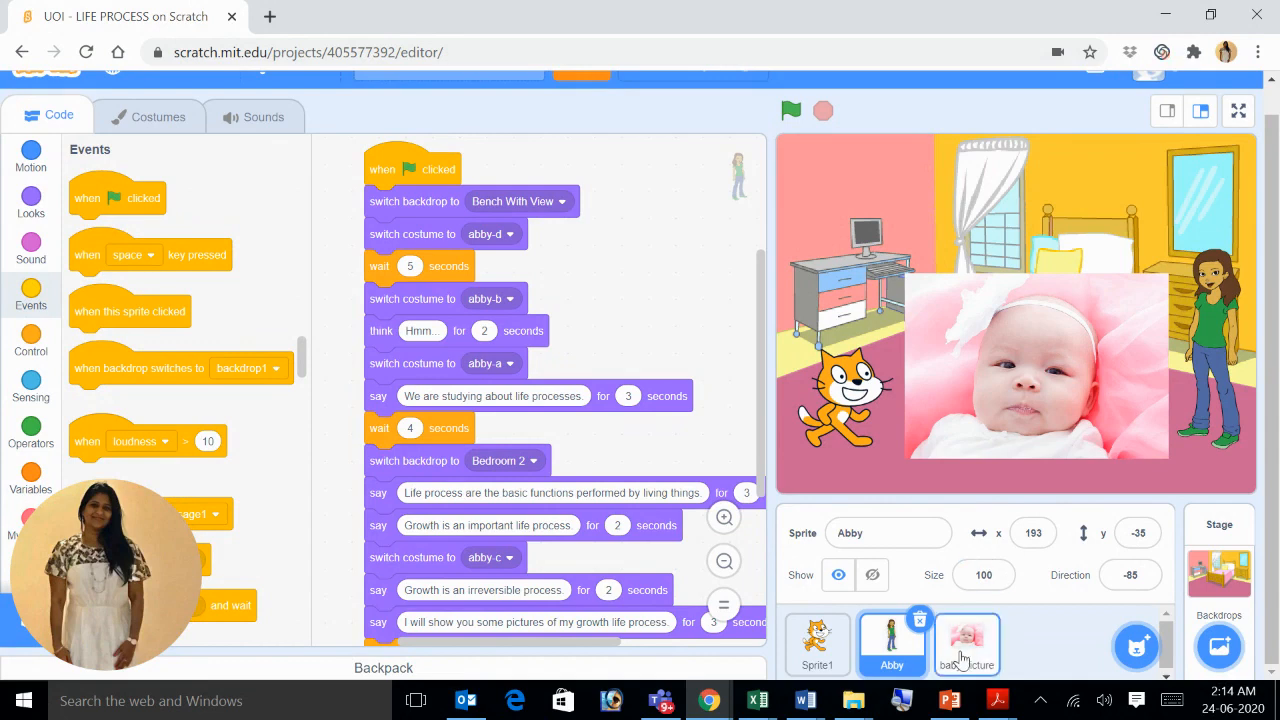
Start a green-flag script on the baby picture sprite and test-run the story.
left_click(966, 644)
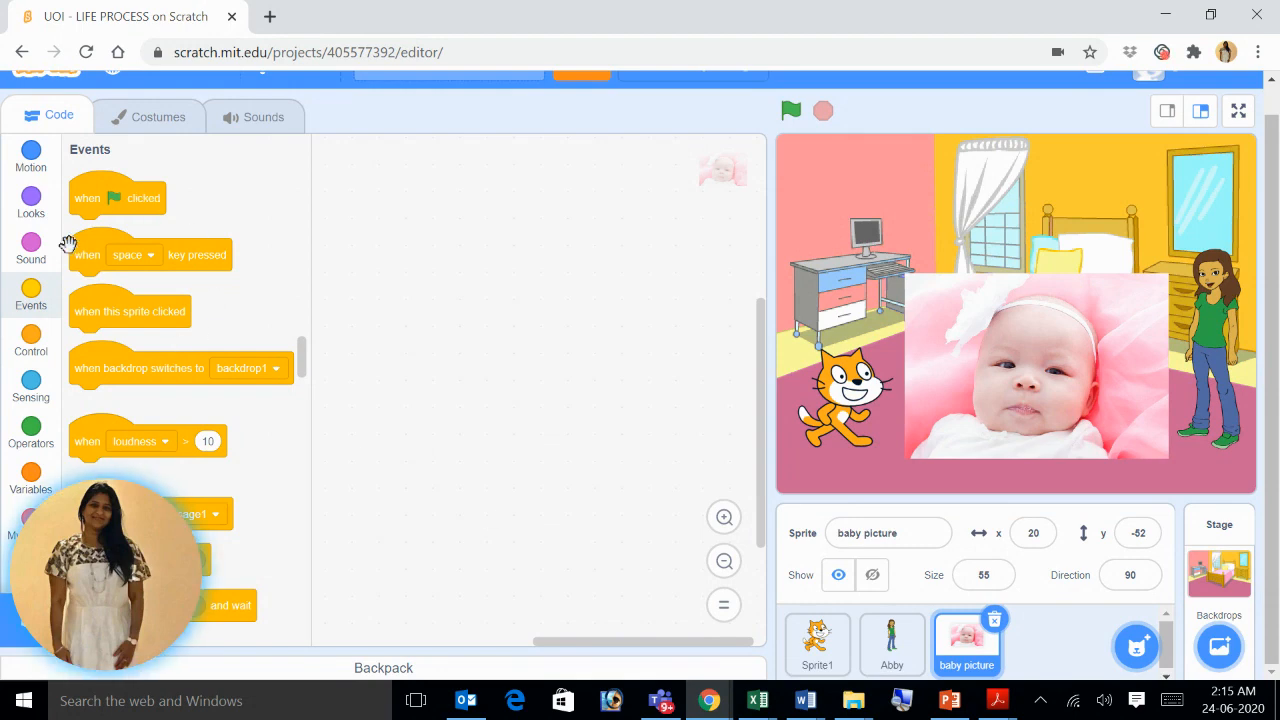
left_click_drag(116, 198, 338, 198)
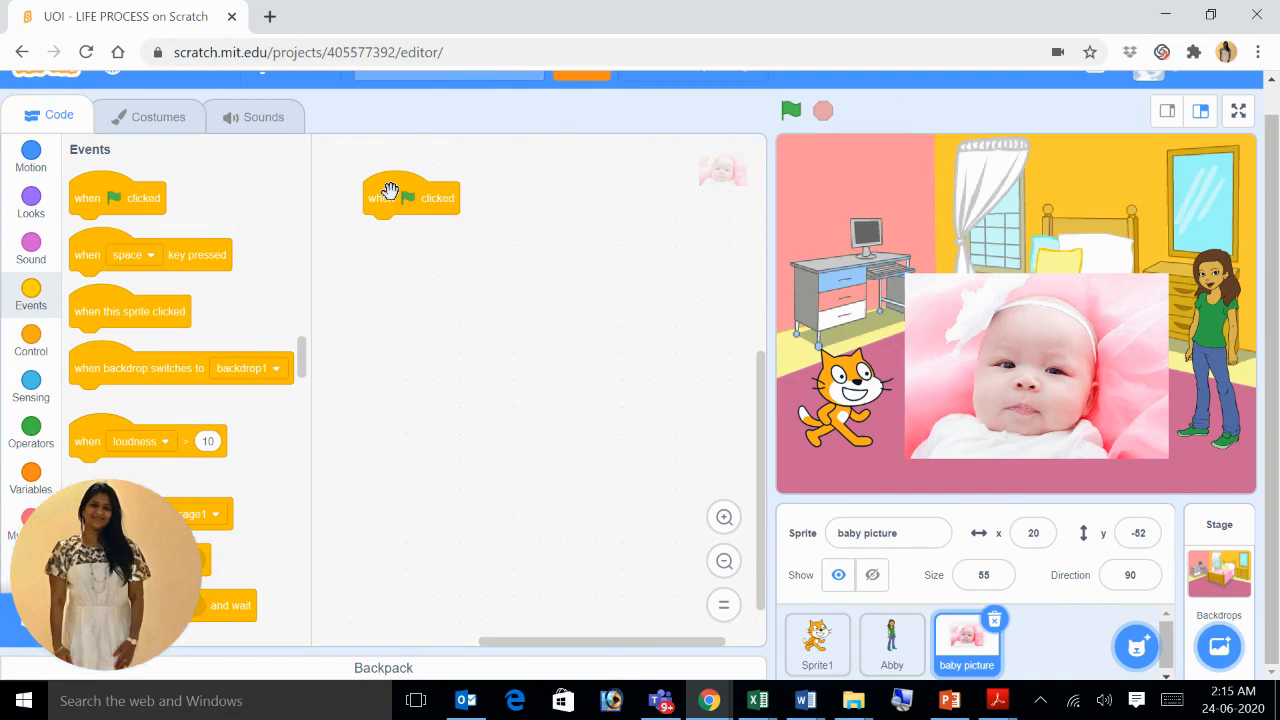
left_click(790, 110)
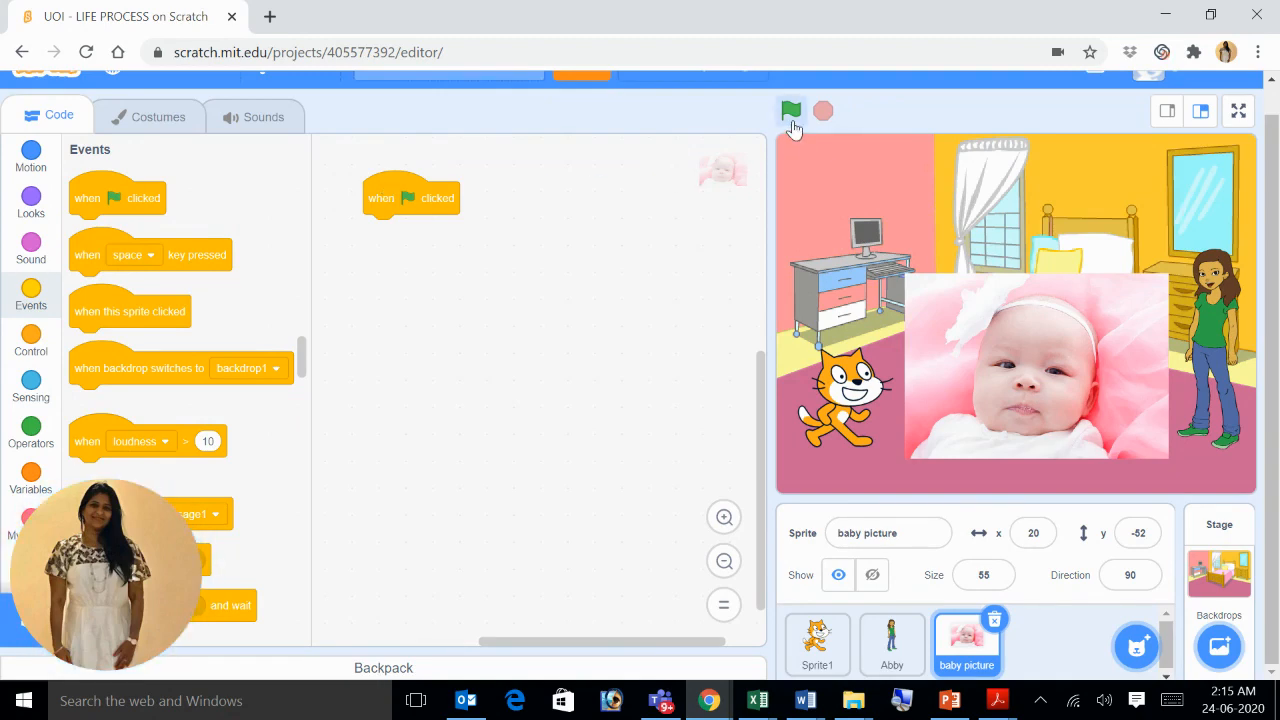
mouse_move(792, 112)
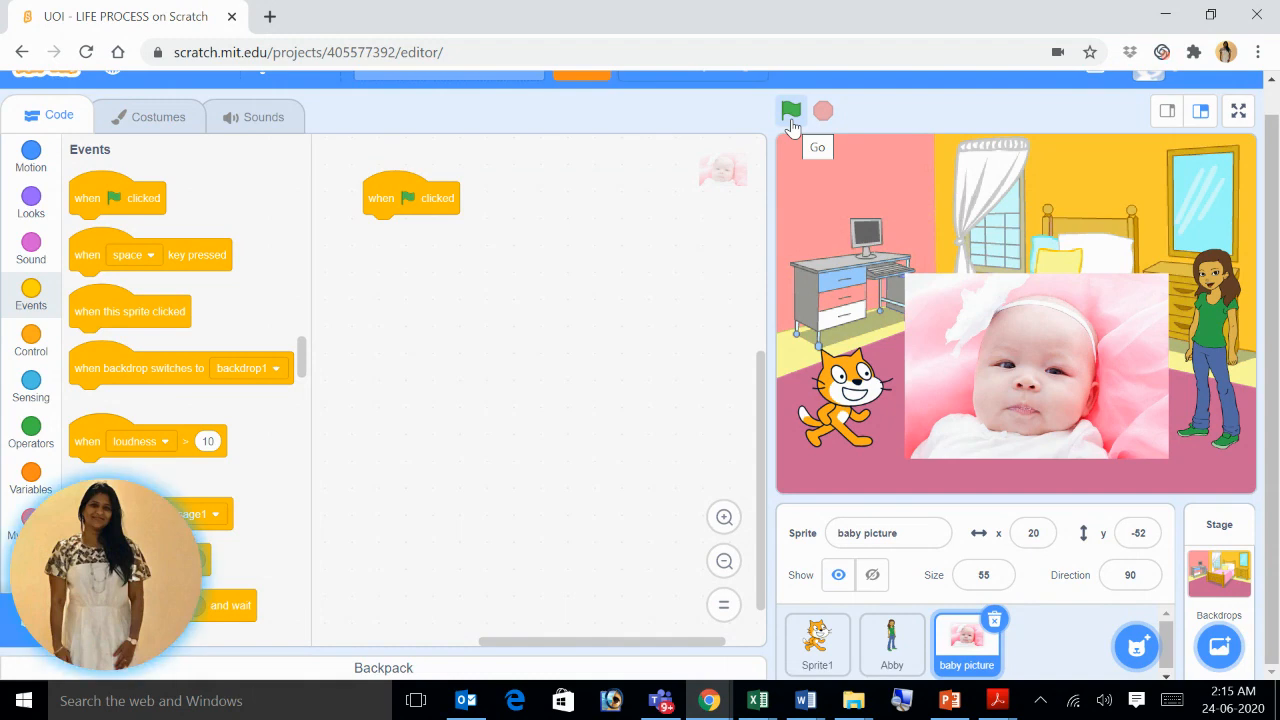
left_click(792, 112)
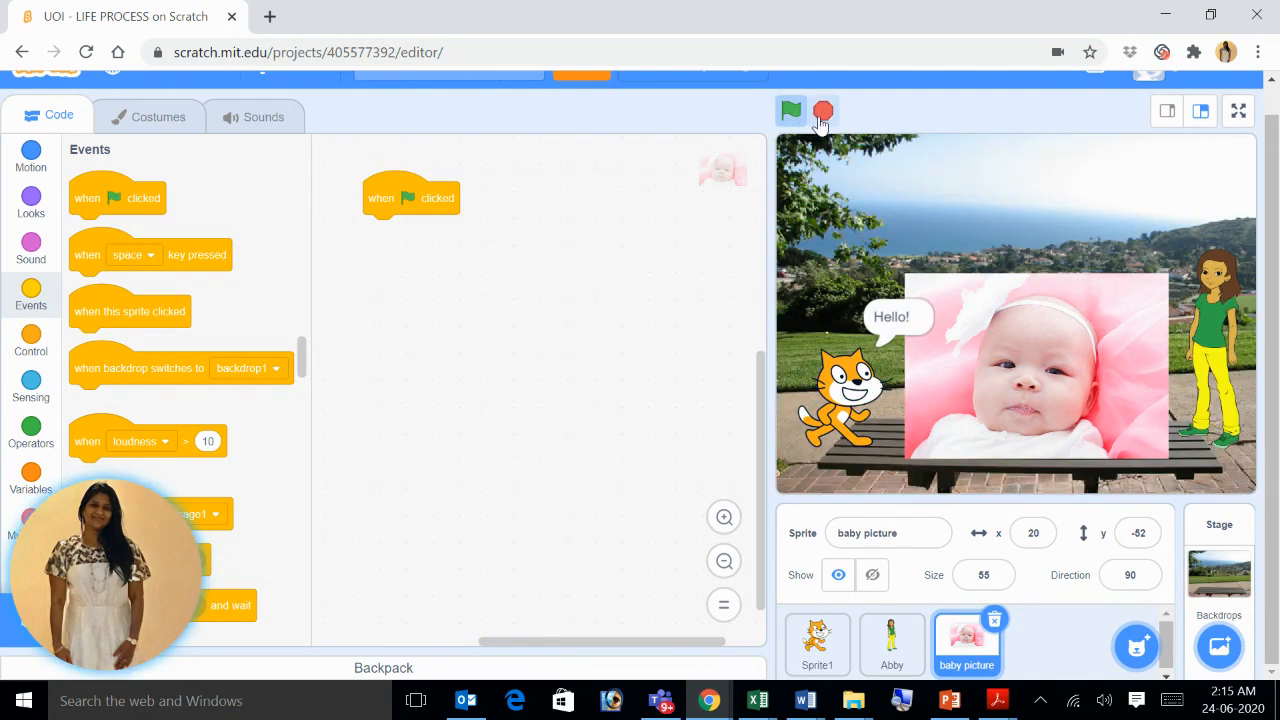
left_click(790, 110)
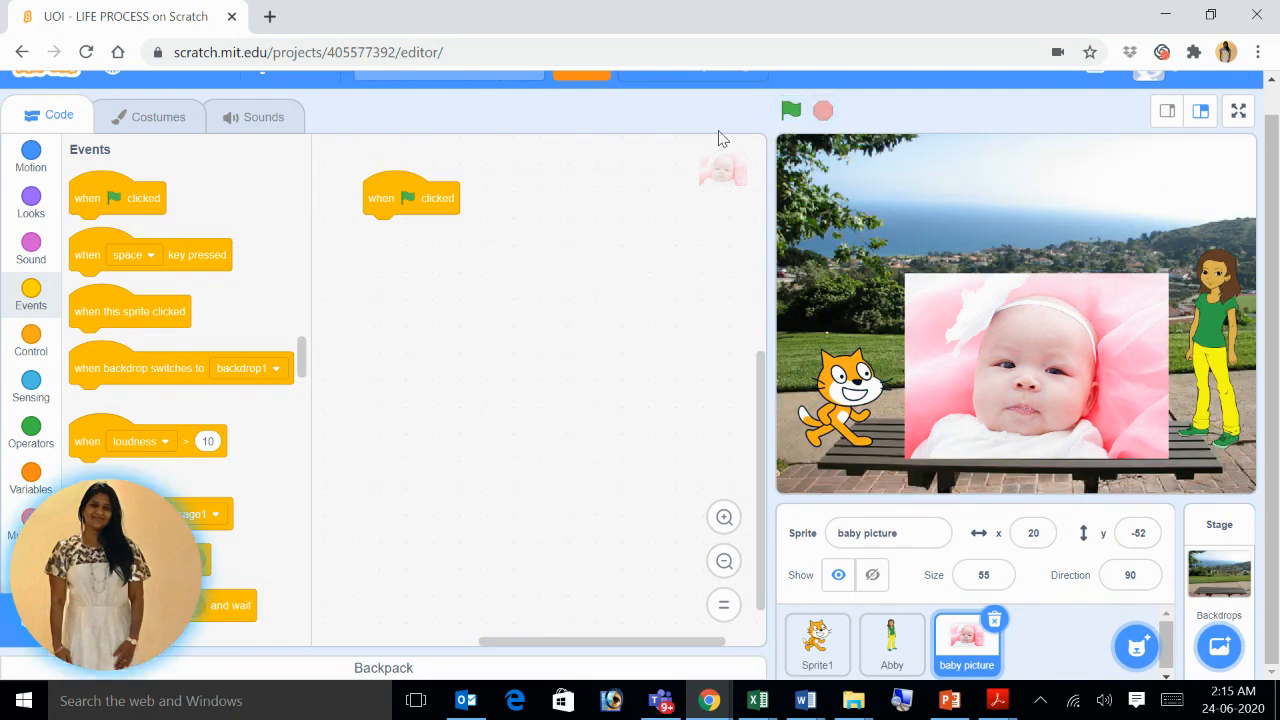
mouse_move(436, 260)
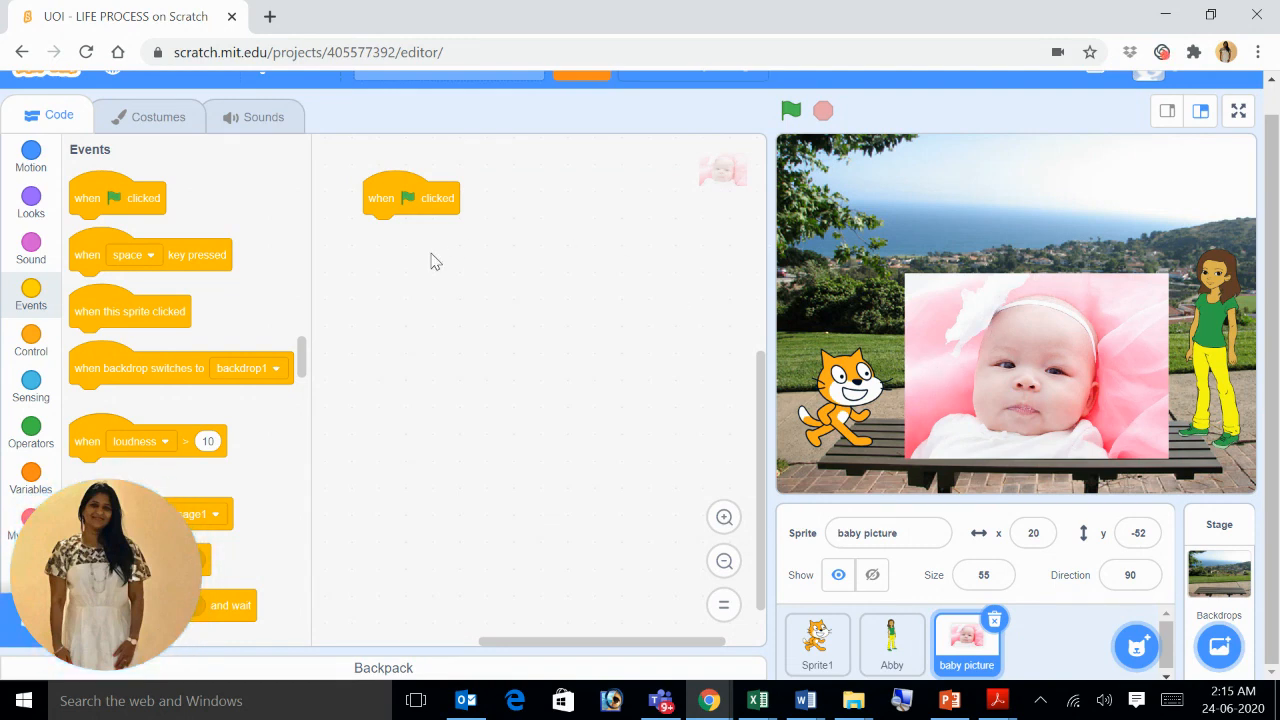
mouse_move(560, 354)
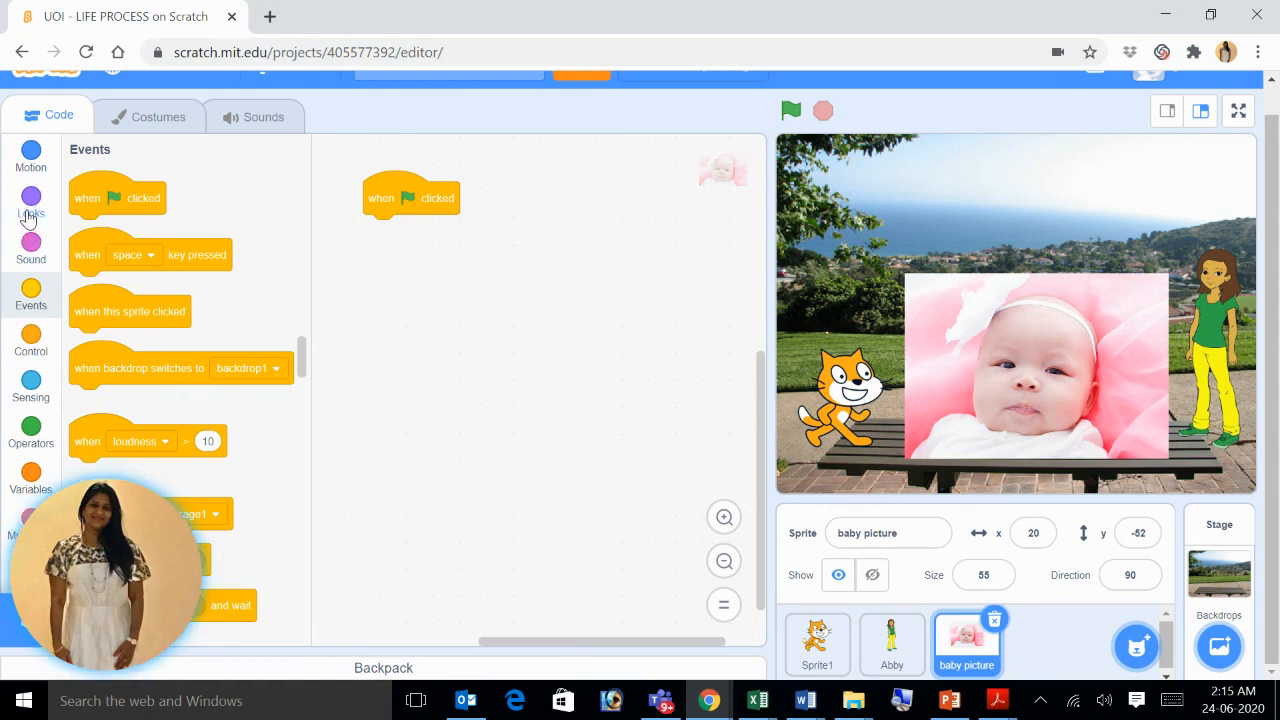
Attach a hide block under the green flag so the picture hides at start, and verify by running.
left_click(30, 200)
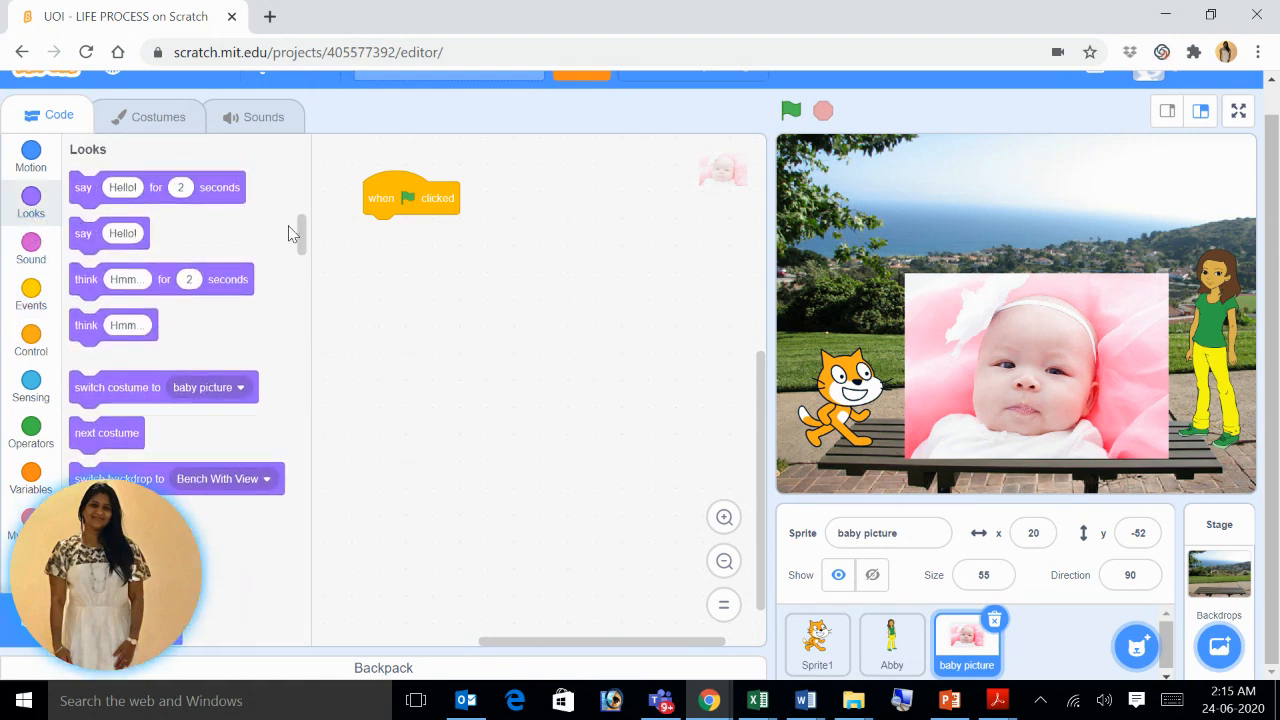
scroll("down", 3)
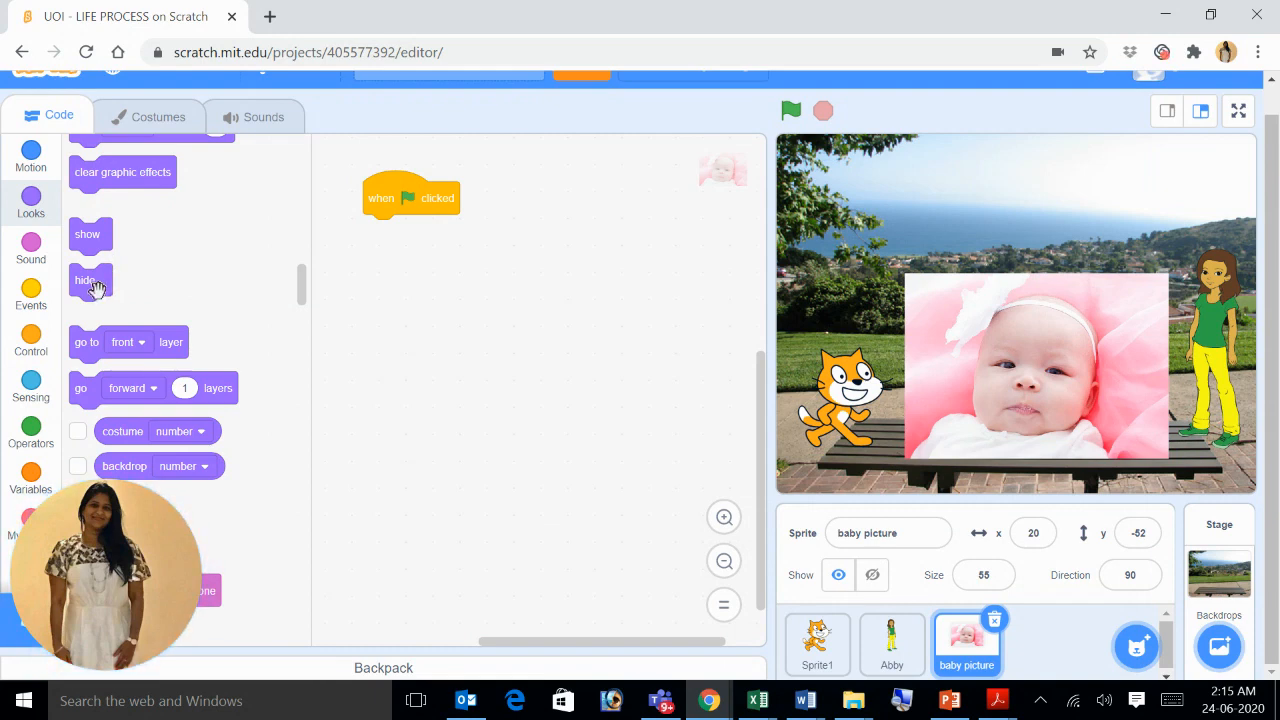
left_click_drag(84, 280, 378, 230)
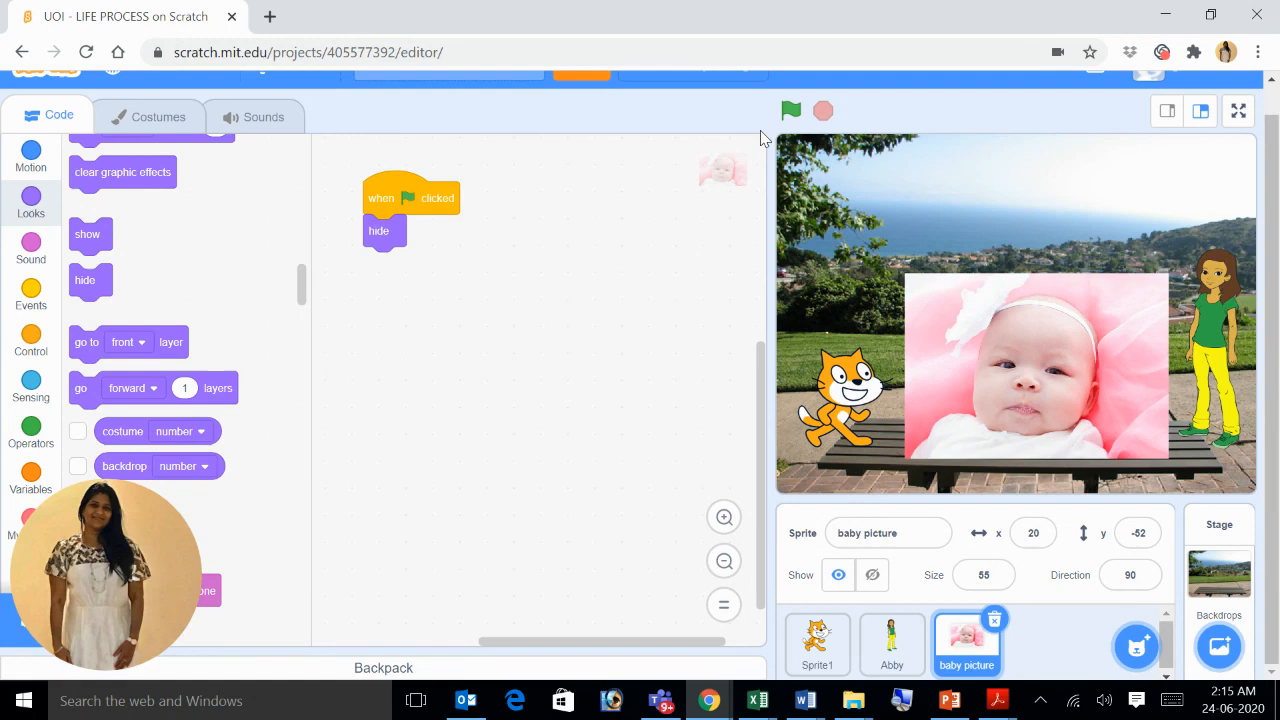
left_click(790, 110)
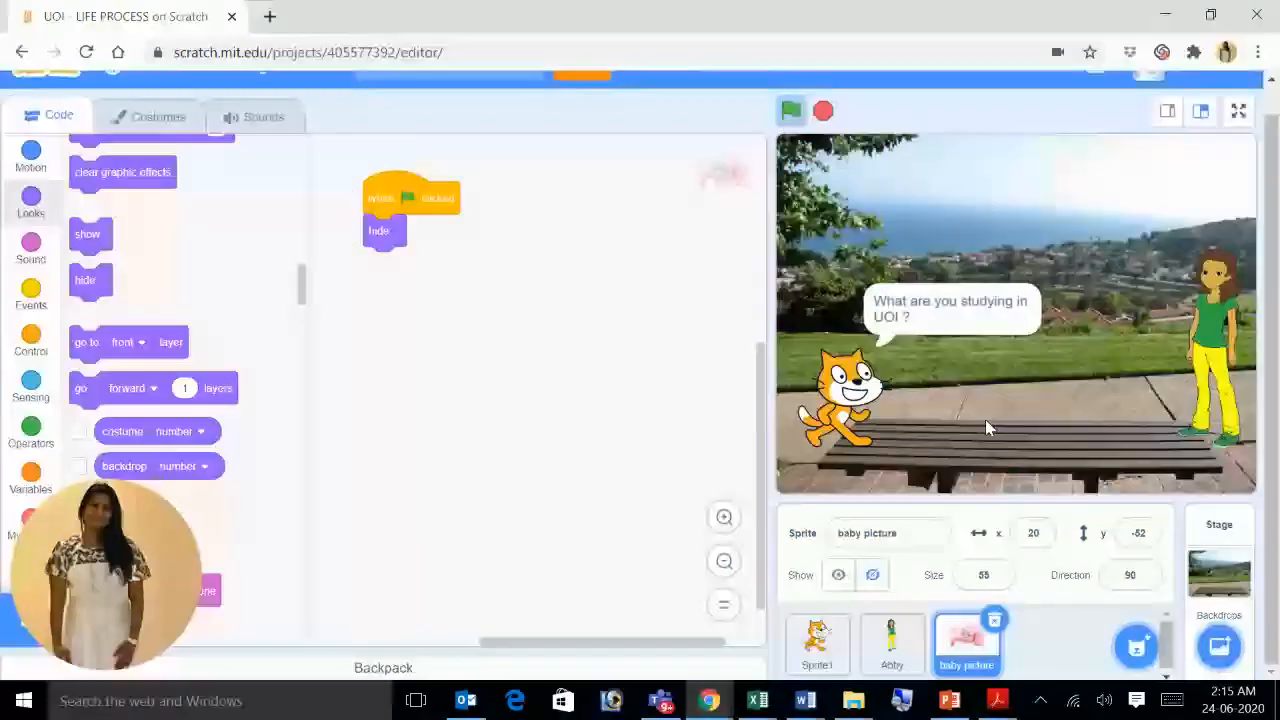
left_click(790, 112)
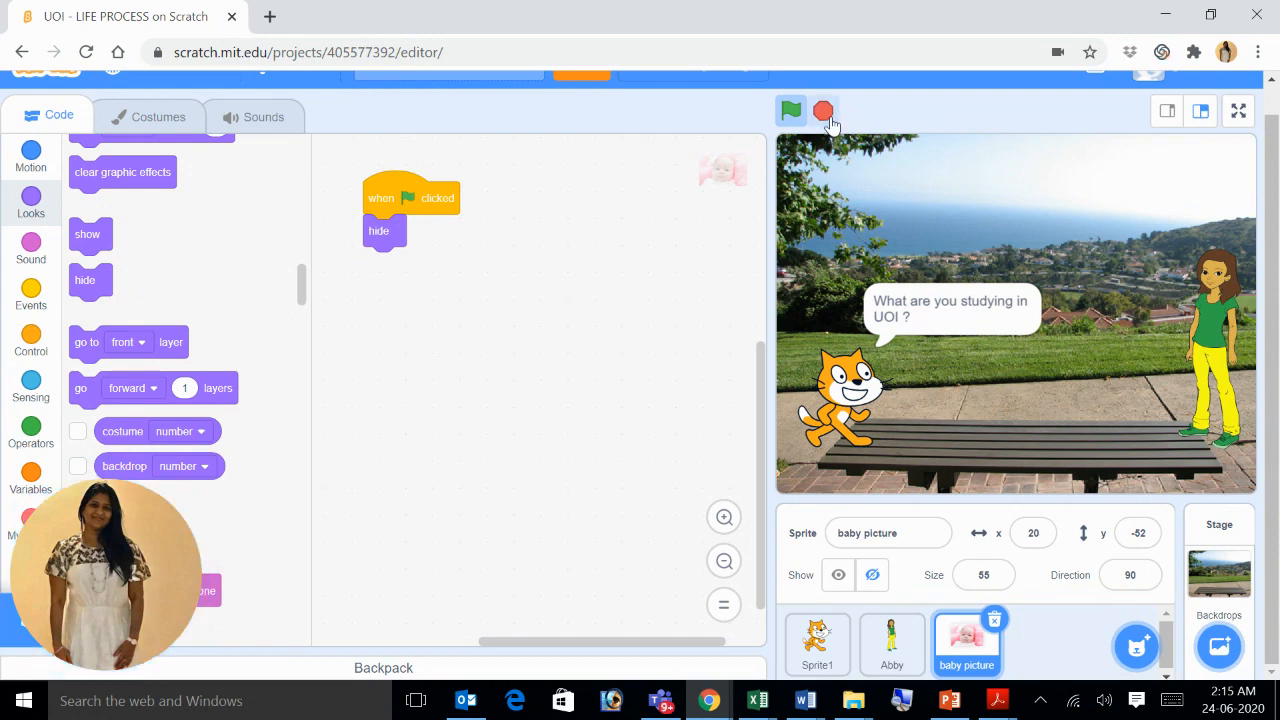
left_click(790, 112)
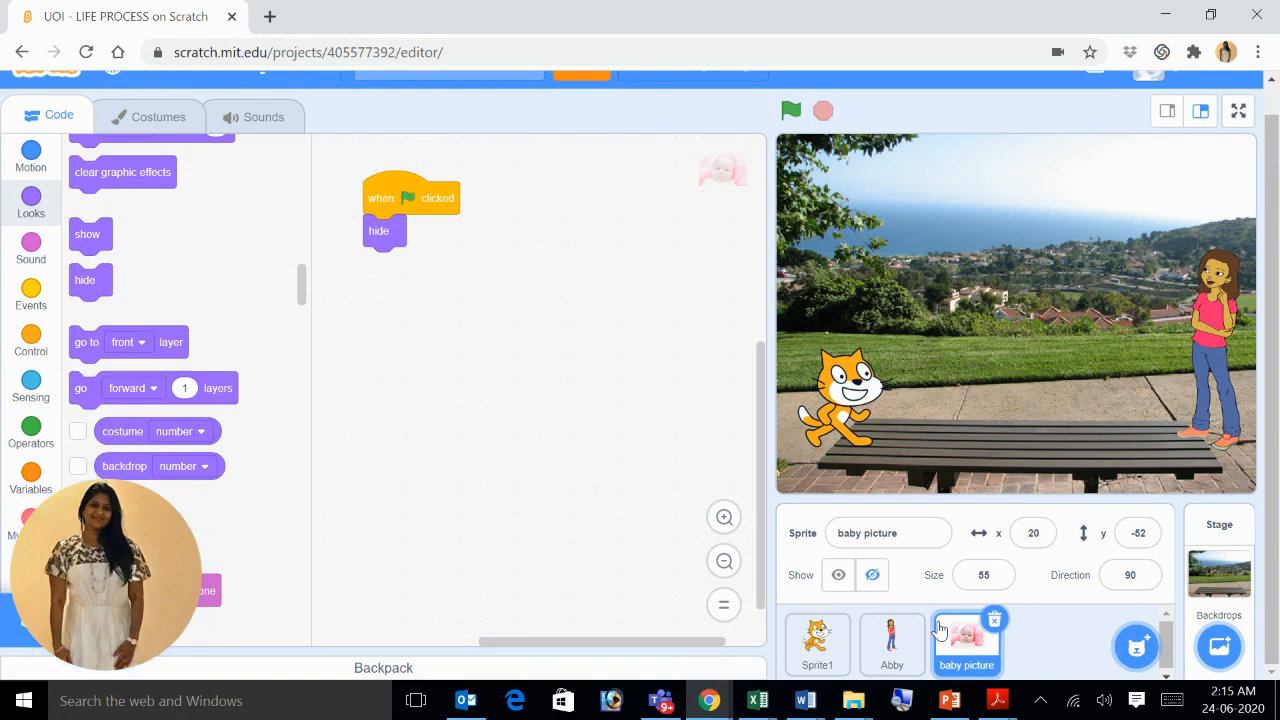
Review Abby's and the cat's scripts, then delete the final 4-second wait from Abby's script.
left_click(892, 644)
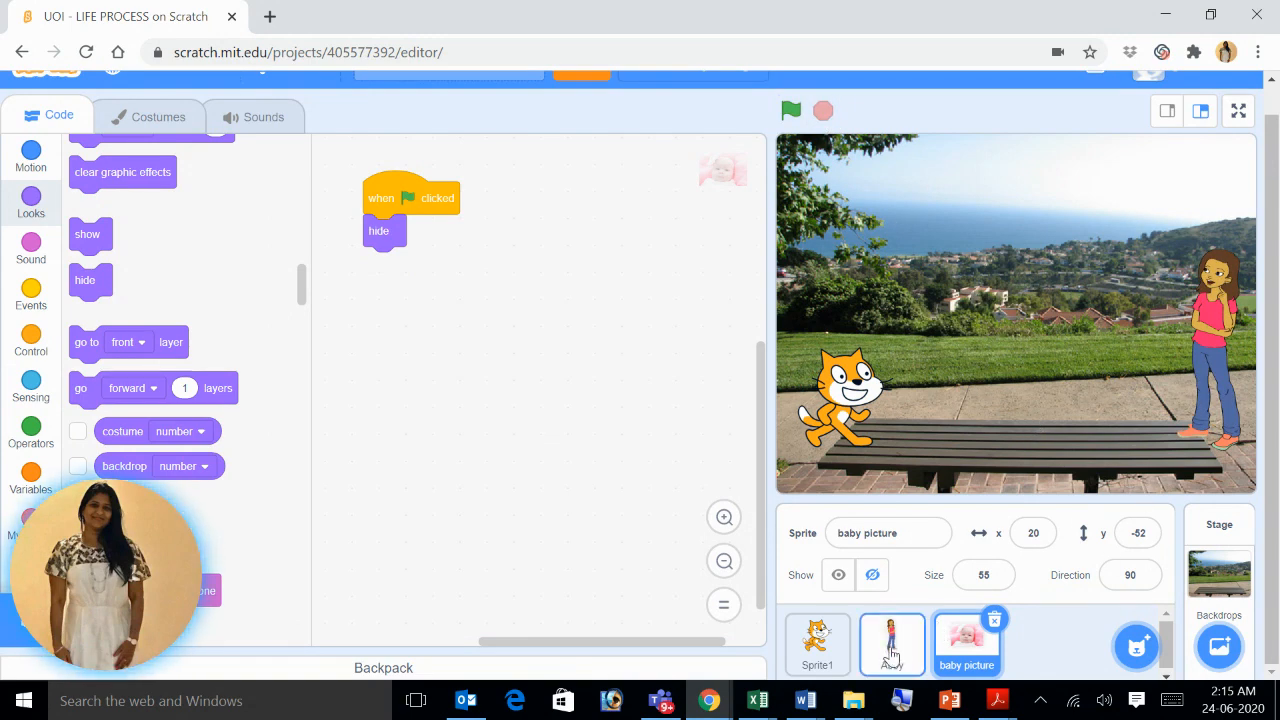
left_click(892, 644)
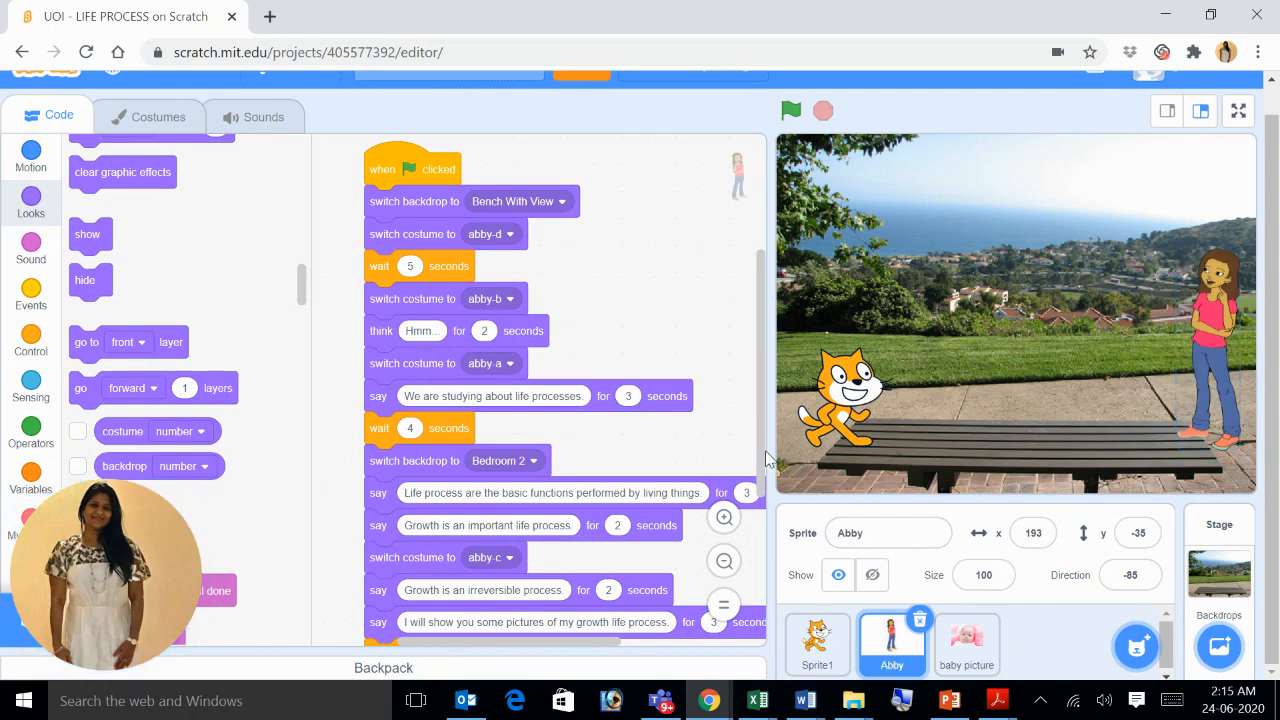
scroll("down", 3)
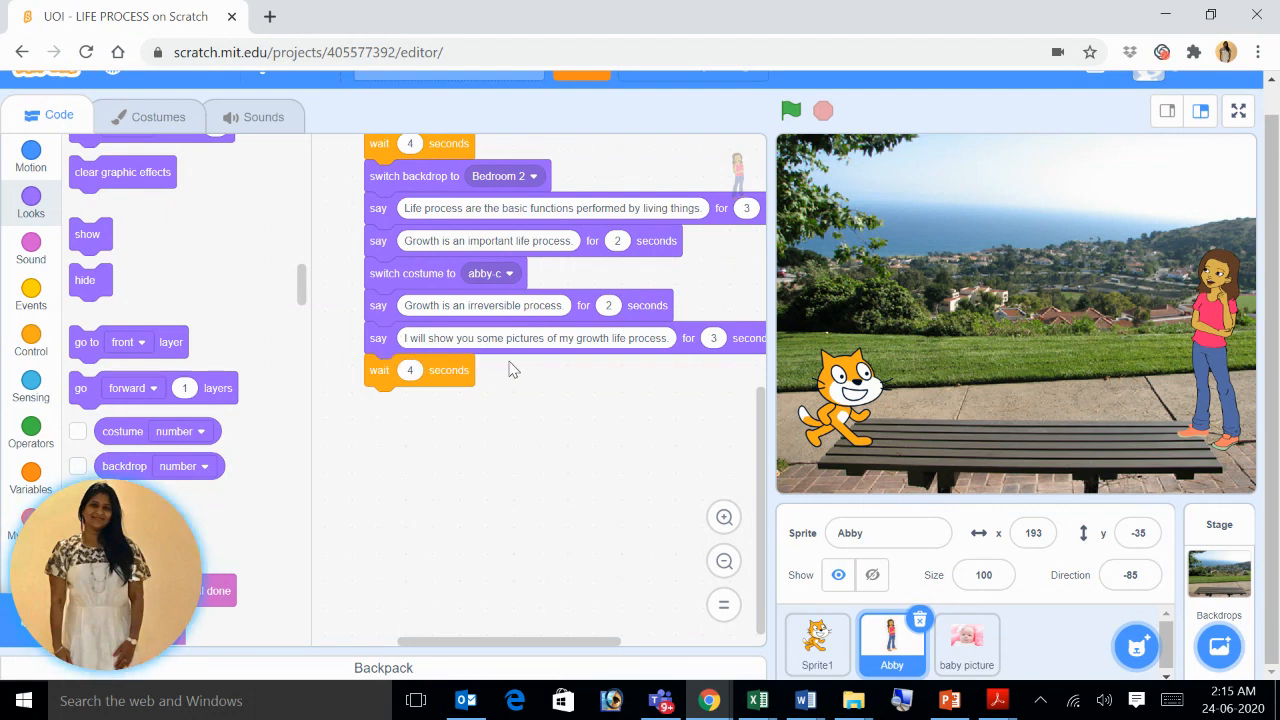
mouse_move(644, 364)
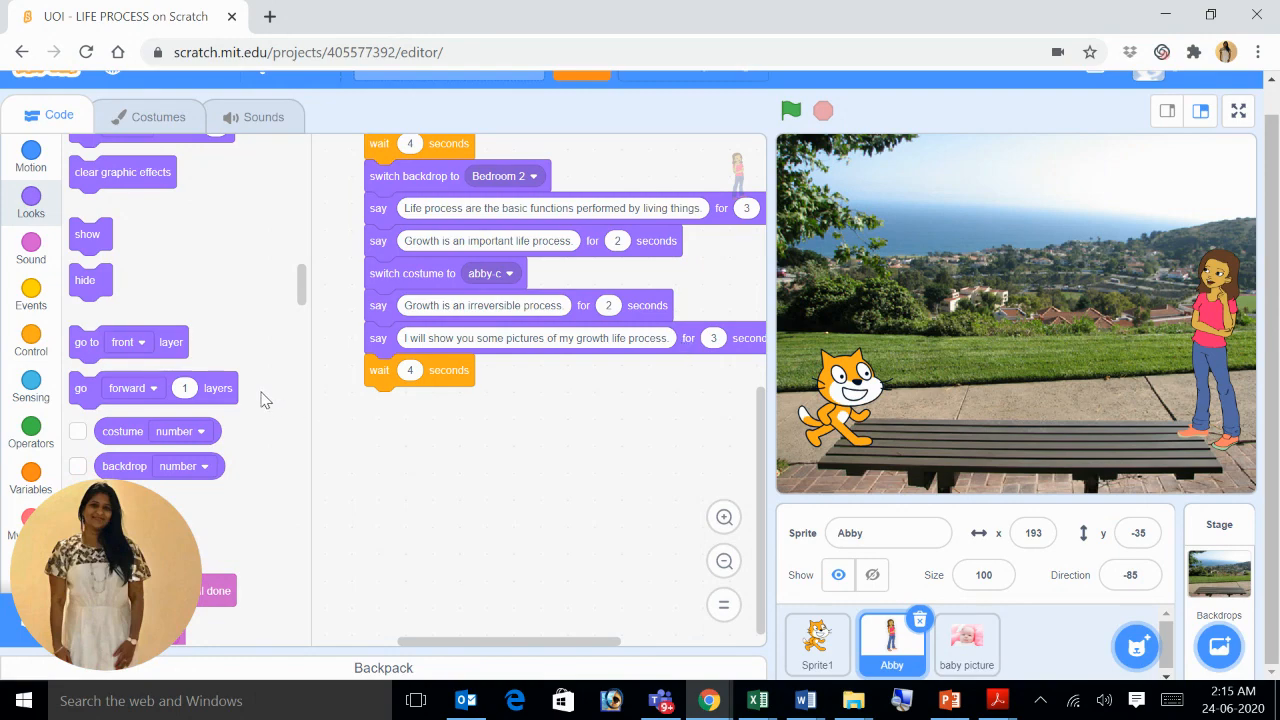
left_click(816, 644)
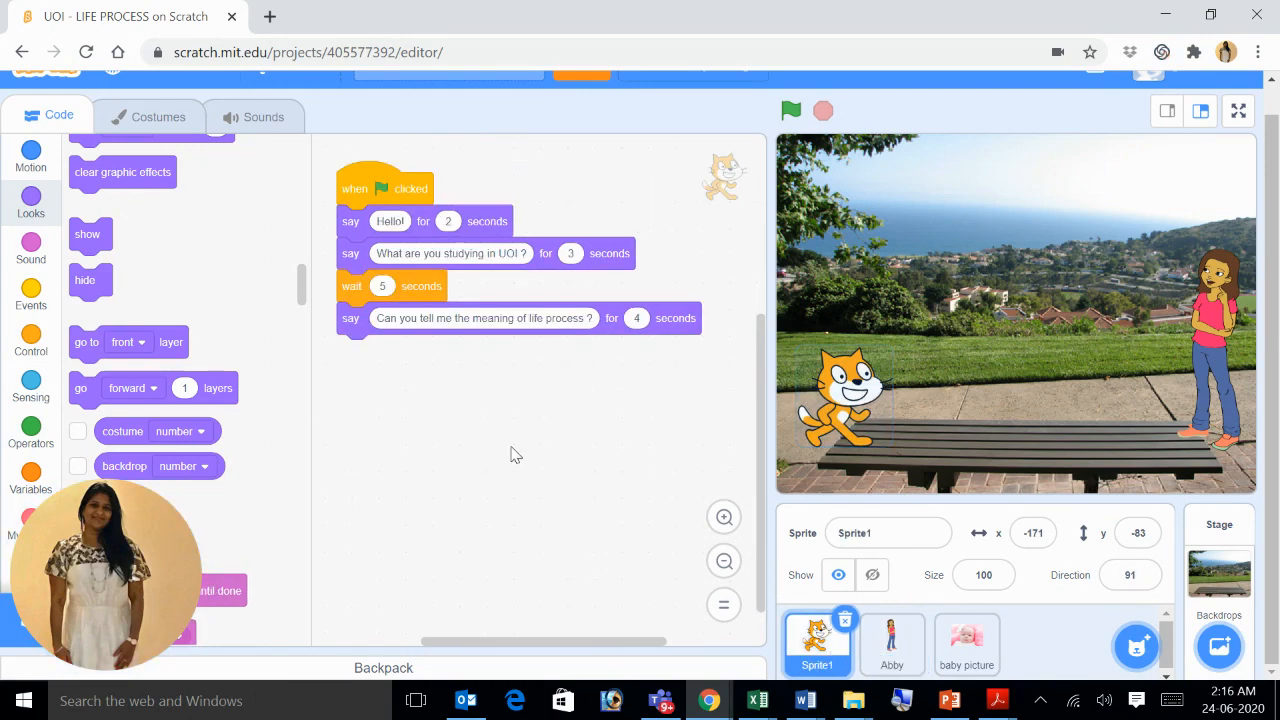
mouse_move(700, 564)
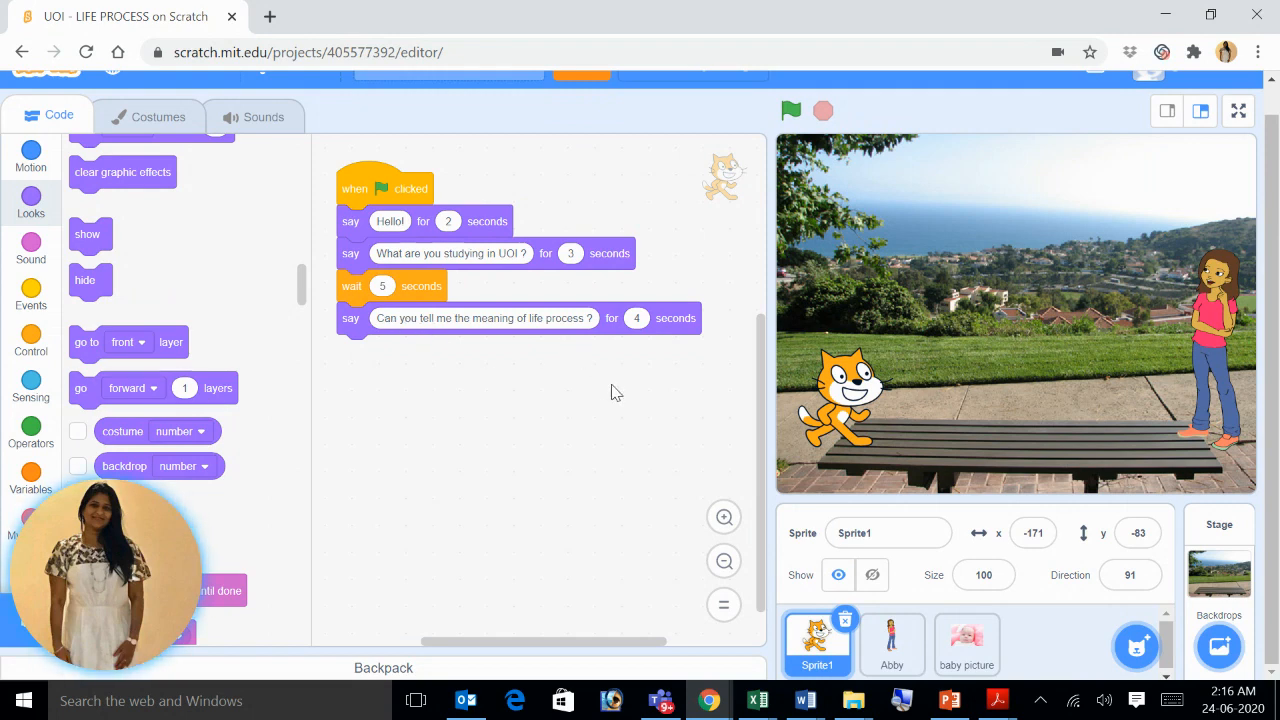
left_click(892, 644)
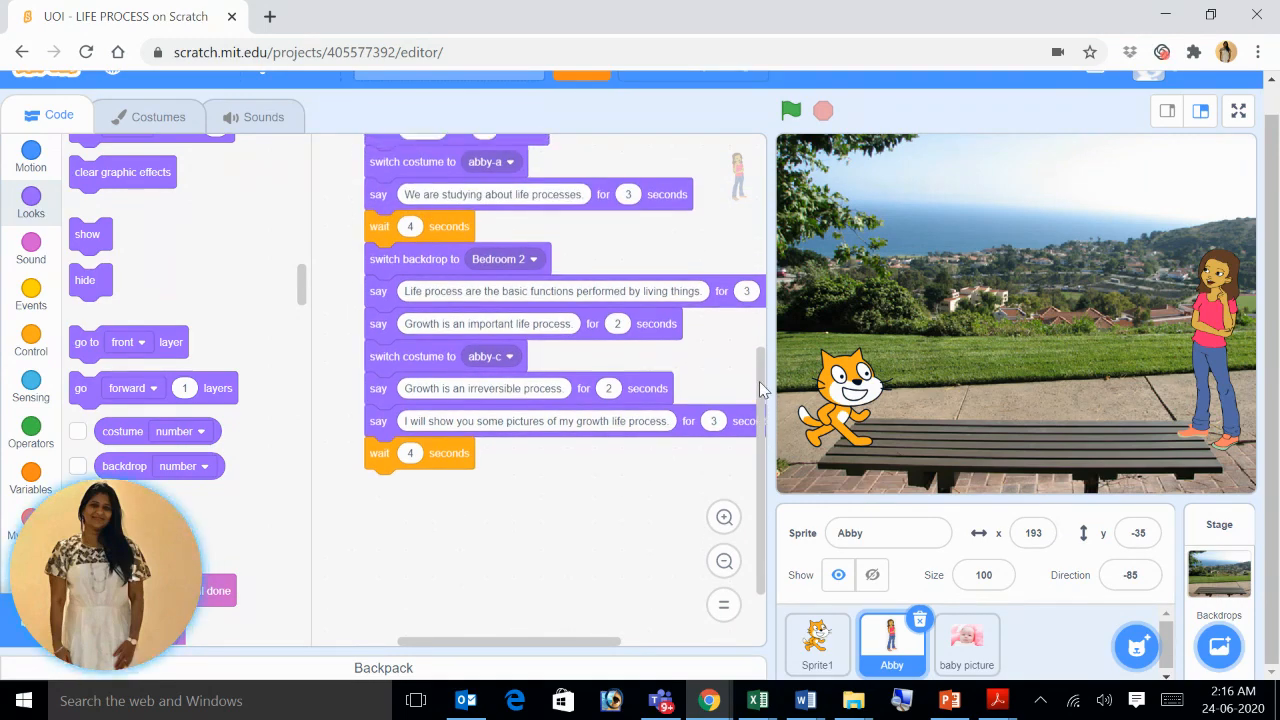
scroll("down", 3)
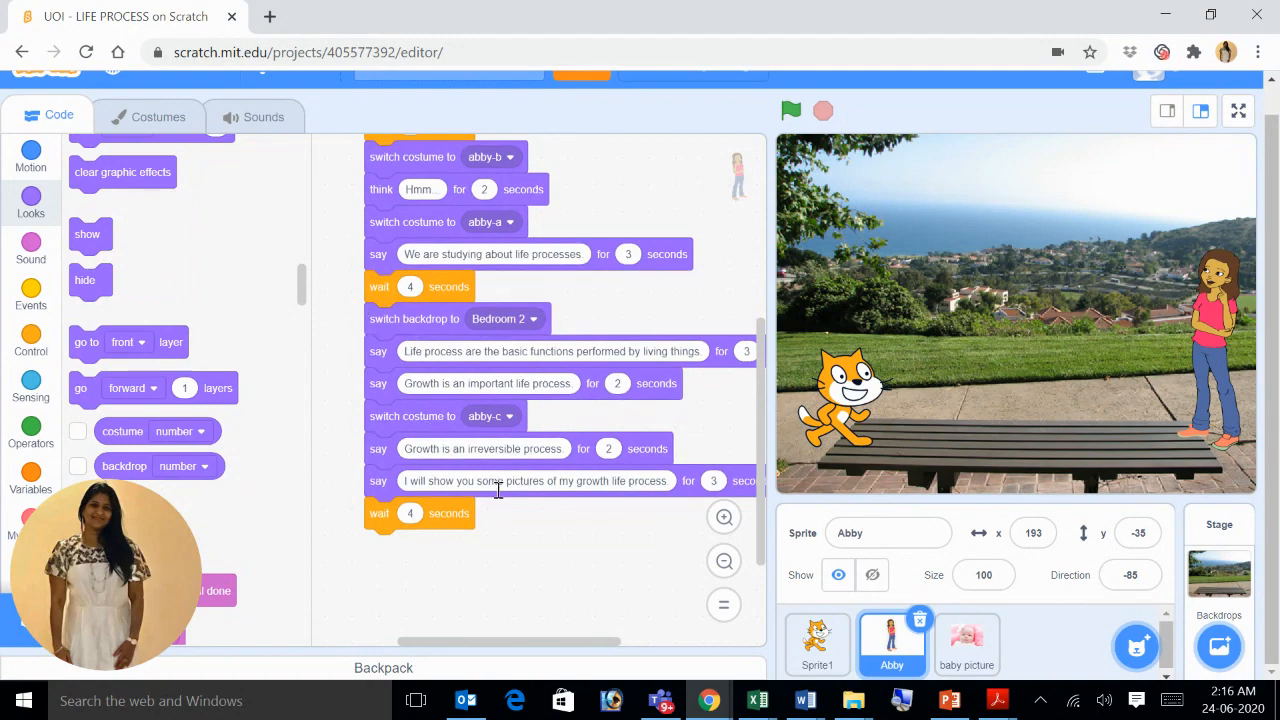
left_click_drag(418, 512, 276, 500)
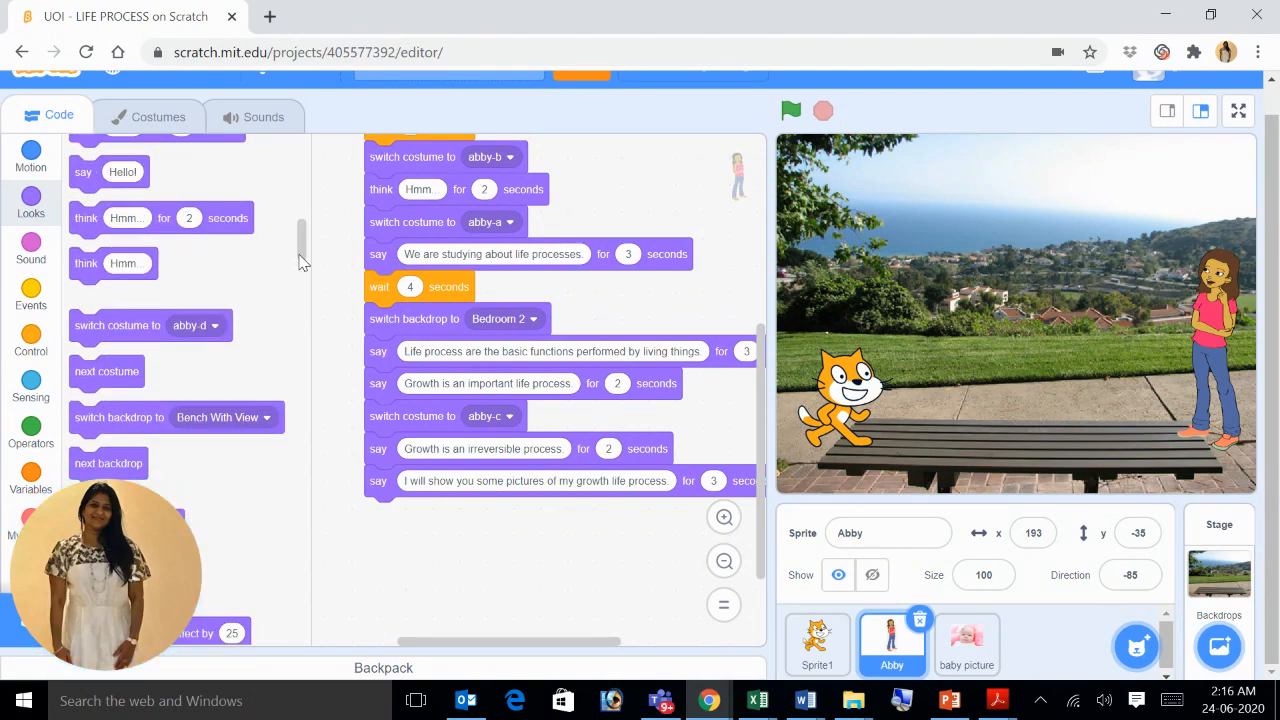
Add a loose say block reading 'This is my baby picture' for 4 seconds in Abby's scripts.
left_click(30, 156)
type("This o")
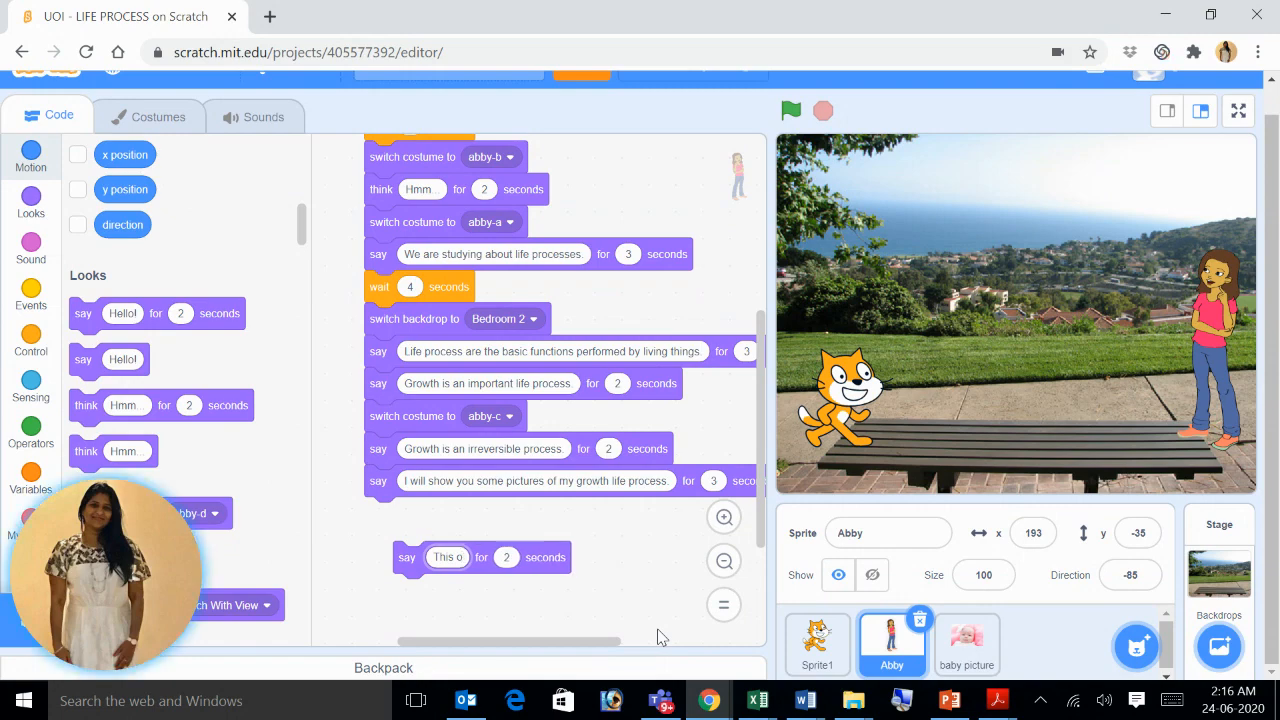
type("This is my baby p")
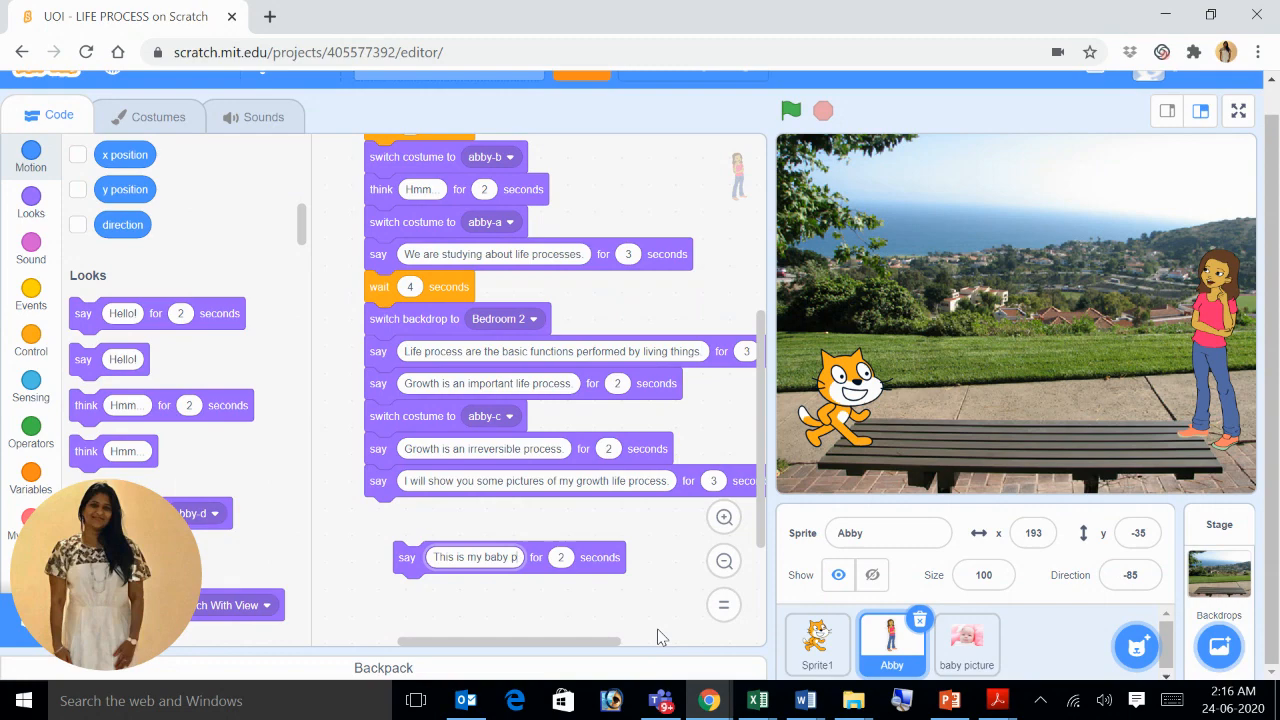
type("icture")
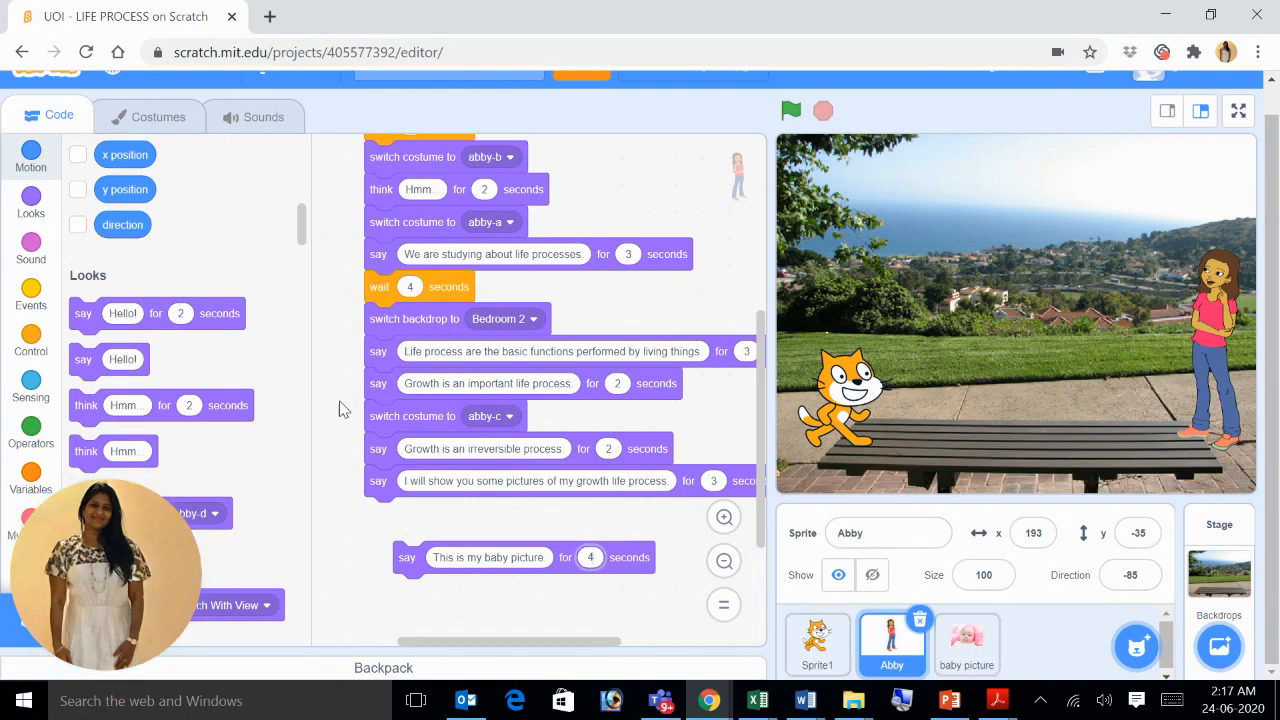
left_click(32, 298)
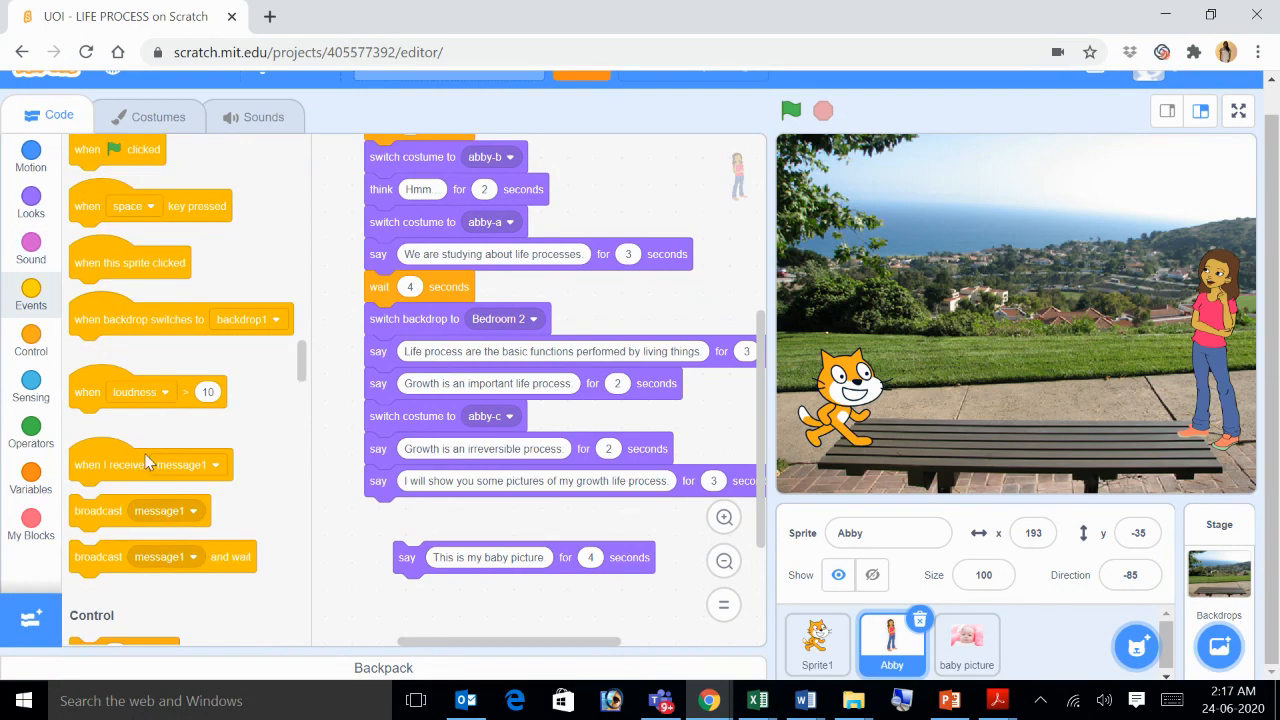
mouse_move(112, 512)
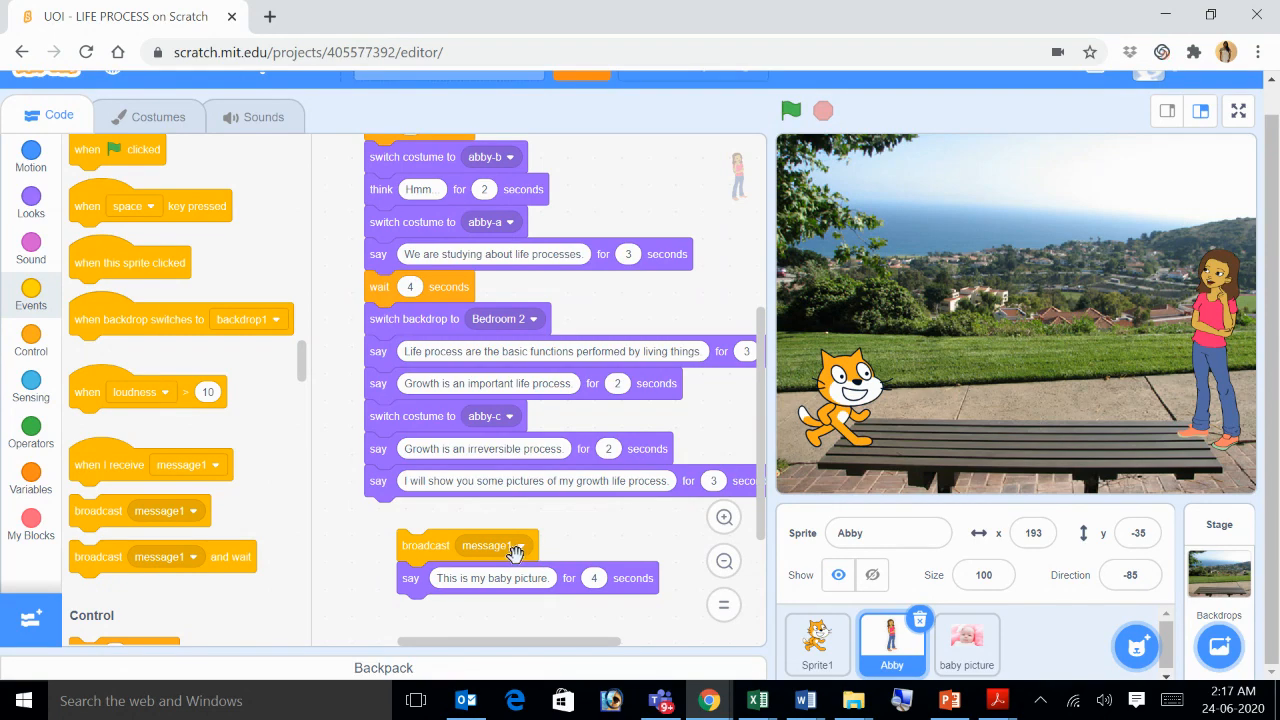
Create a new broadcast message named 'show baby picture' and attach it above Abby's say block.
left_click(520, 544)
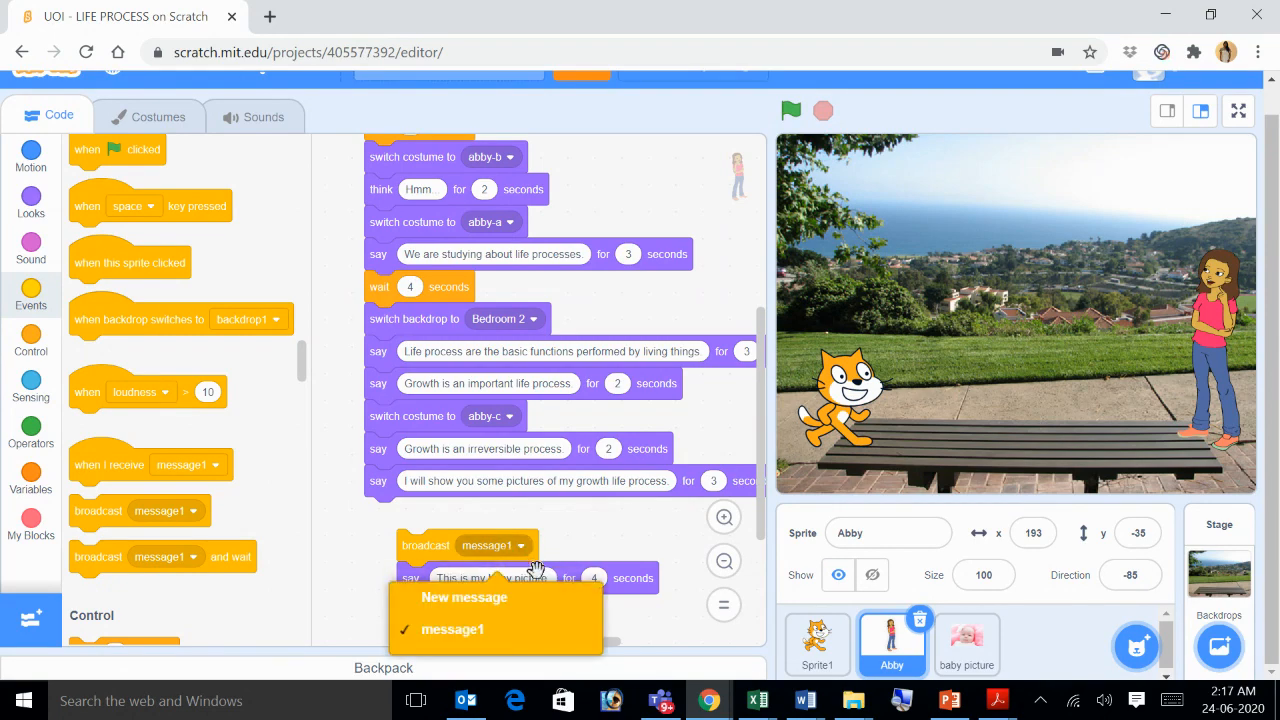
mouse_move(536, 610)
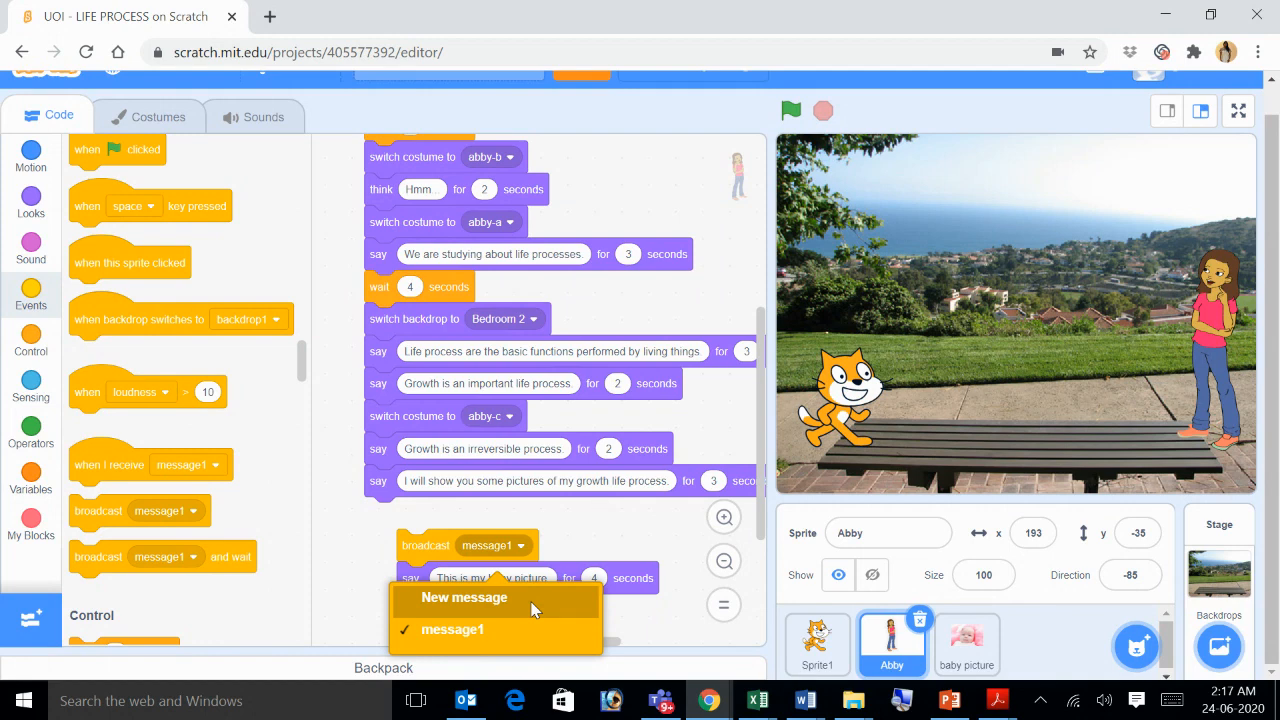
left_click(464, 596)
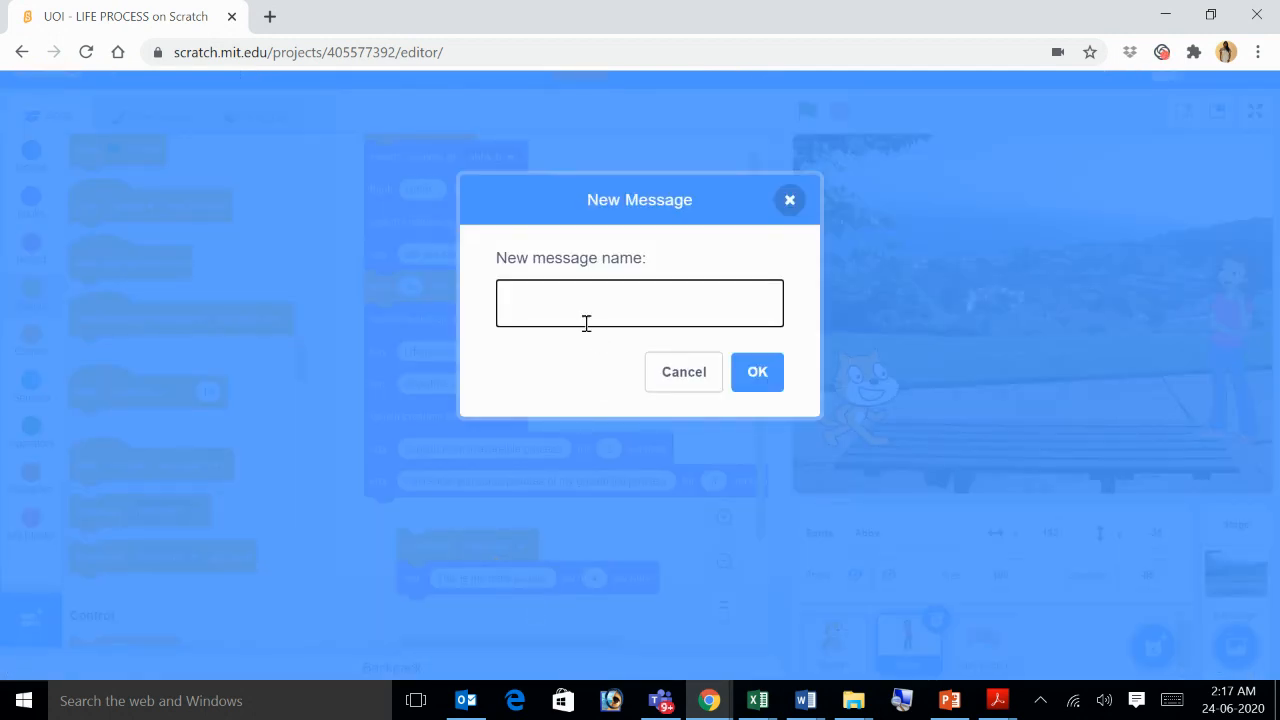
type("s")
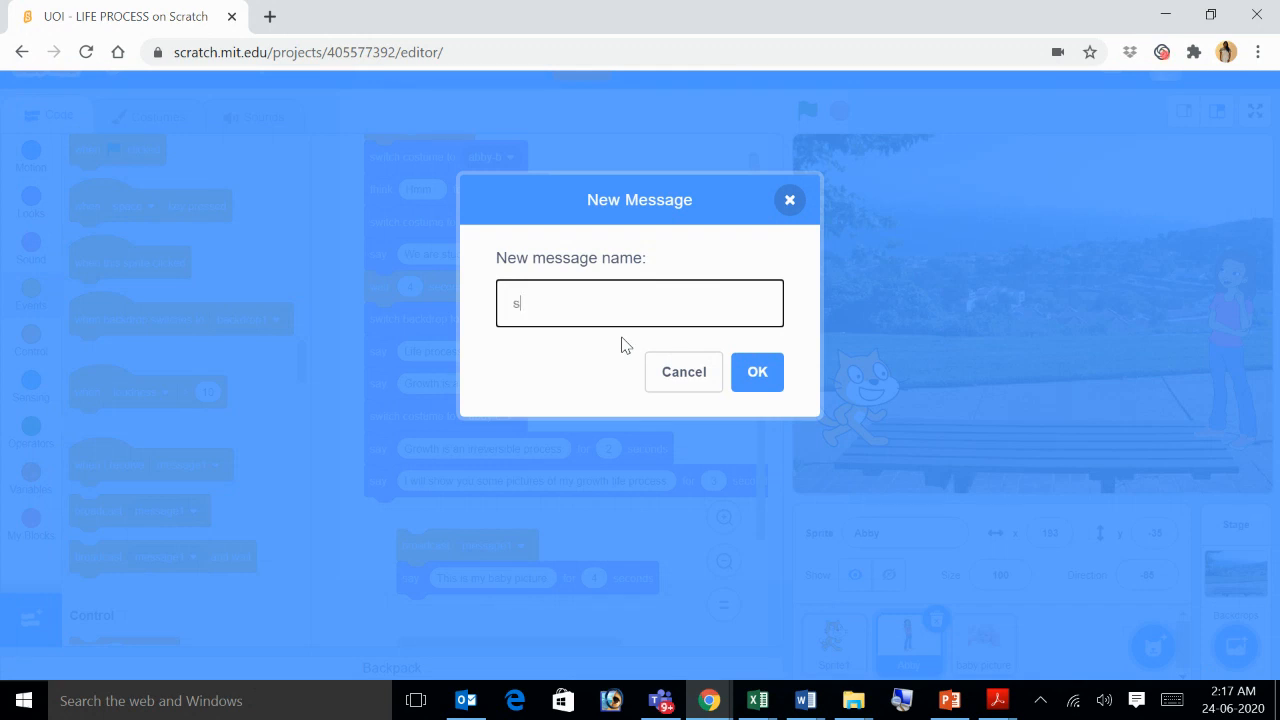
type("how b")
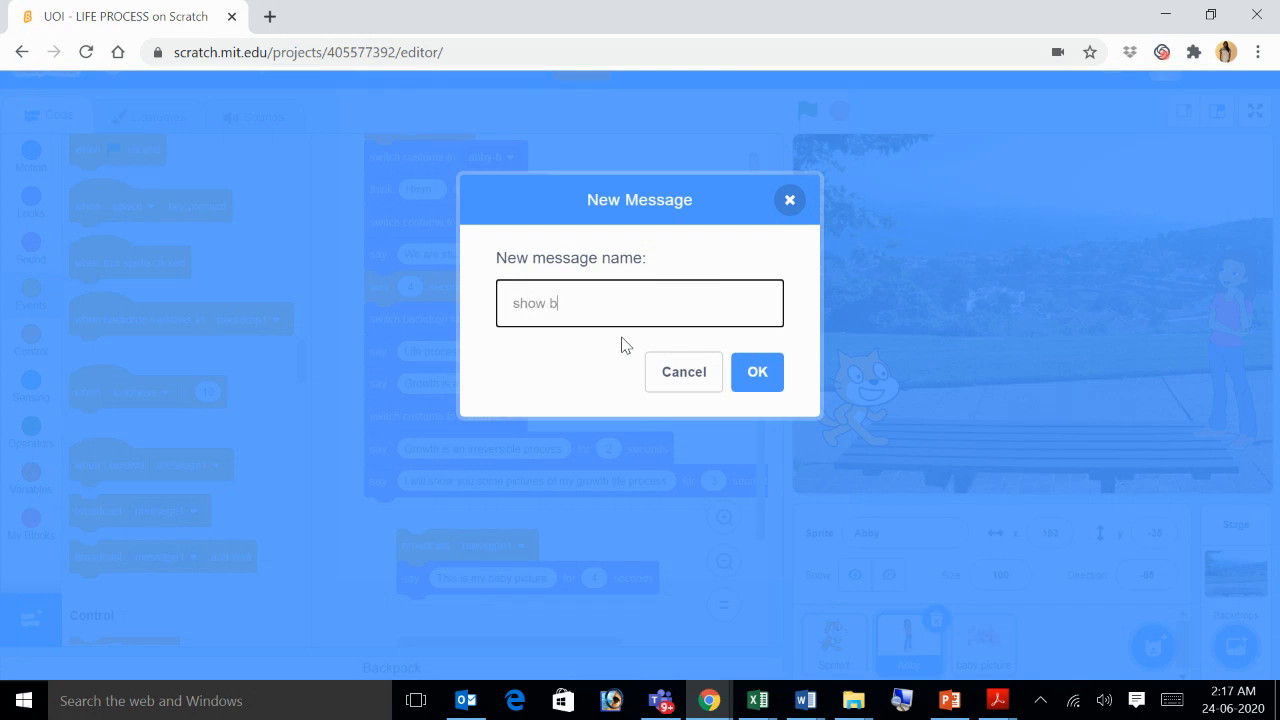
type("aby picture")
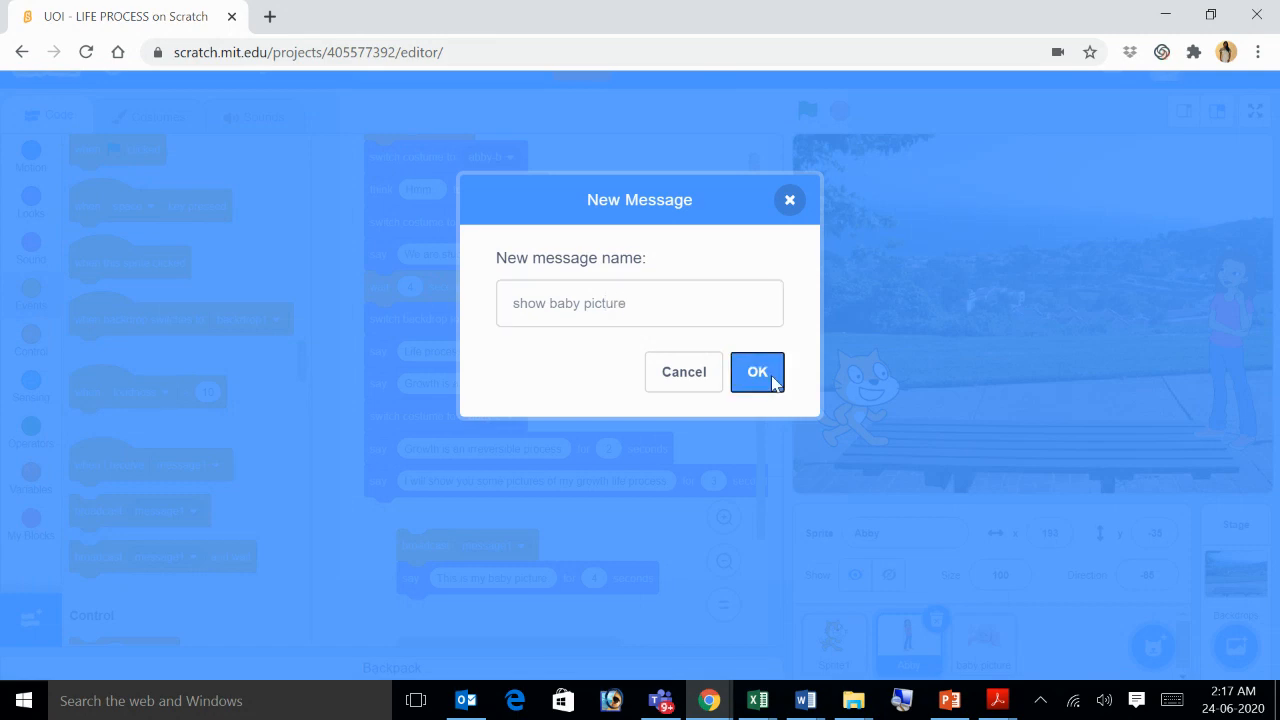
left_click(756, 370)
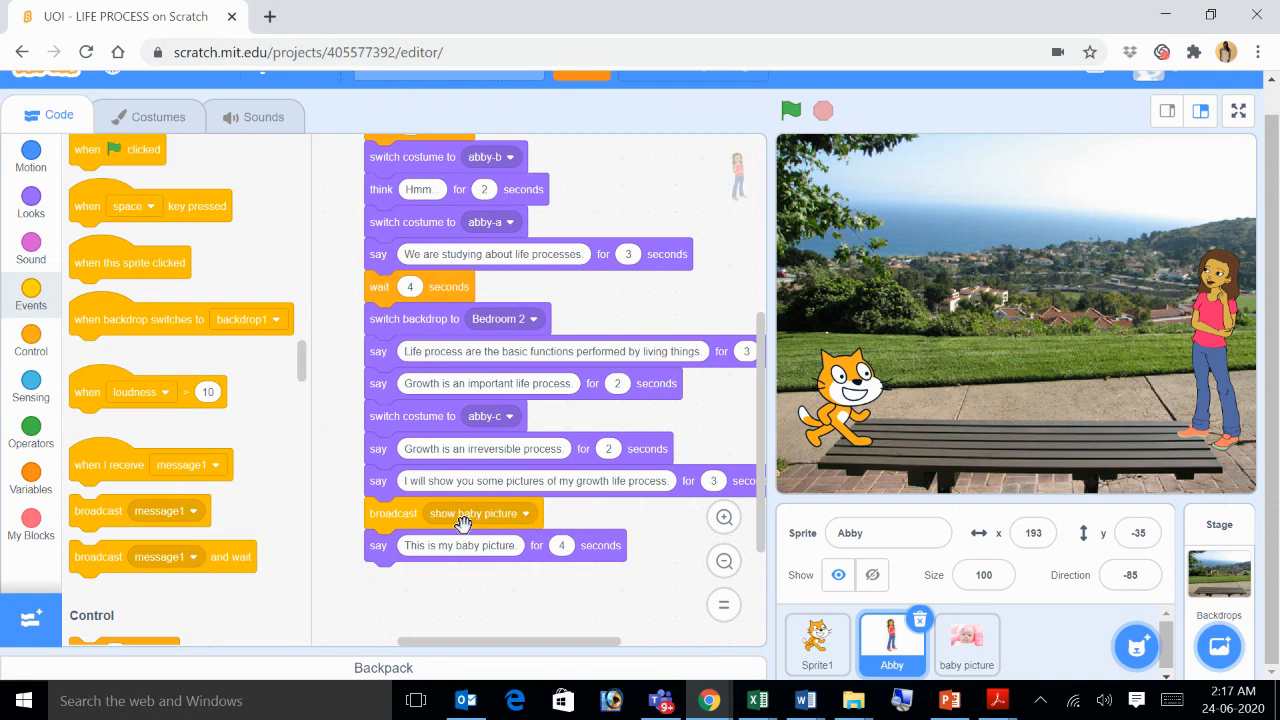
mouse_move(824, 452)
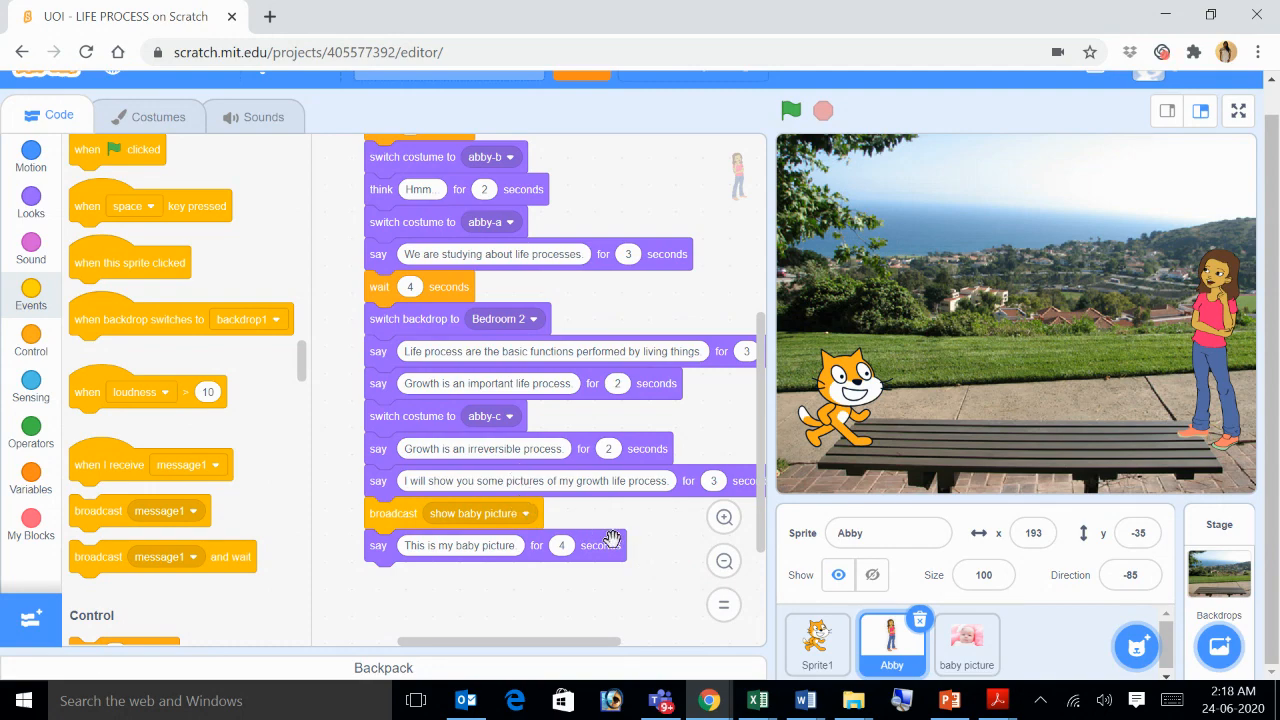
left_click(966, 644)
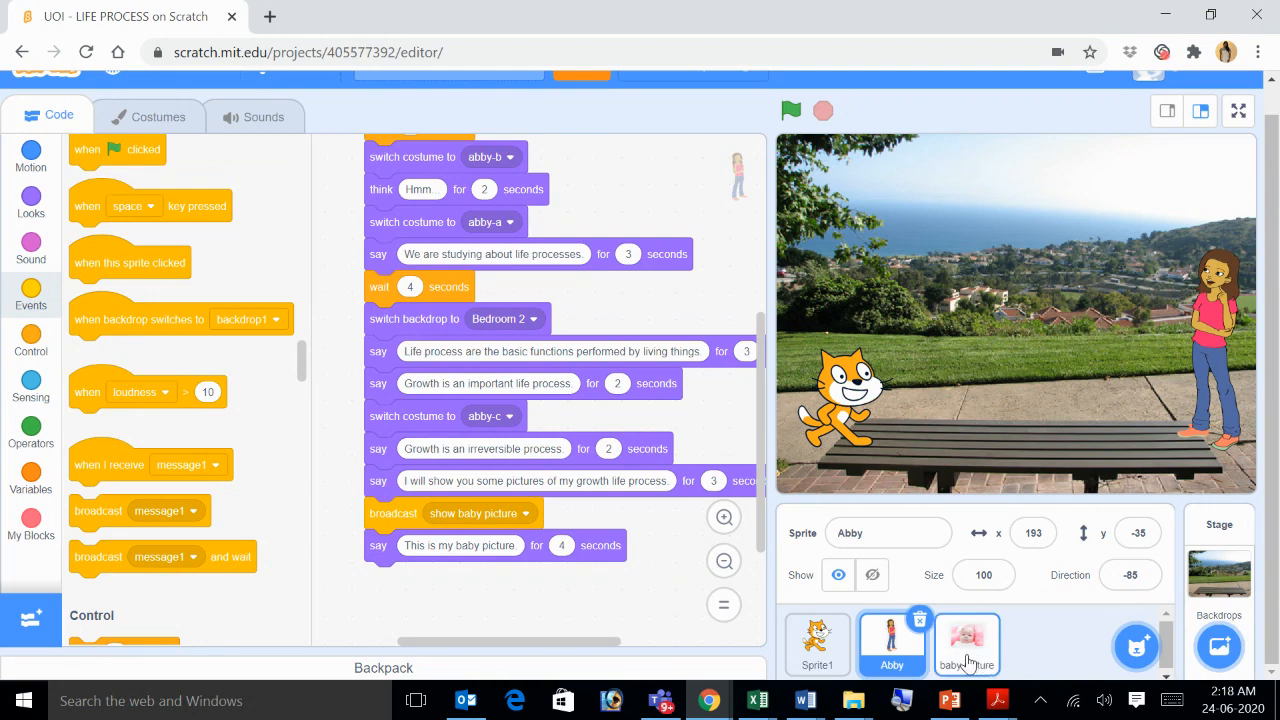
Give the baby picture sprite a 'when I receive show baby picture' hat block.
left_click(966, 644)
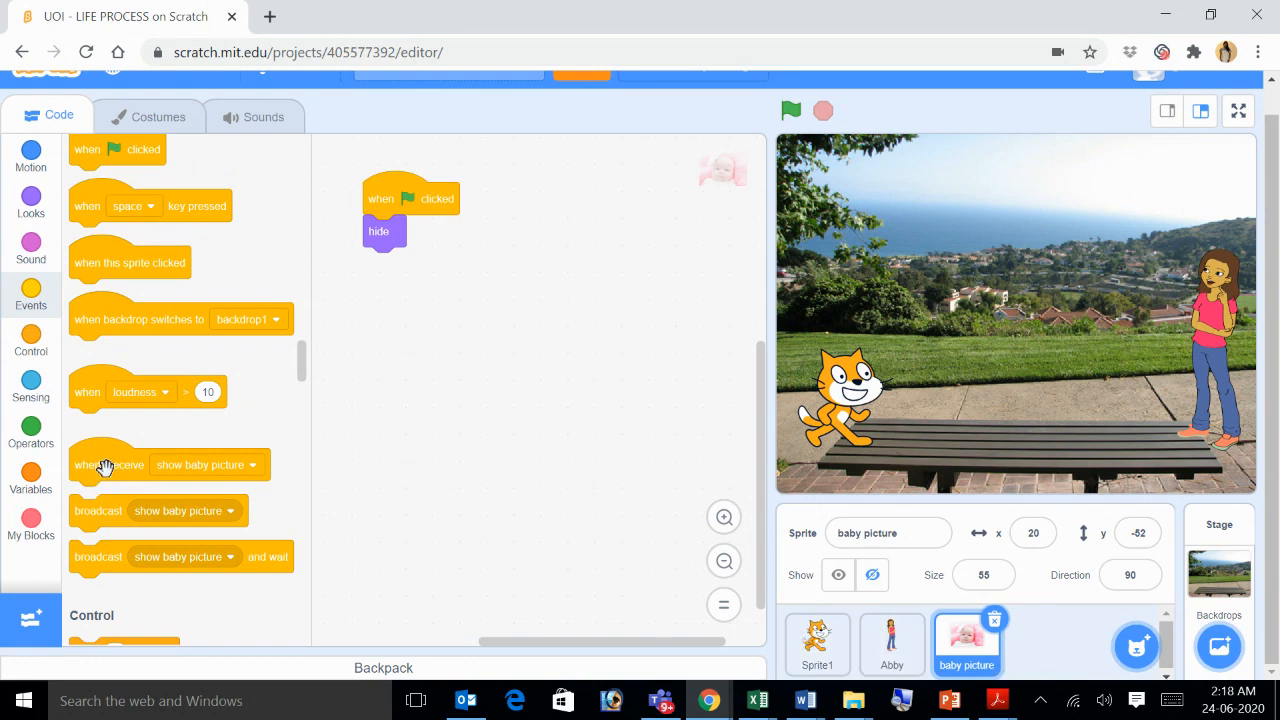
left_click_drag(104, 464, 416, 336)
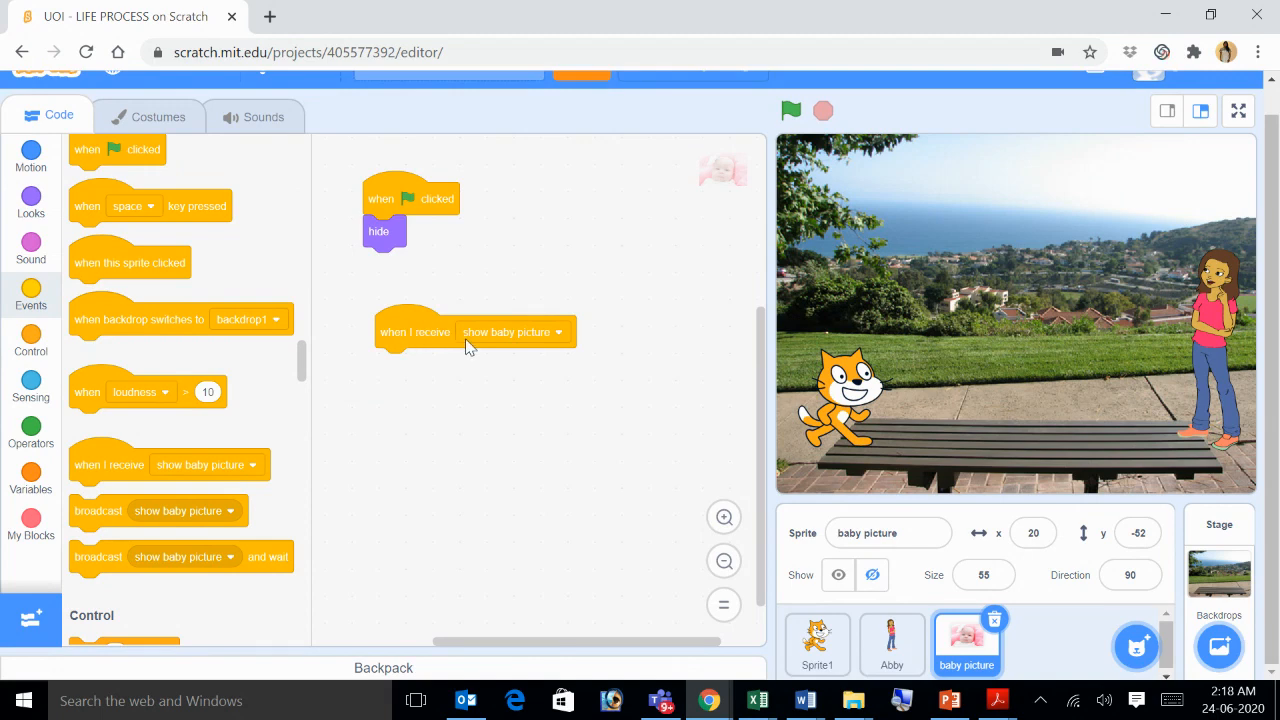
left_click(556, 332)
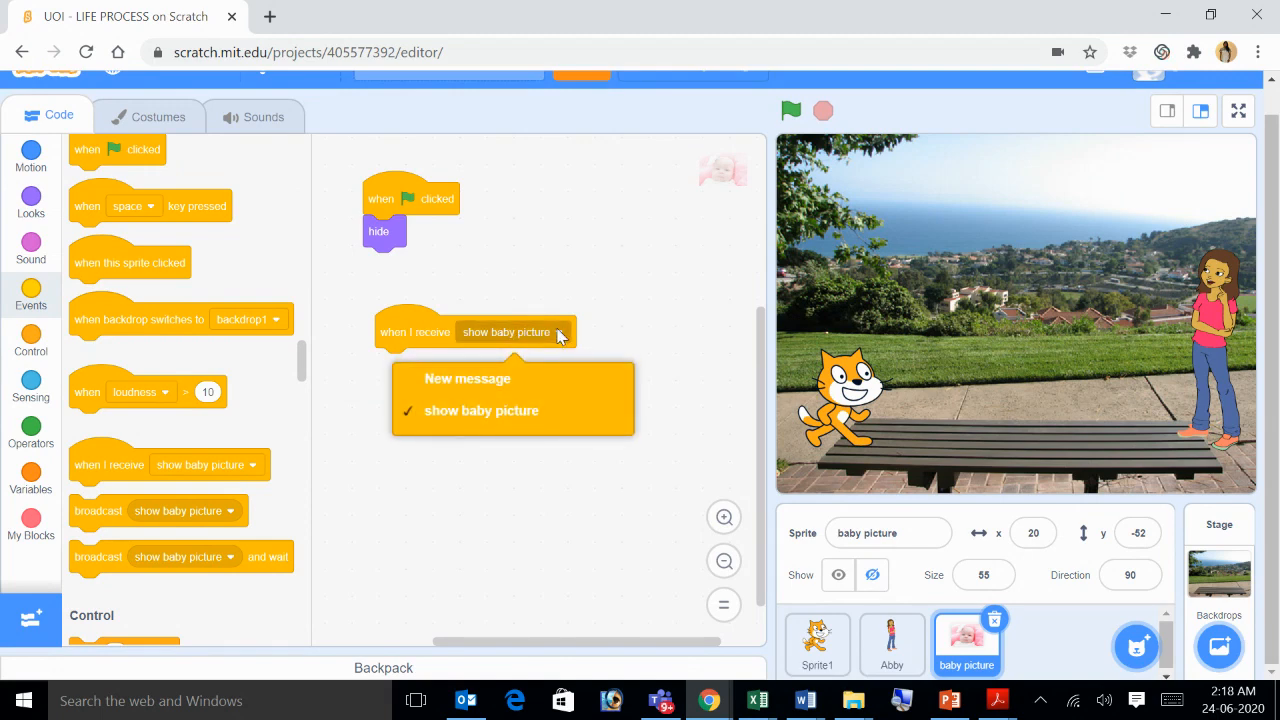
mouse_move(524, 458)
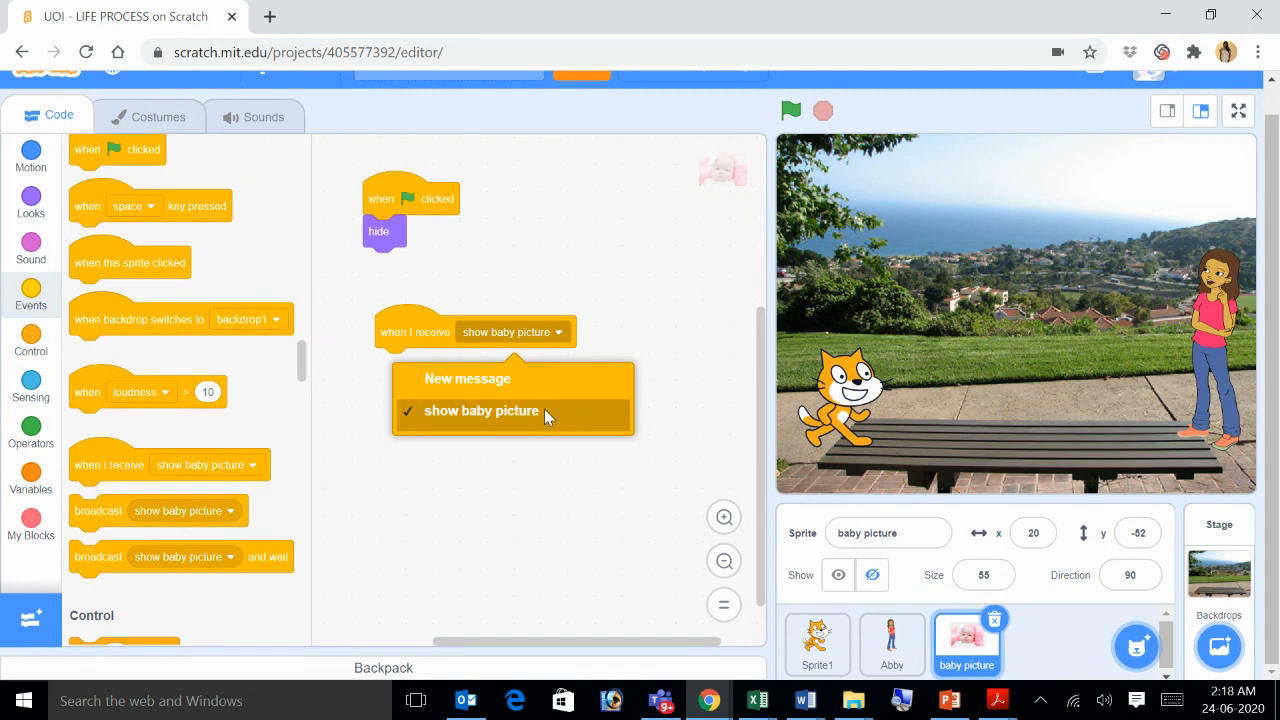
left_click(480, 410)
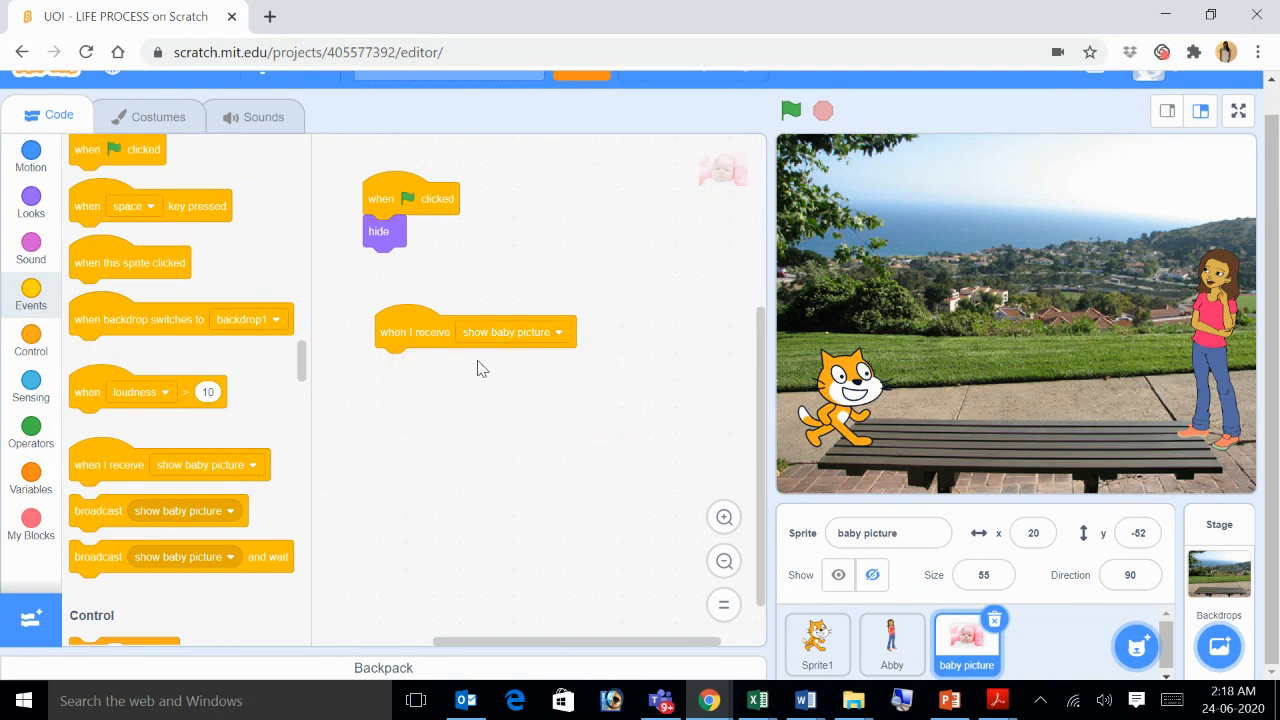
mouse_move(424, 332)
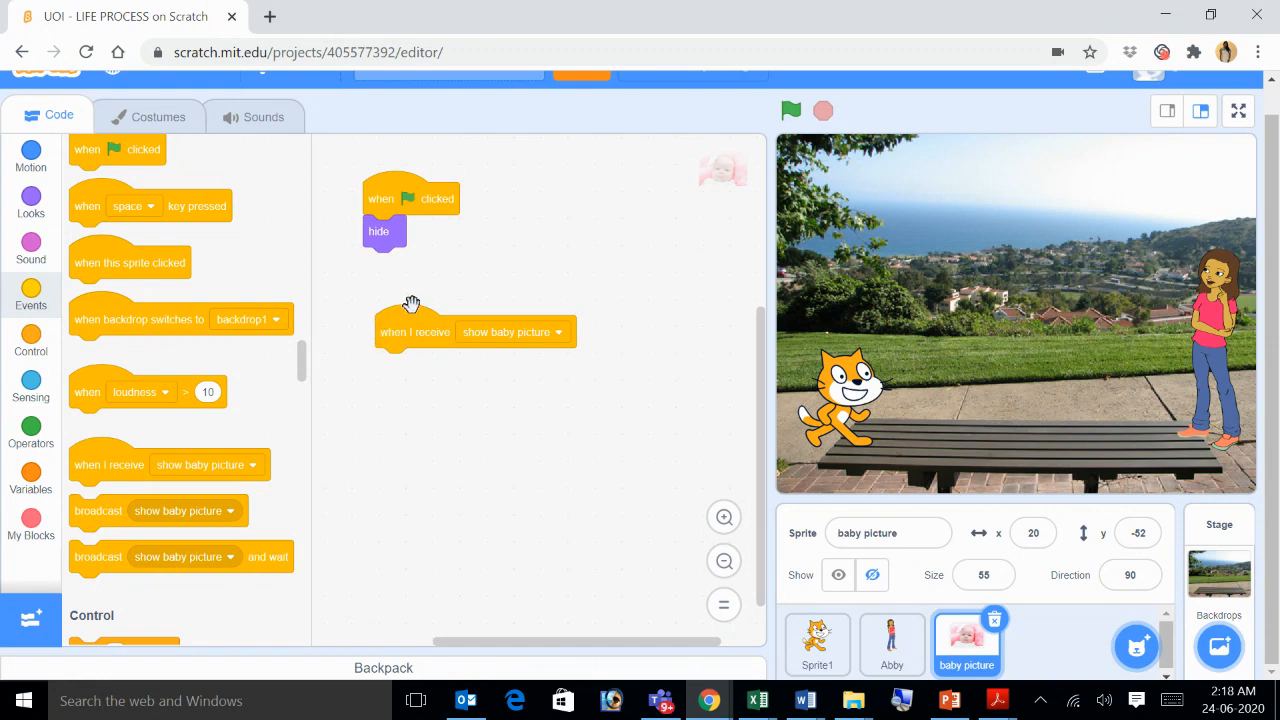
mouse_move(454, 340)
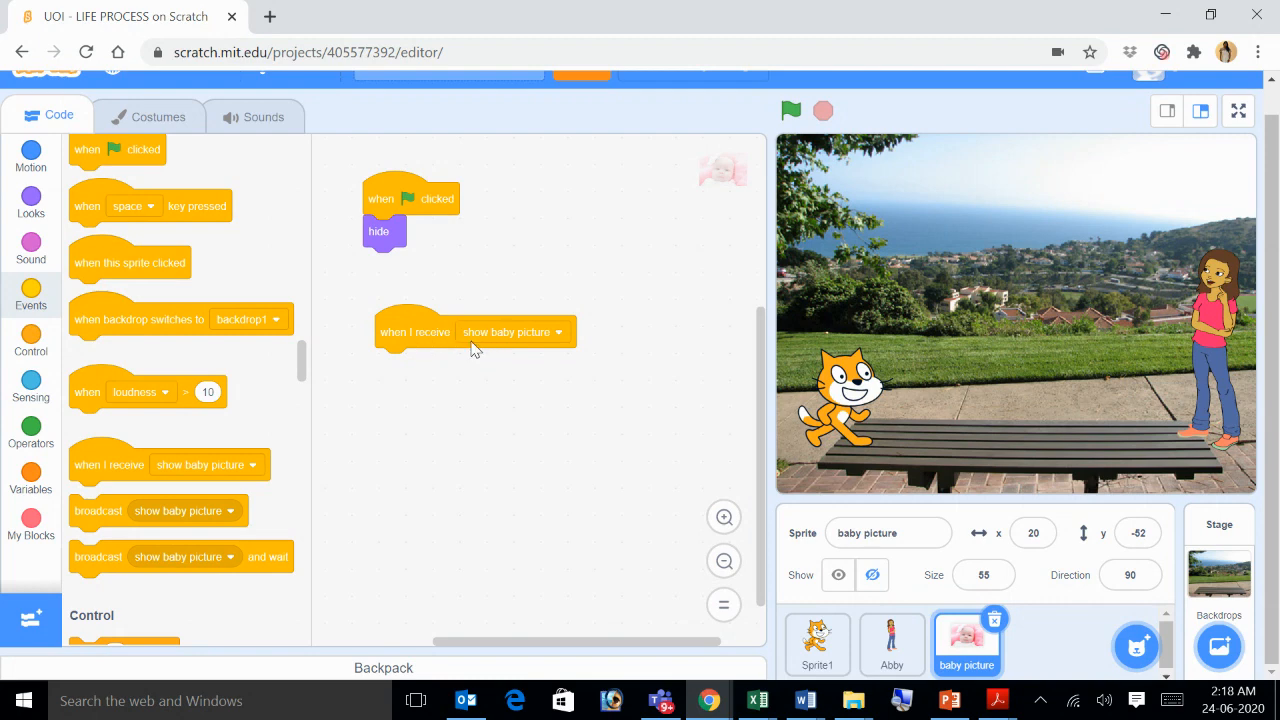
mouse_move(432, 340)
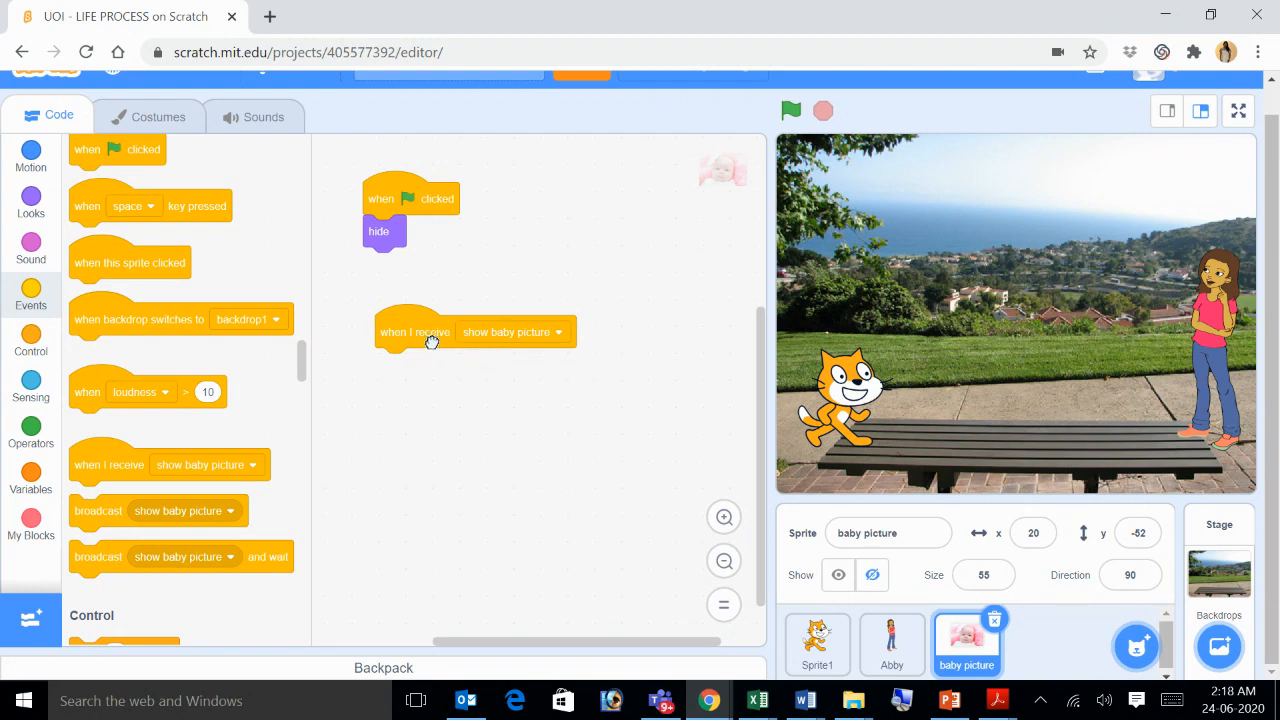
left_click_drag(416, 332, 384, 236)
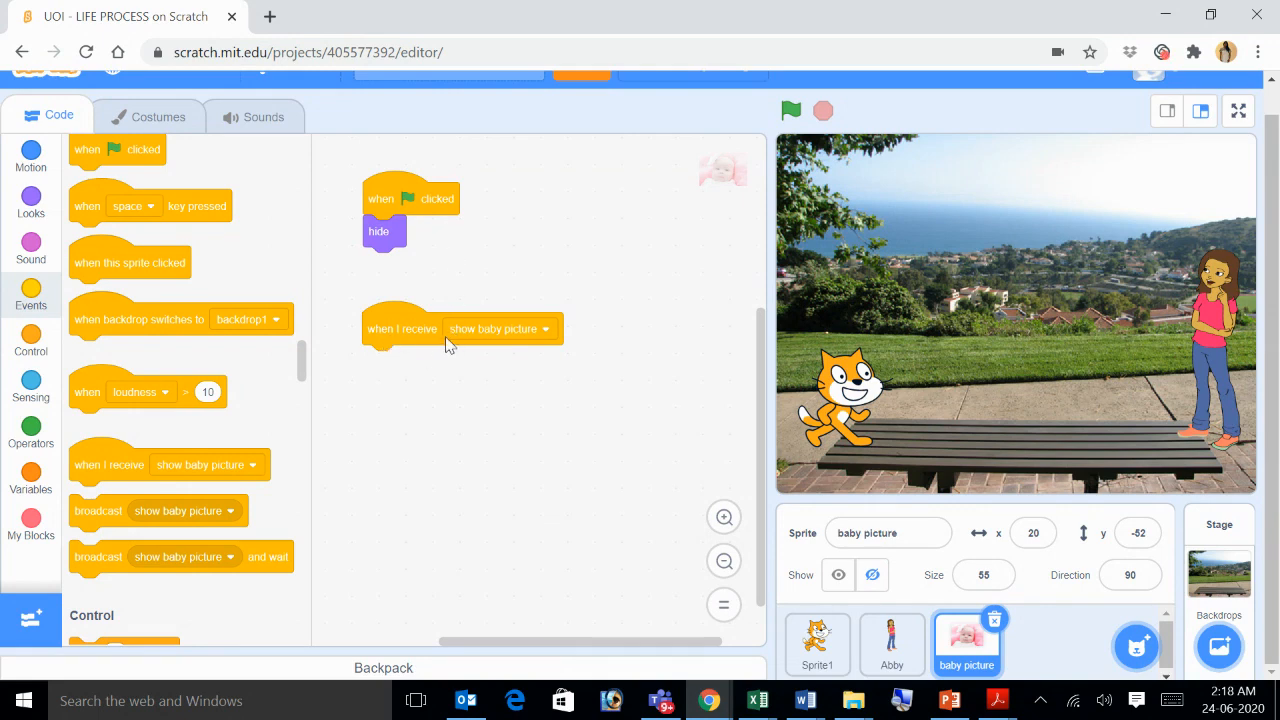
mouse_move(470, 404)
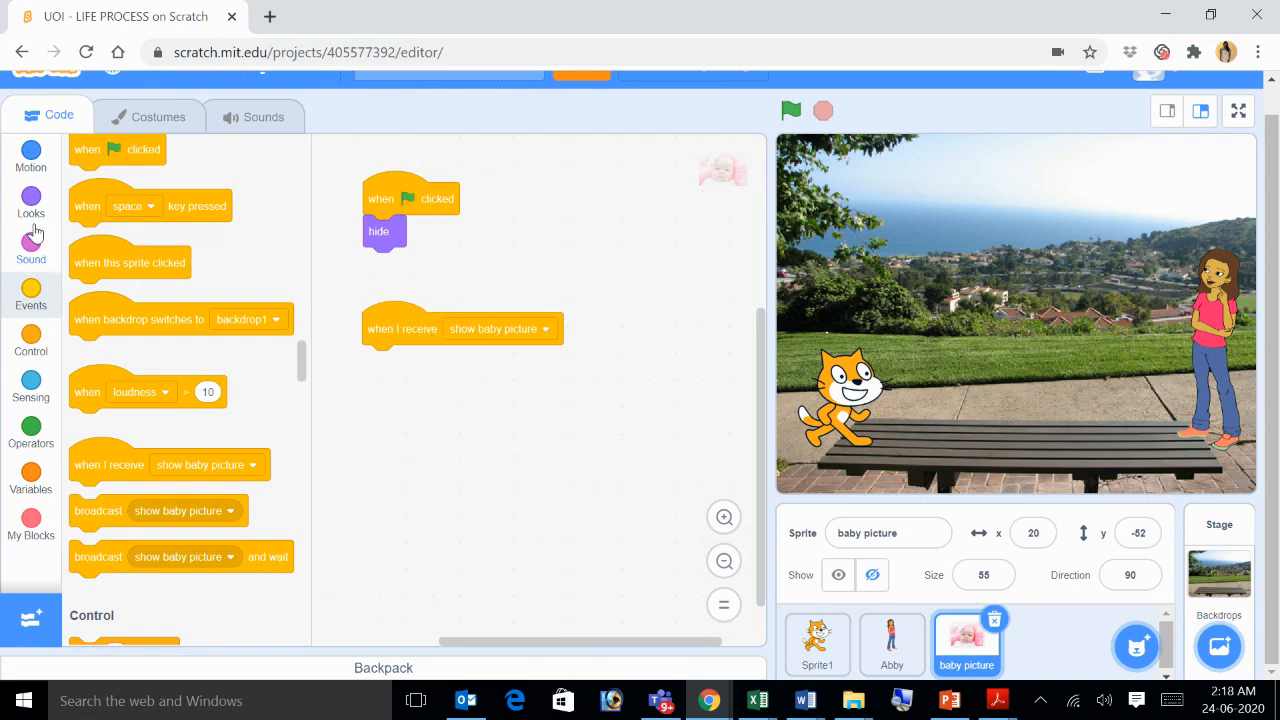
Attach a show block under the message trigger, checking Abby's broadcast in between.
left_click(30, 204)
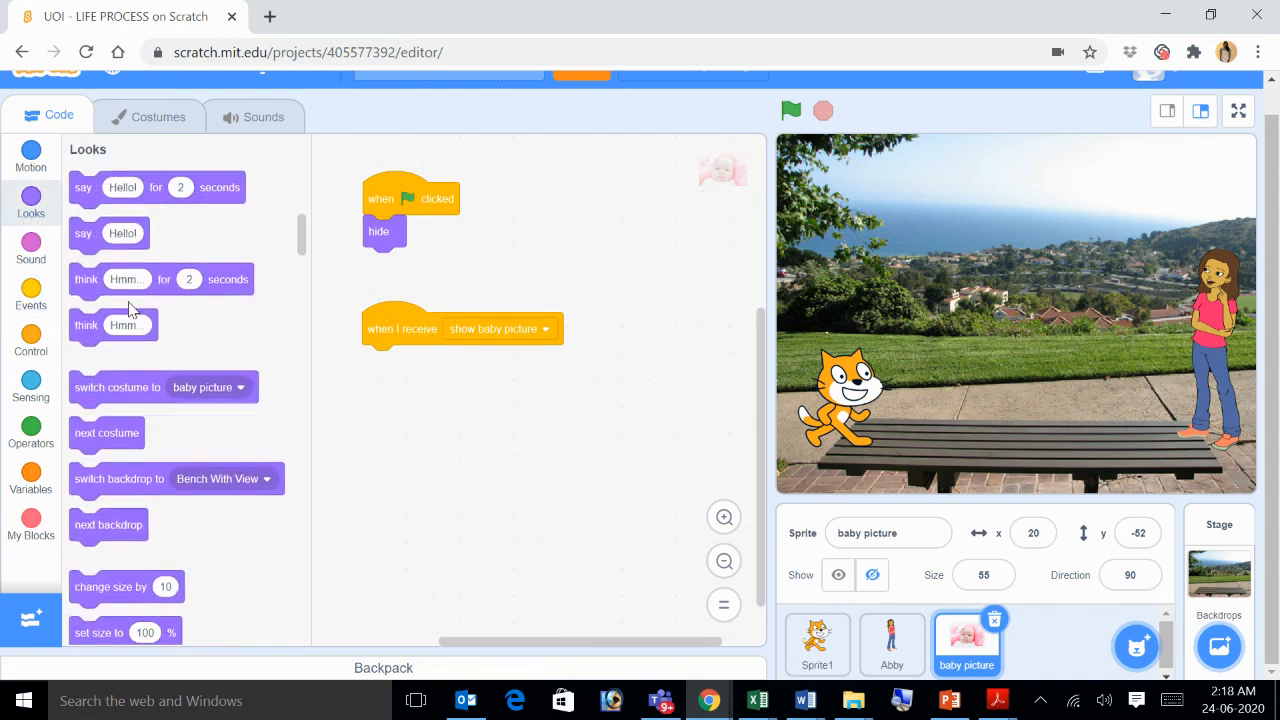
scroll("down", 3)
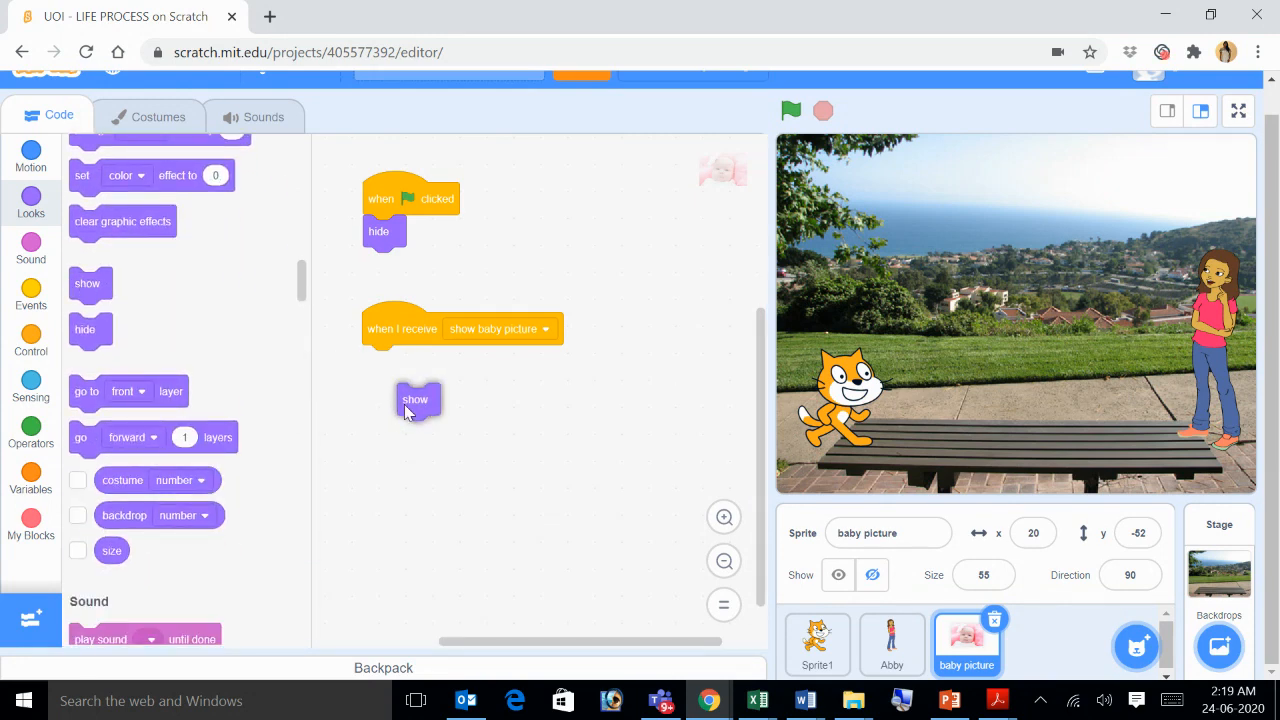
left_click_drag(416, 398, 380, 360)
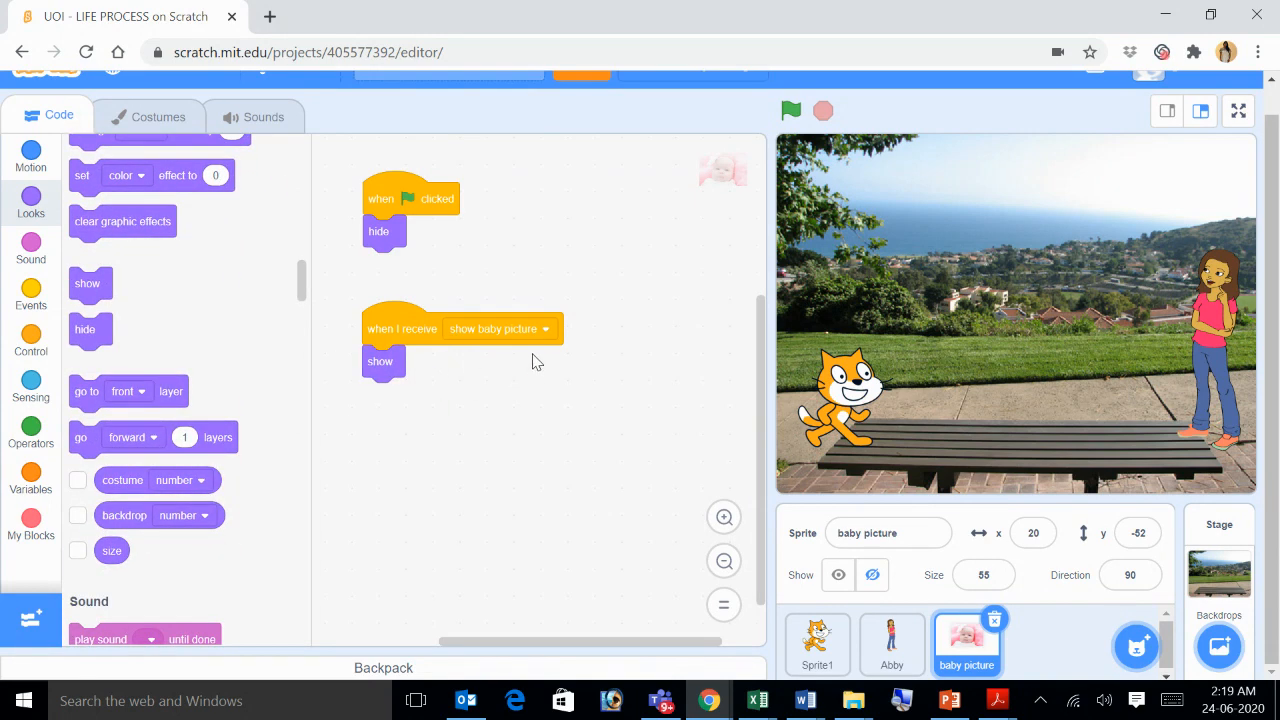
mouse_move(462, 418)
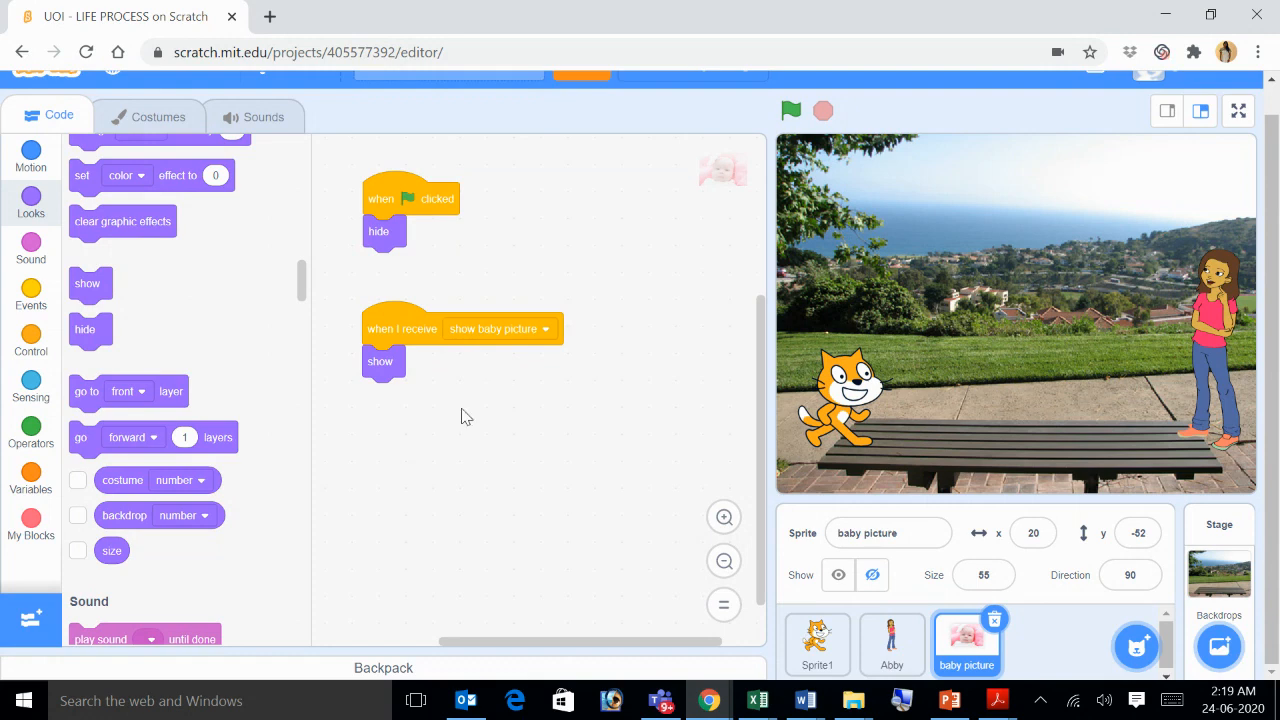
mouse_move(460, 404)
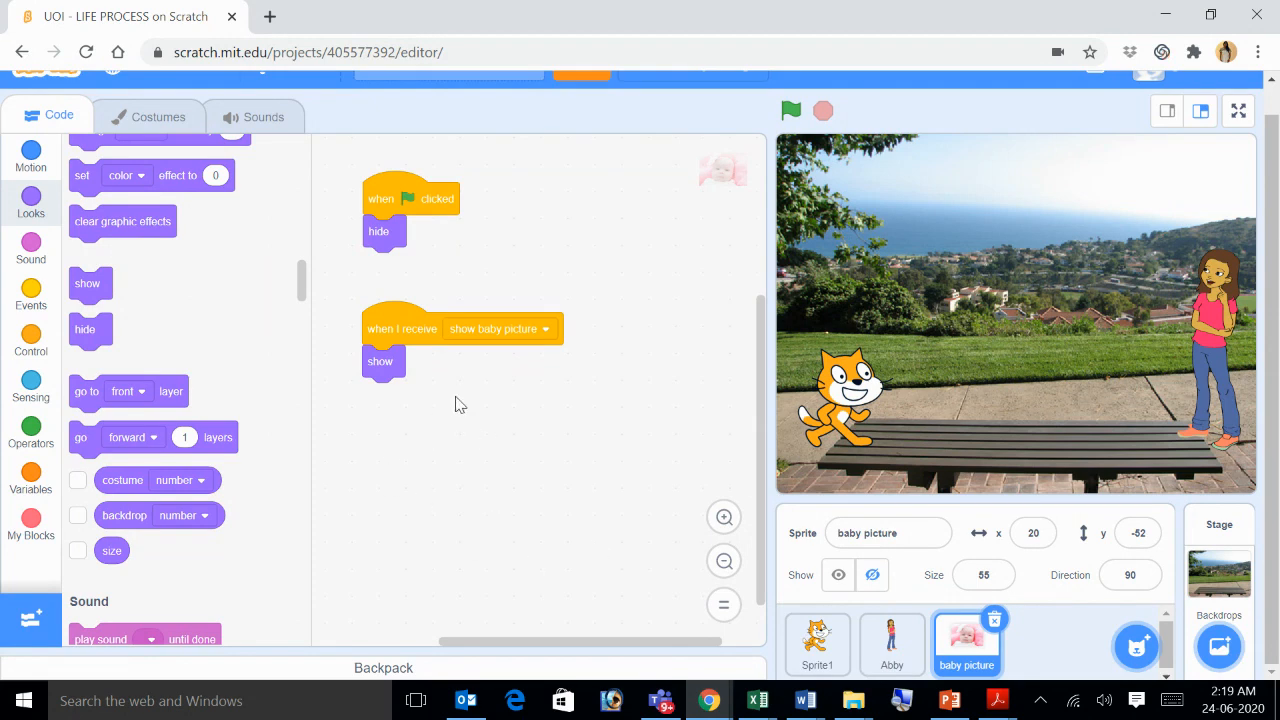
mouse_move(490, 492)
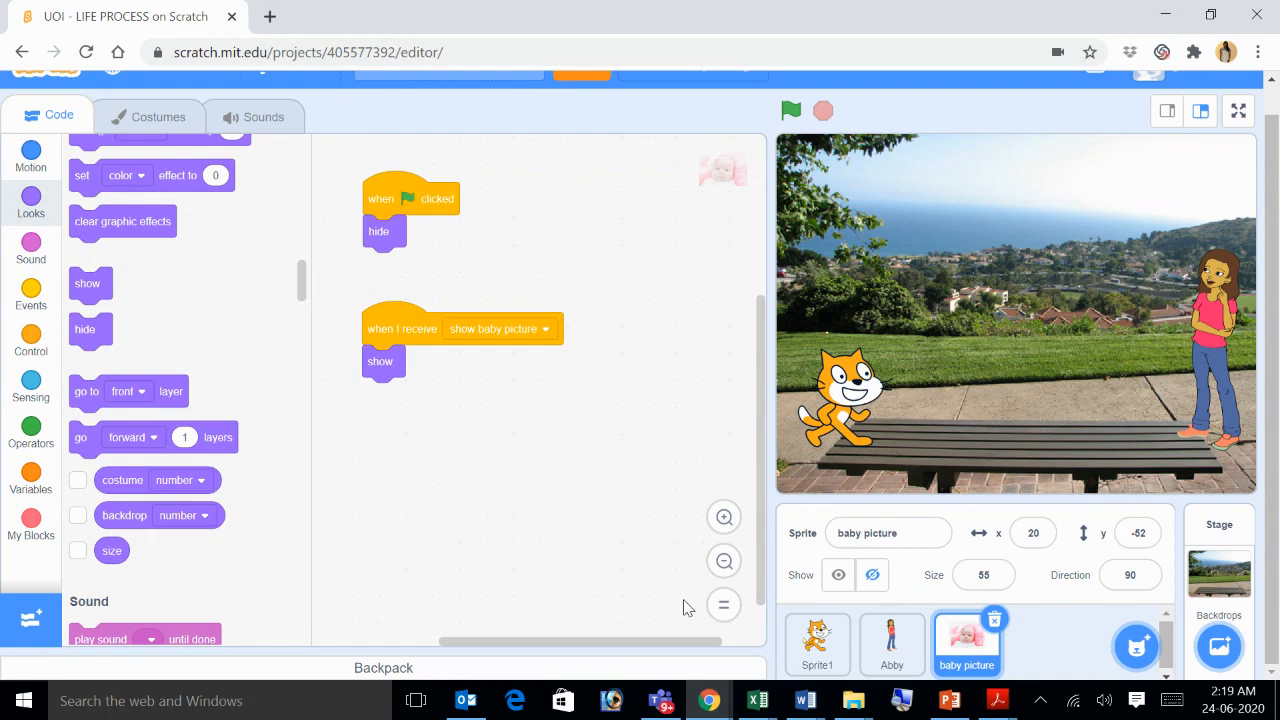
left_click(892, 644)
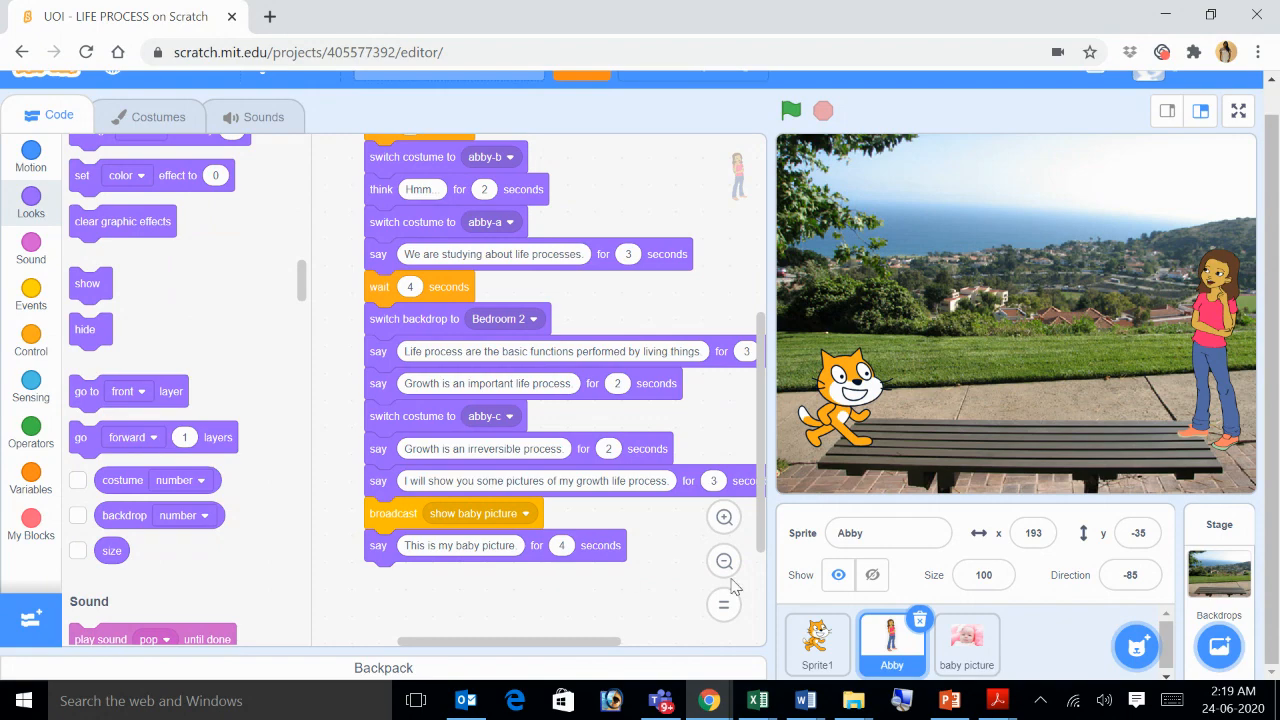
left_click(966, 644)
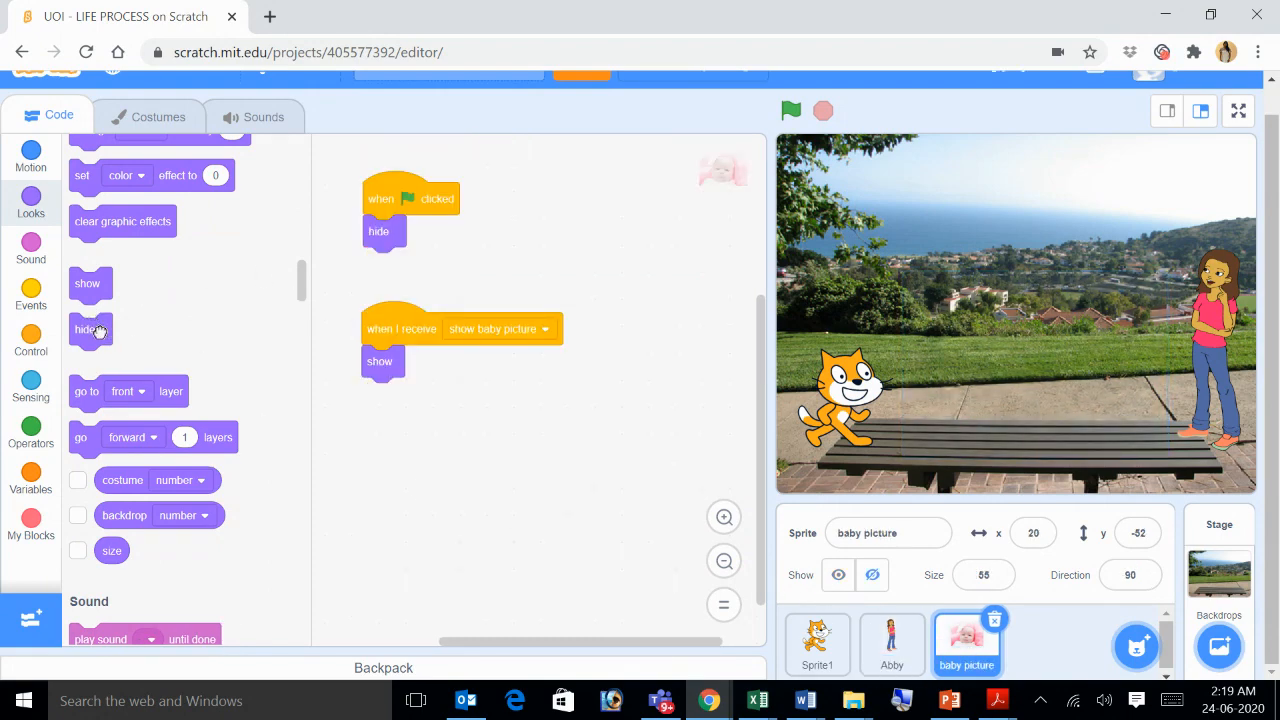
Add a 4-second wait followed by a hide block to complete the show-wait-hide script.
left_click_drag(90, 330, 512, 454)
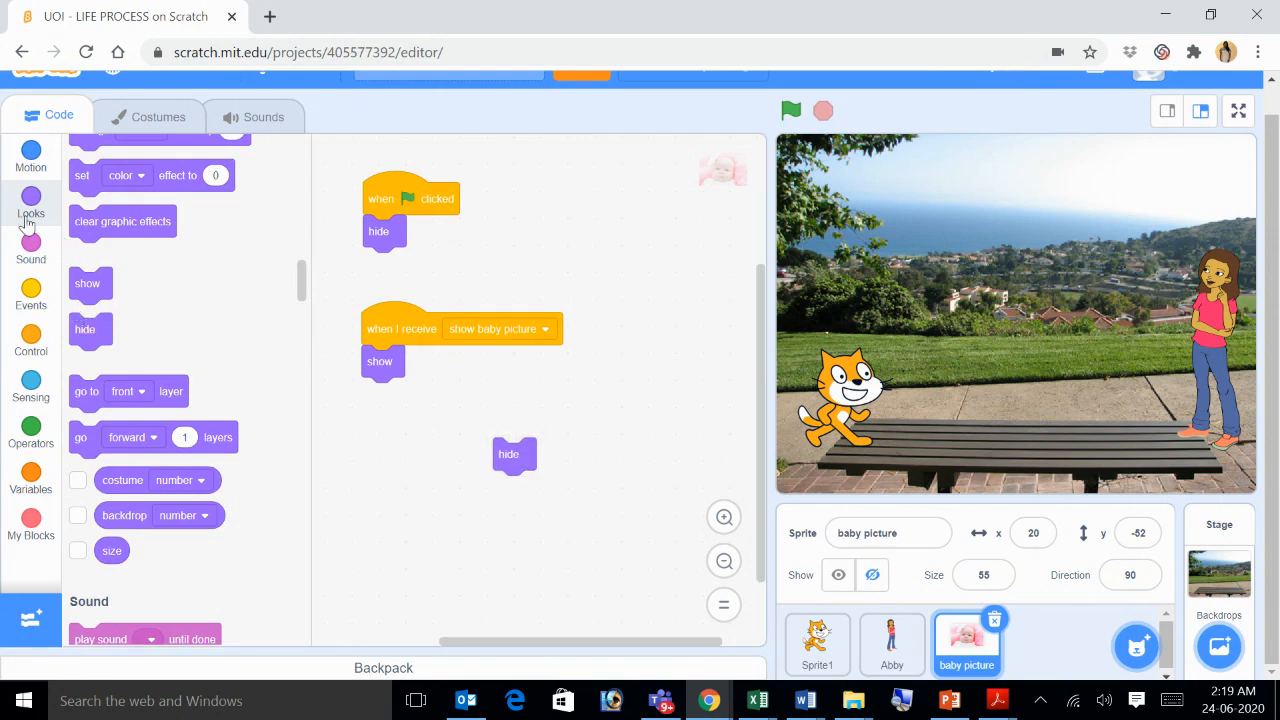
left_click(32, 340)
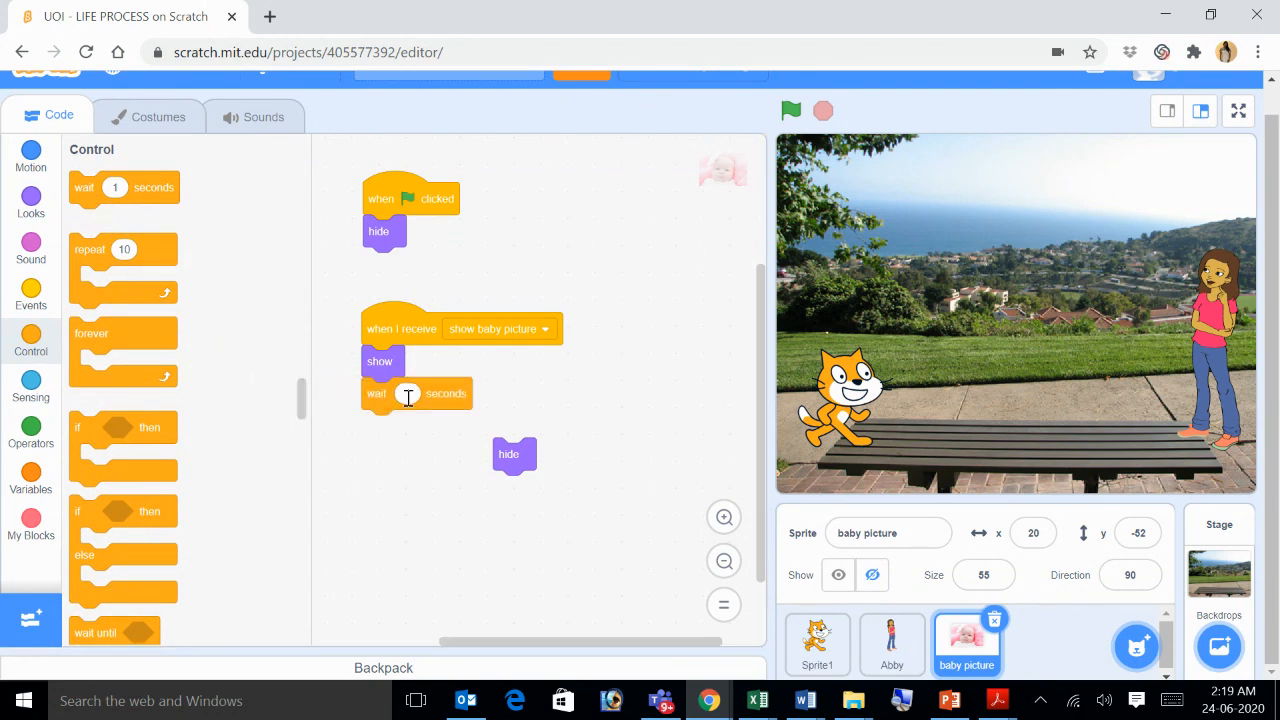
type("4")
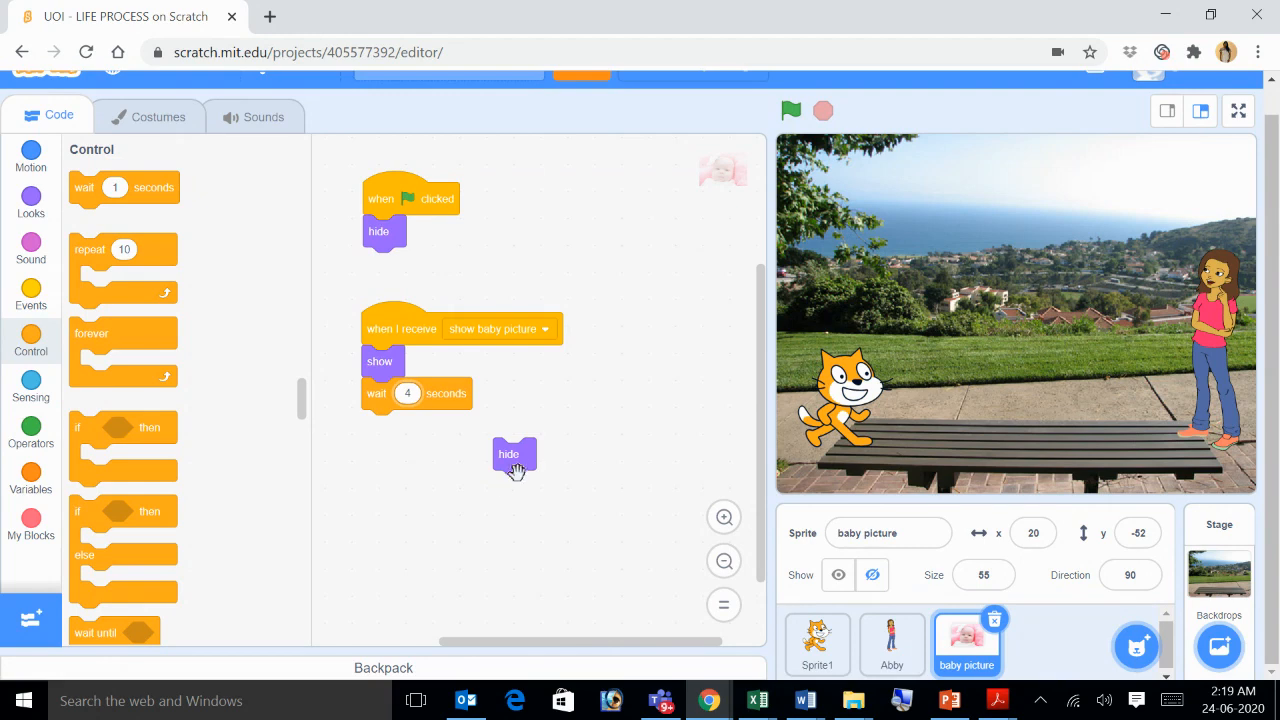
left_click_drag(514, 454, 378, 426)
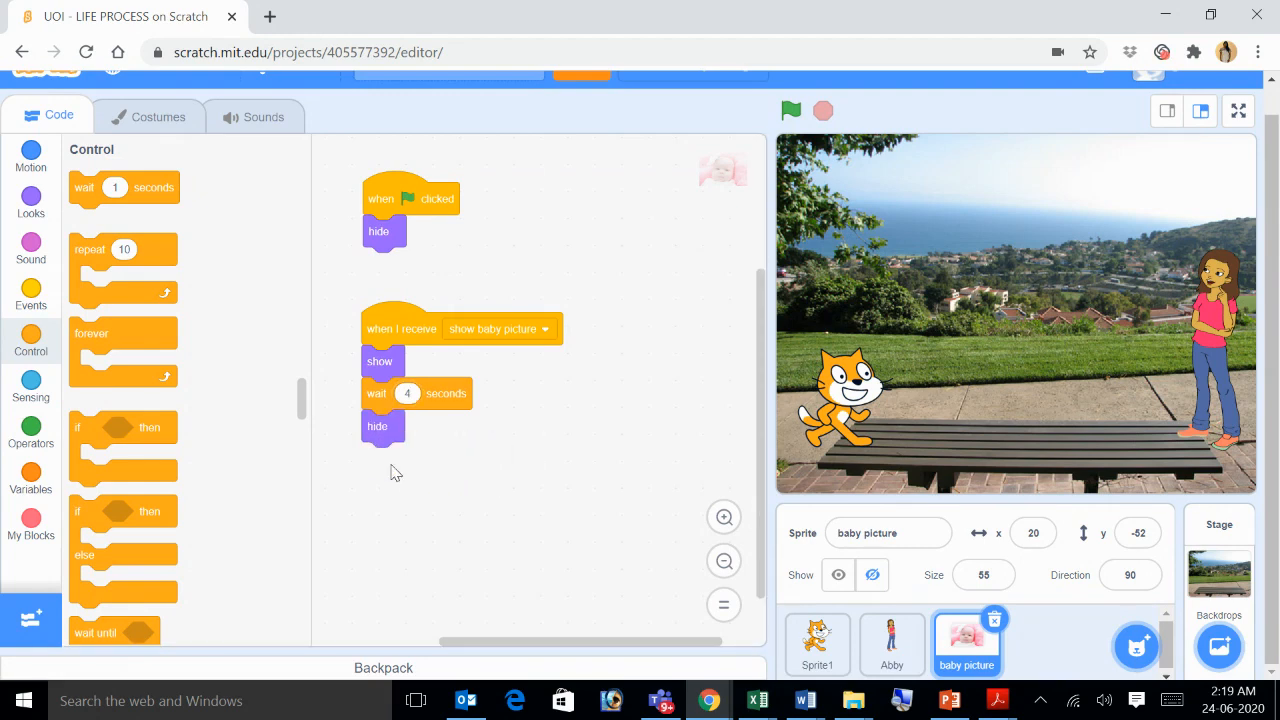
mouse_move(324, 368)
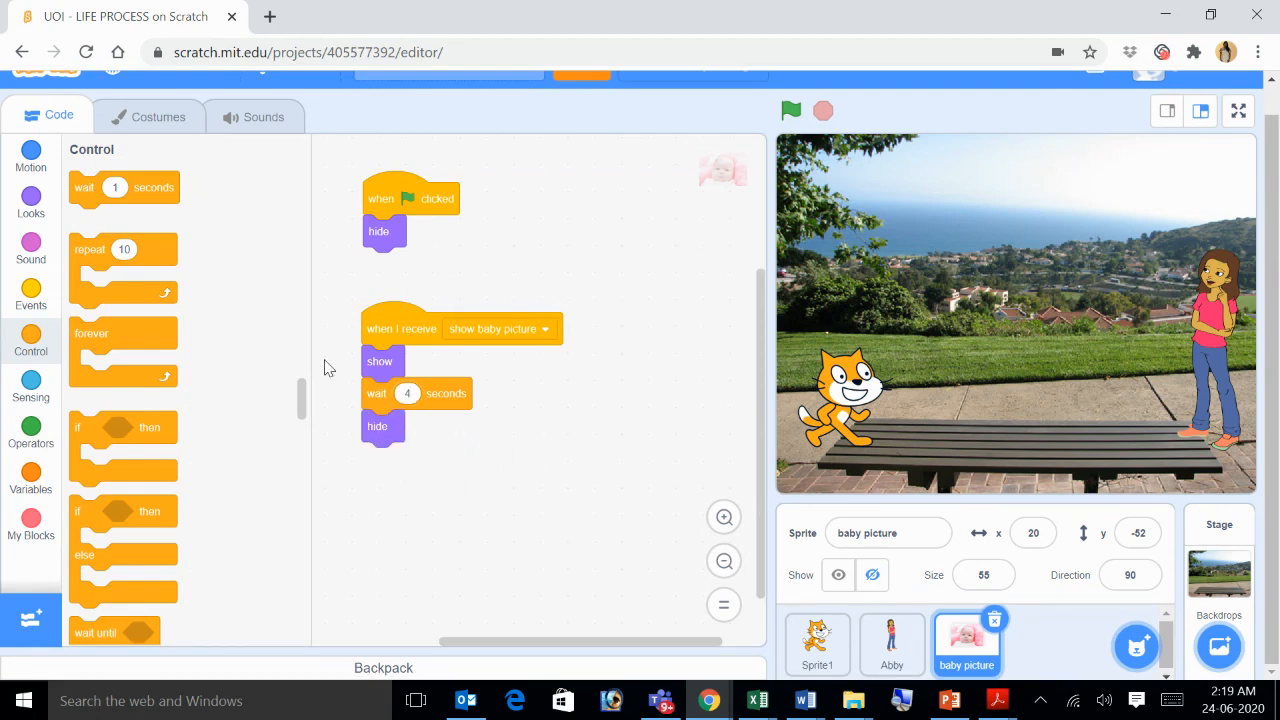
mouse_move(816, 222)
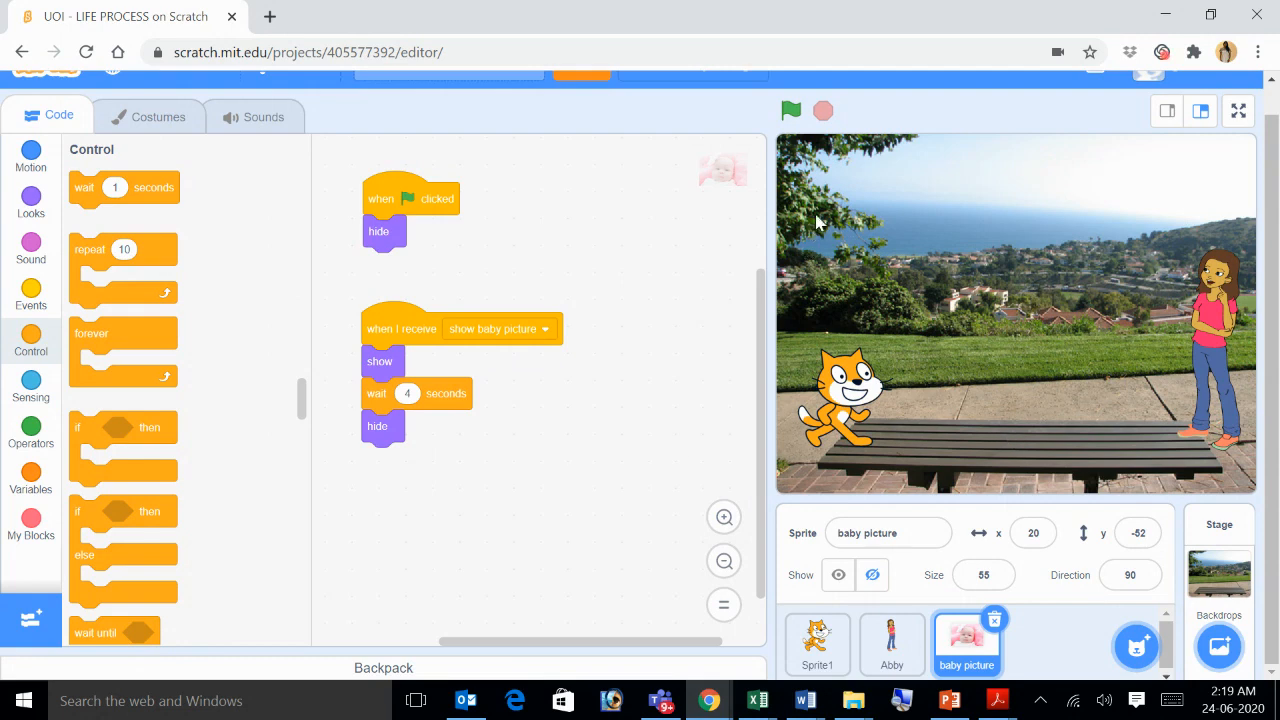
Run the whole story and watch the baby picture appear during Abby's line, then disappear.
left_click(792, 110)
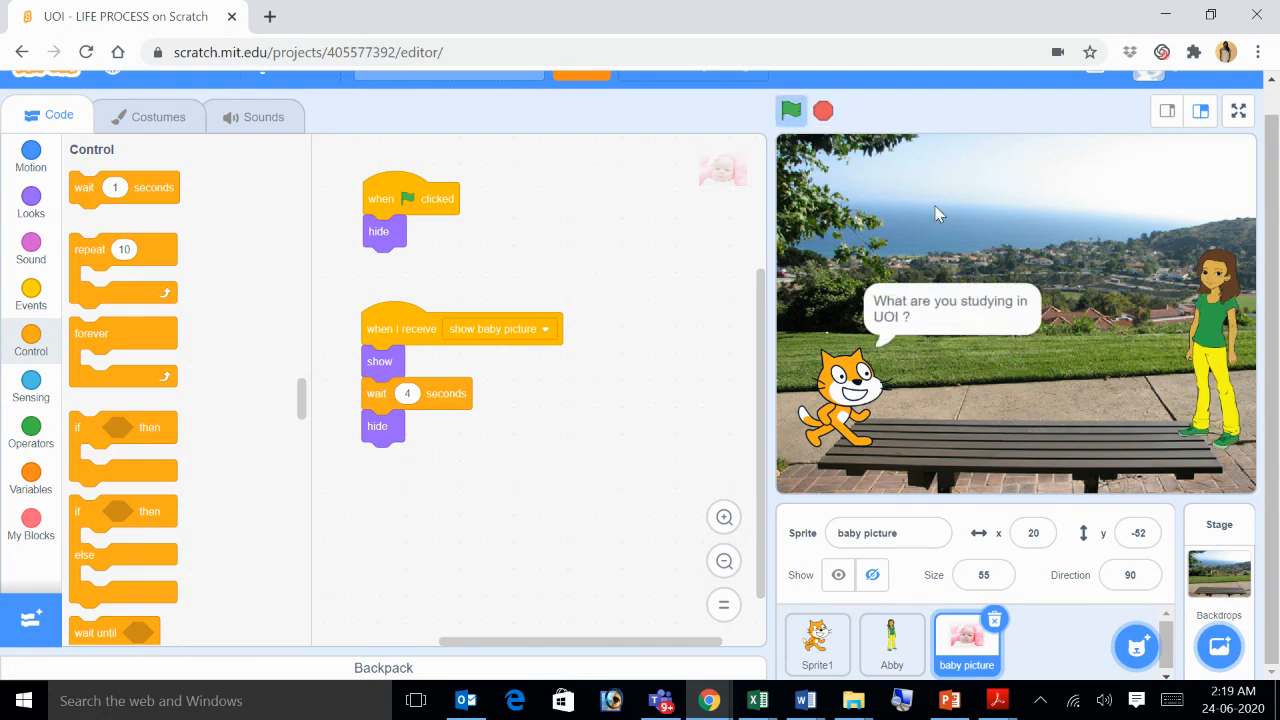
mouse_move(988, 442)
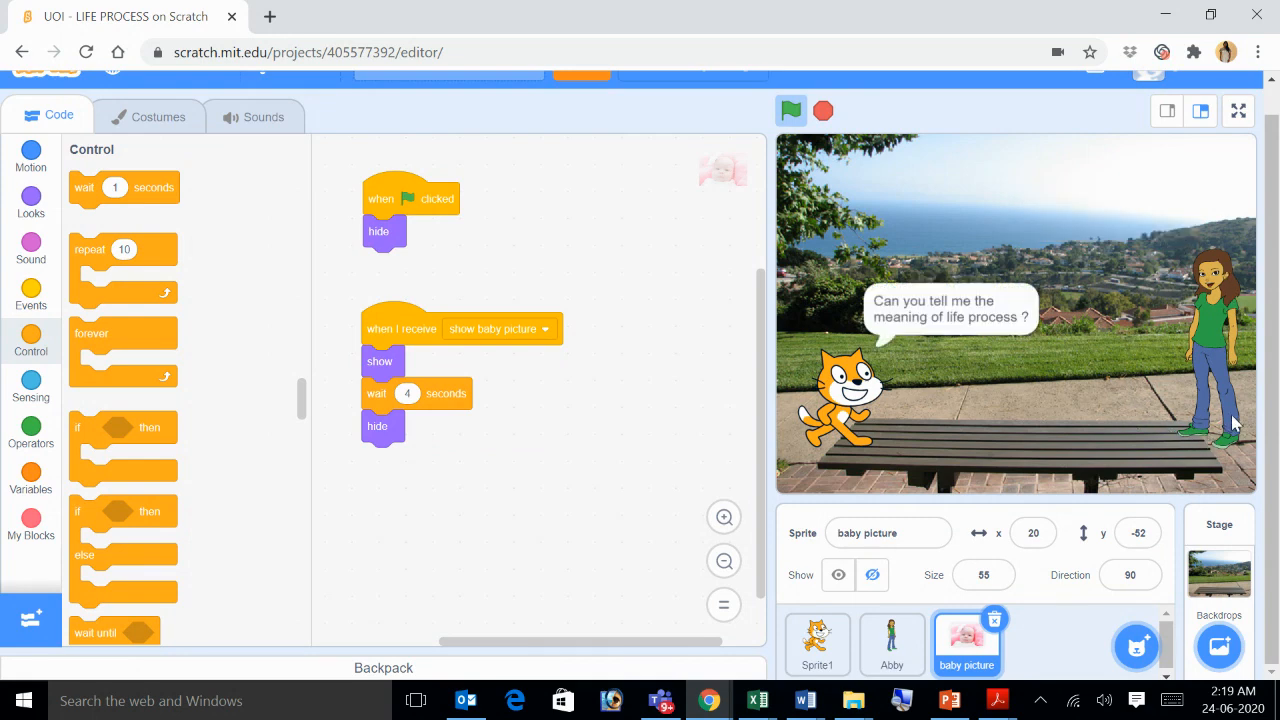
mouse_move(1128, 388)
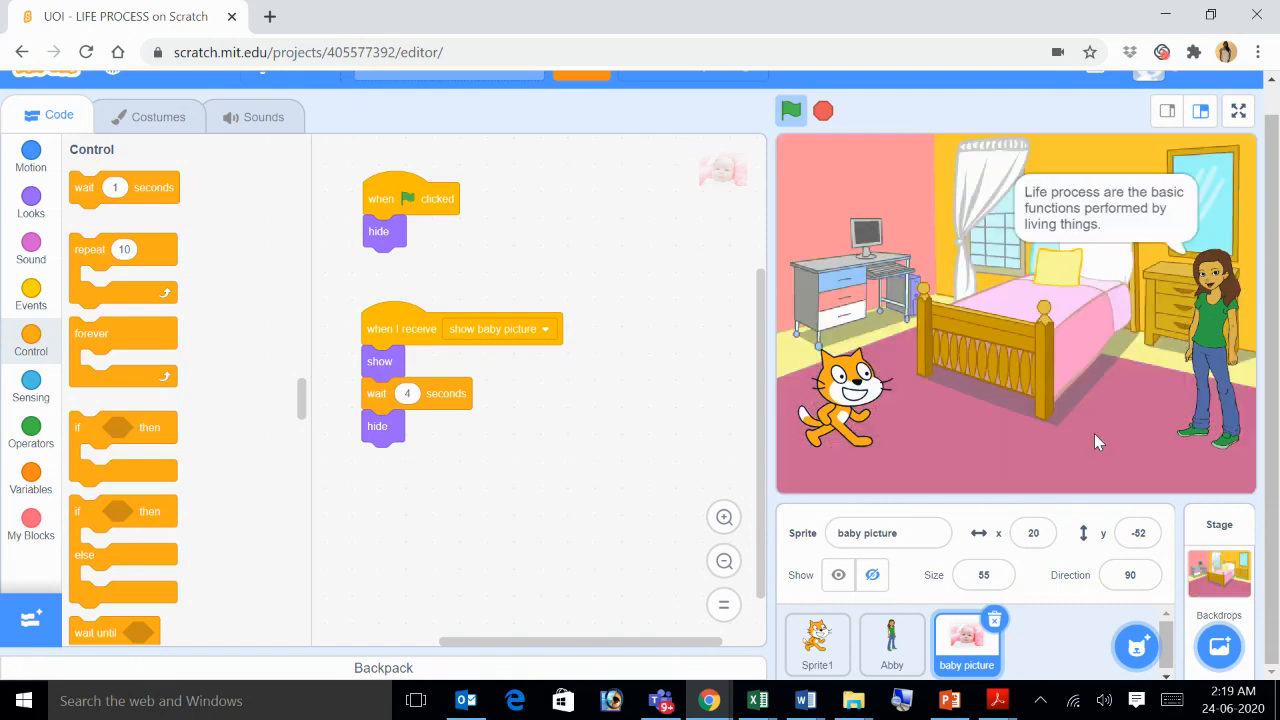
mouse_move(1164, 404)
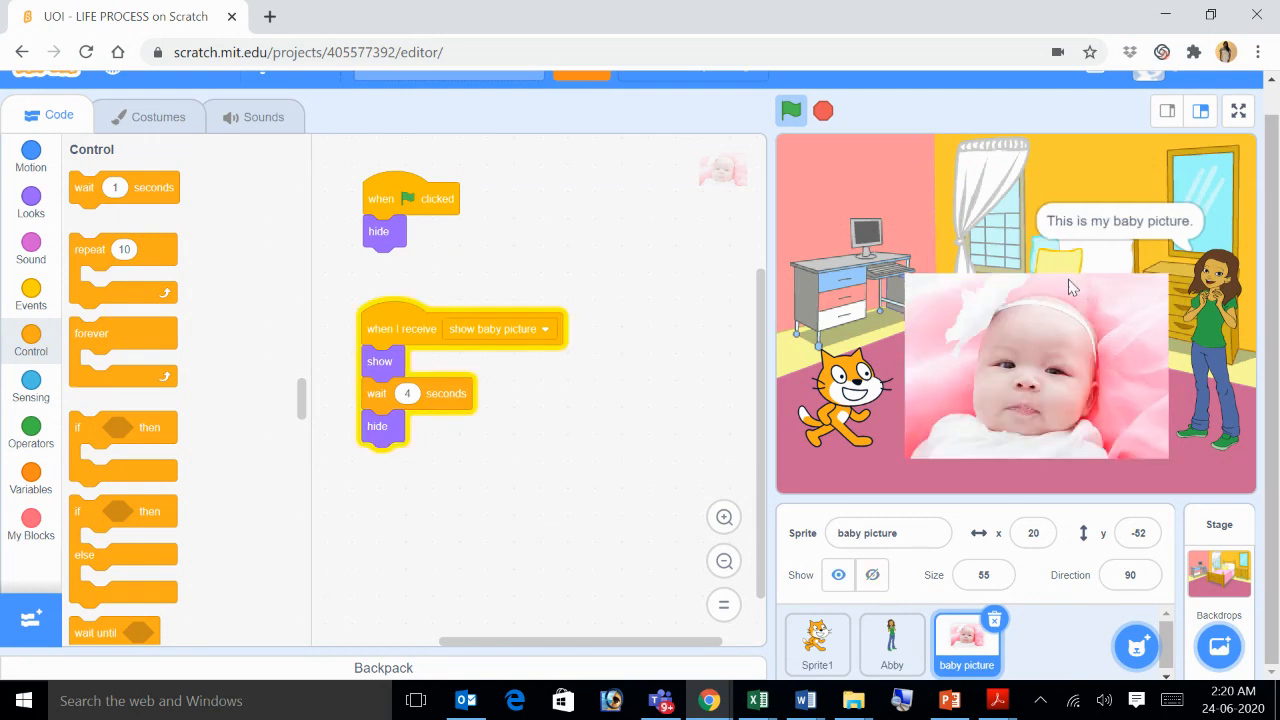
left_click(872, 574)
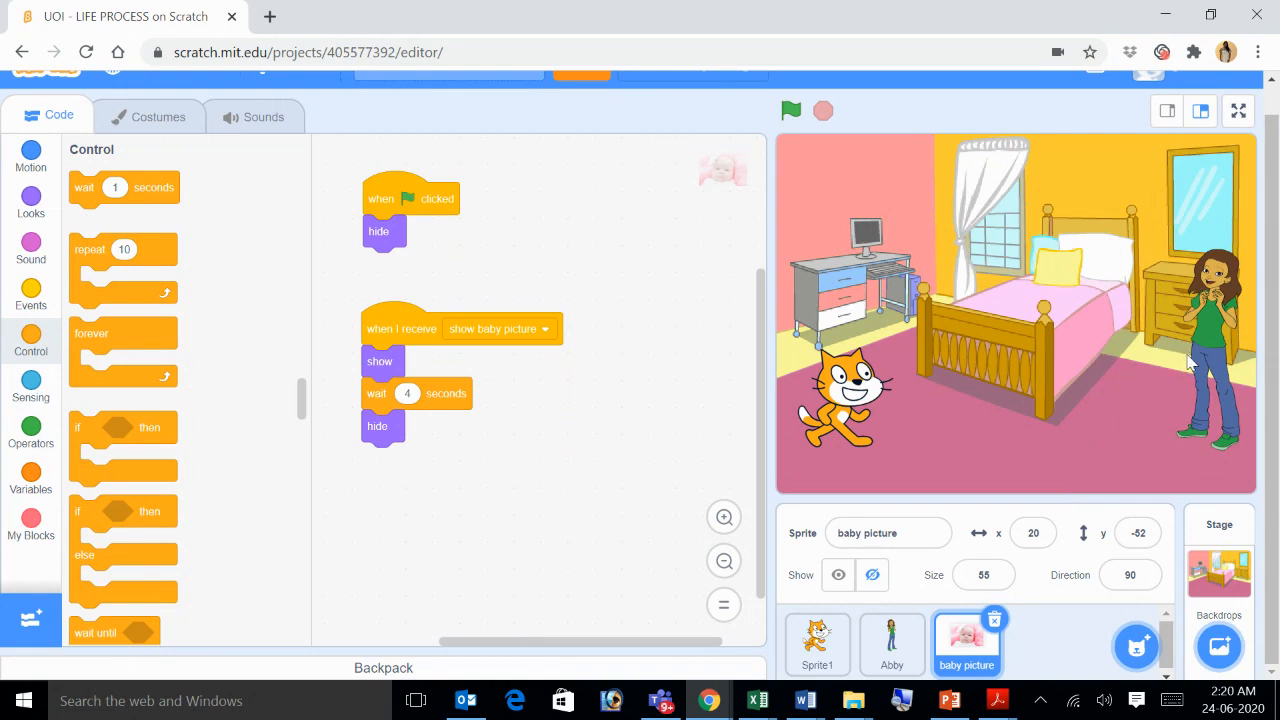
mouse_move(1128, 416)
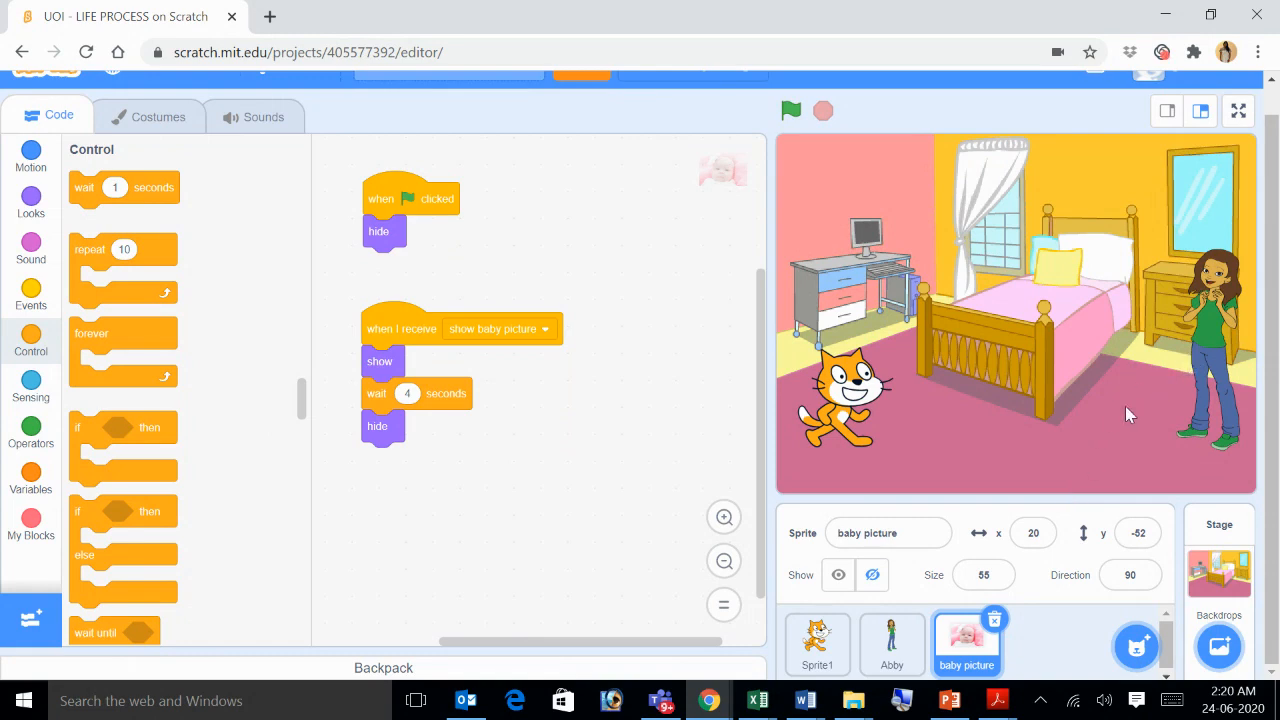
mouse_move(1088, 486)
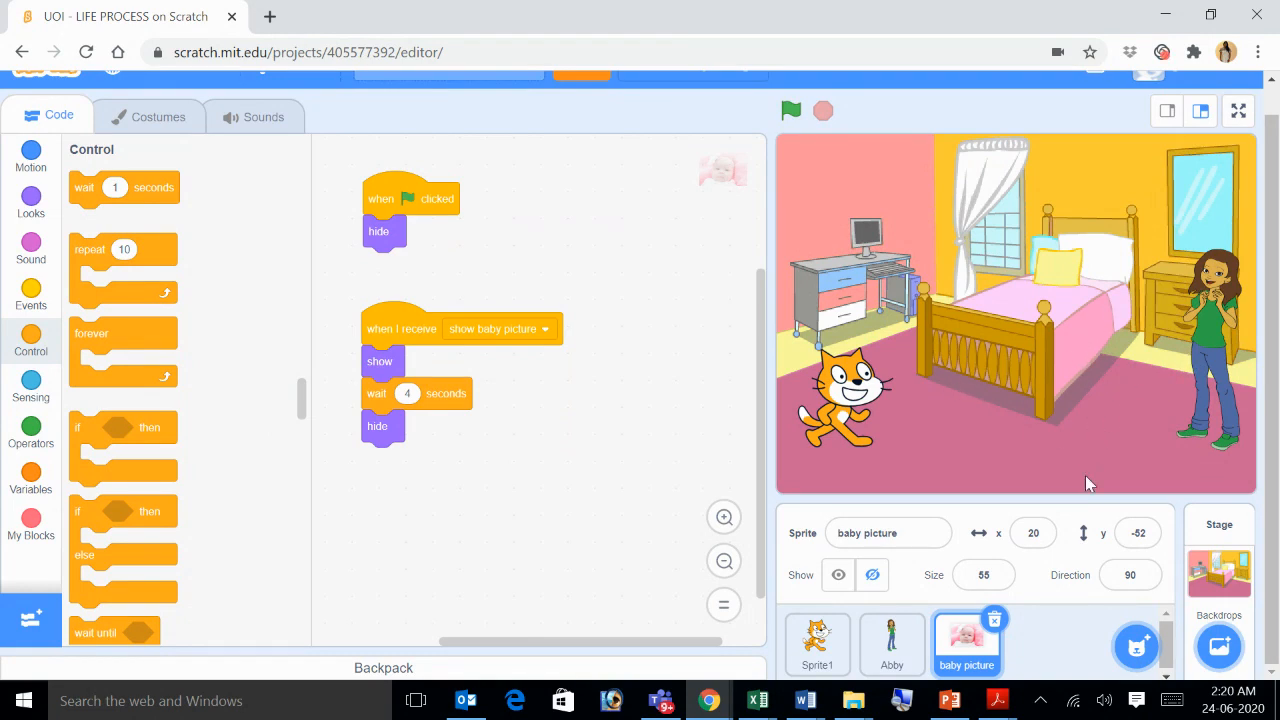
mouse_move(428, 452)
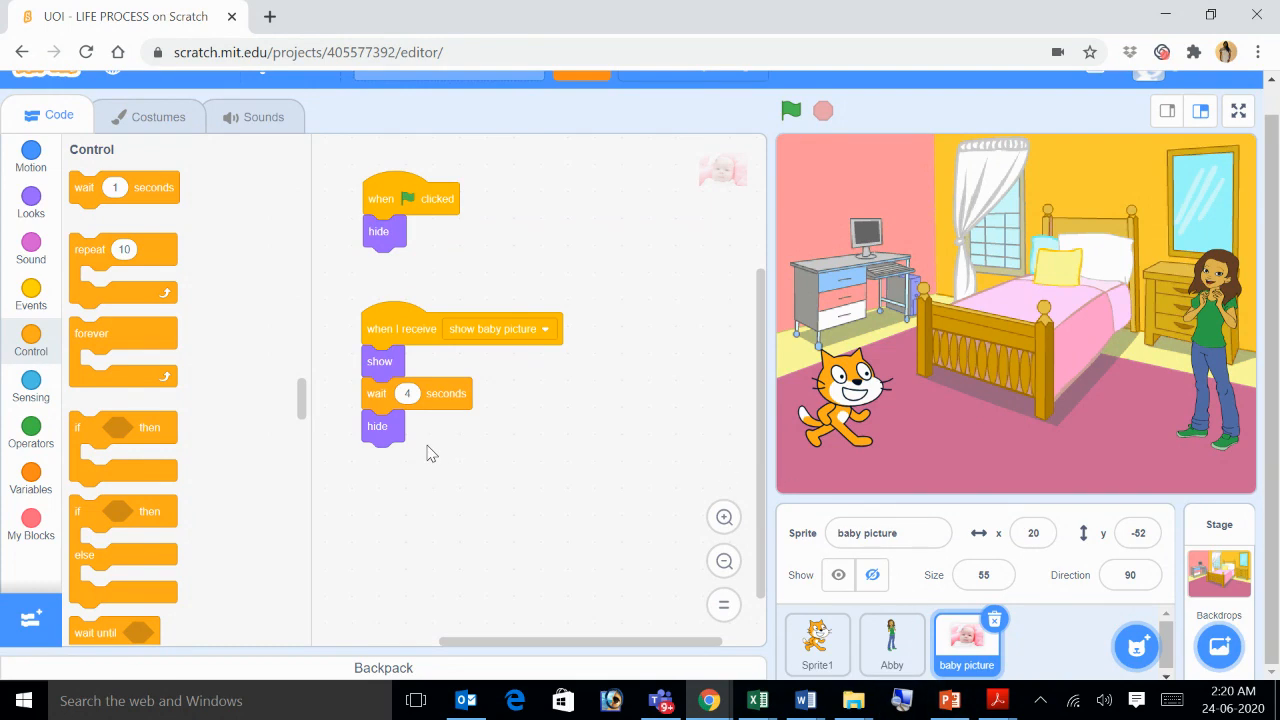
mouse_move(830, 498)
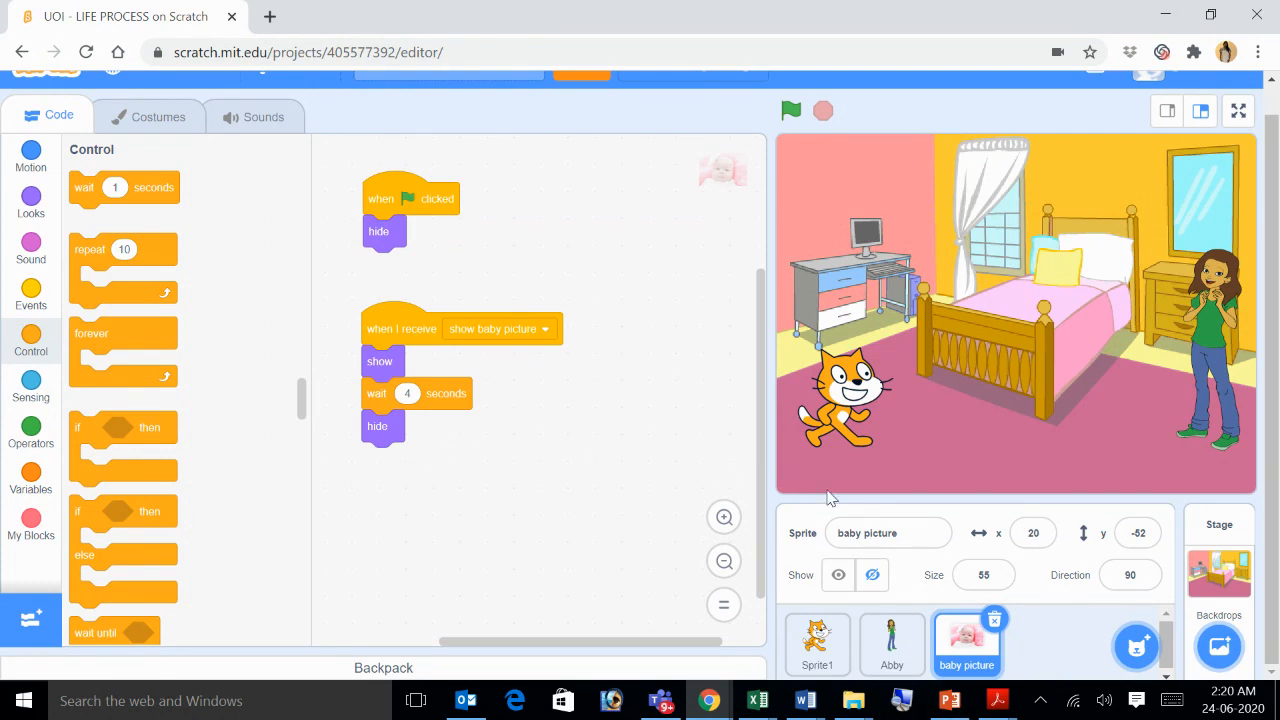
Flip between Abby's broadcast script and the baby picture's receive script to compare them.
left_click(892, 644)
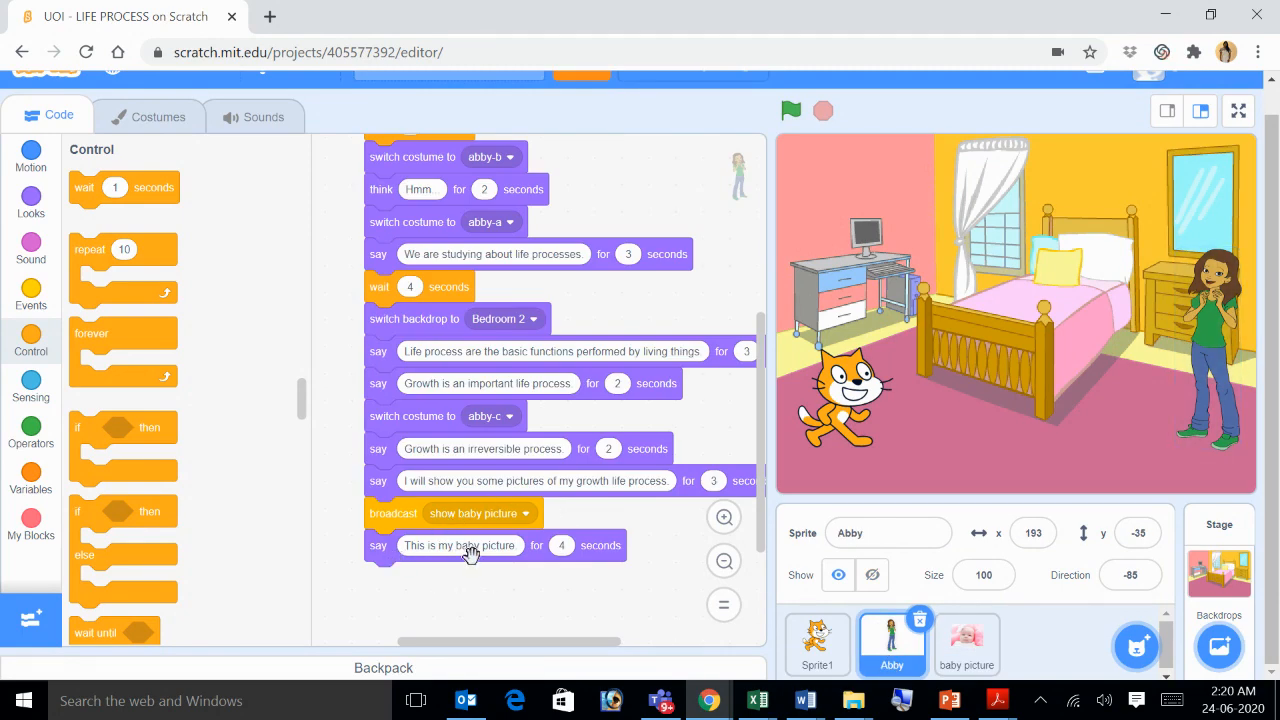
mouse_move(490, 584)
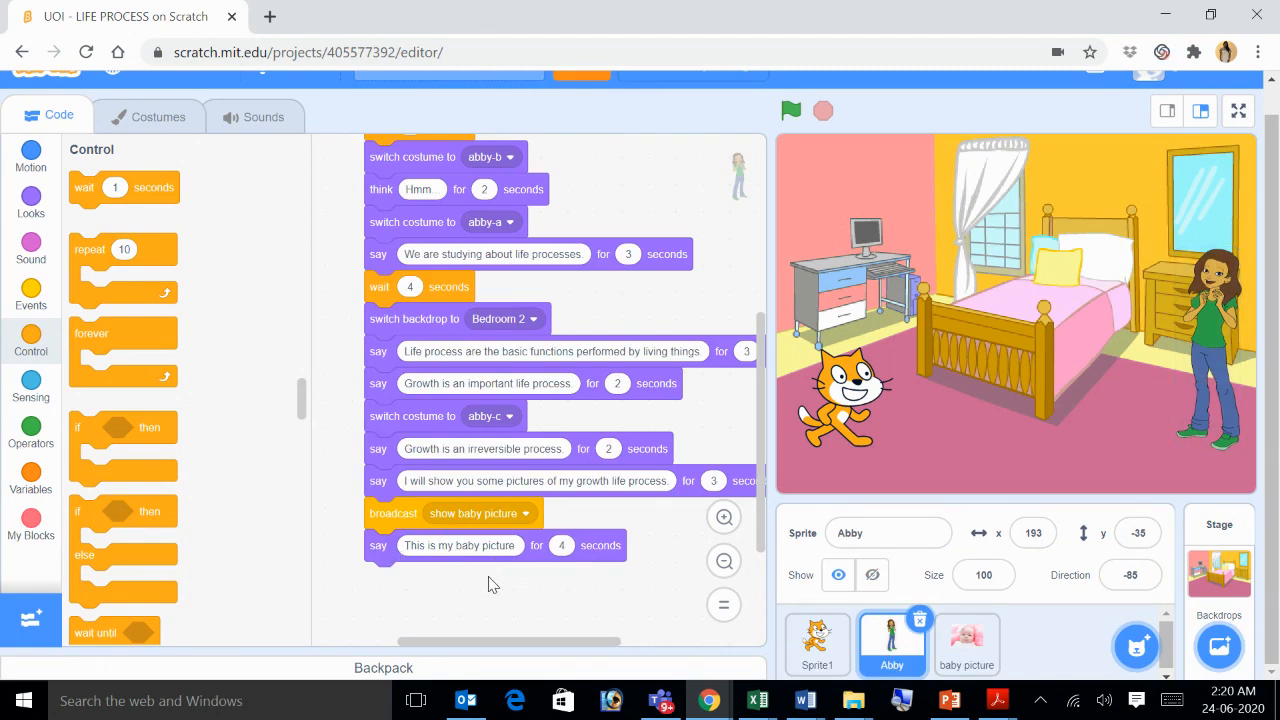
mouse_move(404, 524)
type(".")
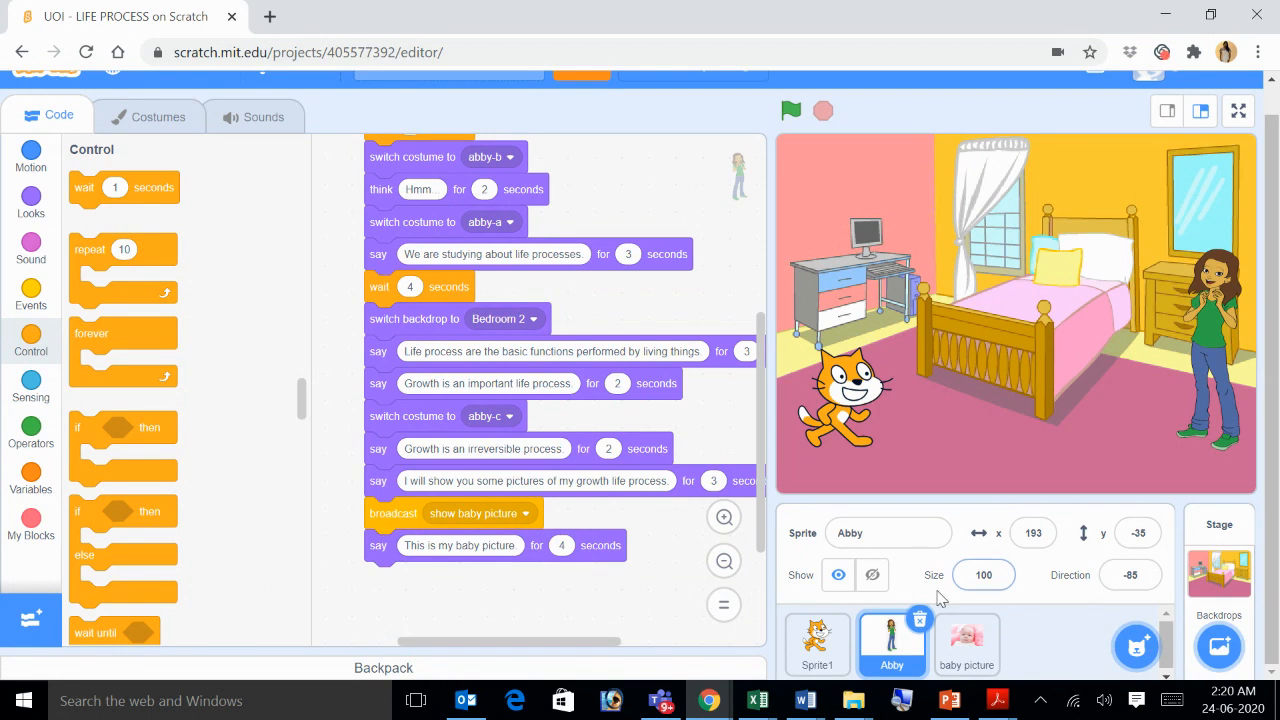
left_click(966, 644)
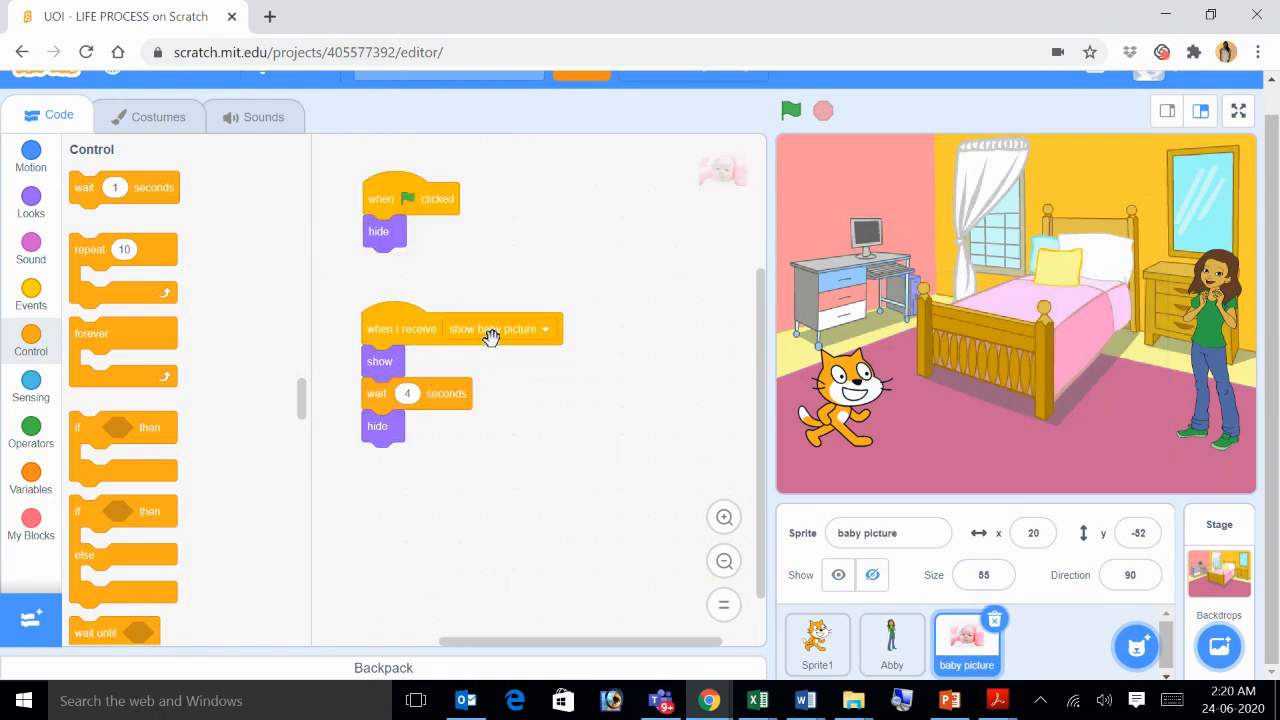
mouse_move(444, 388)
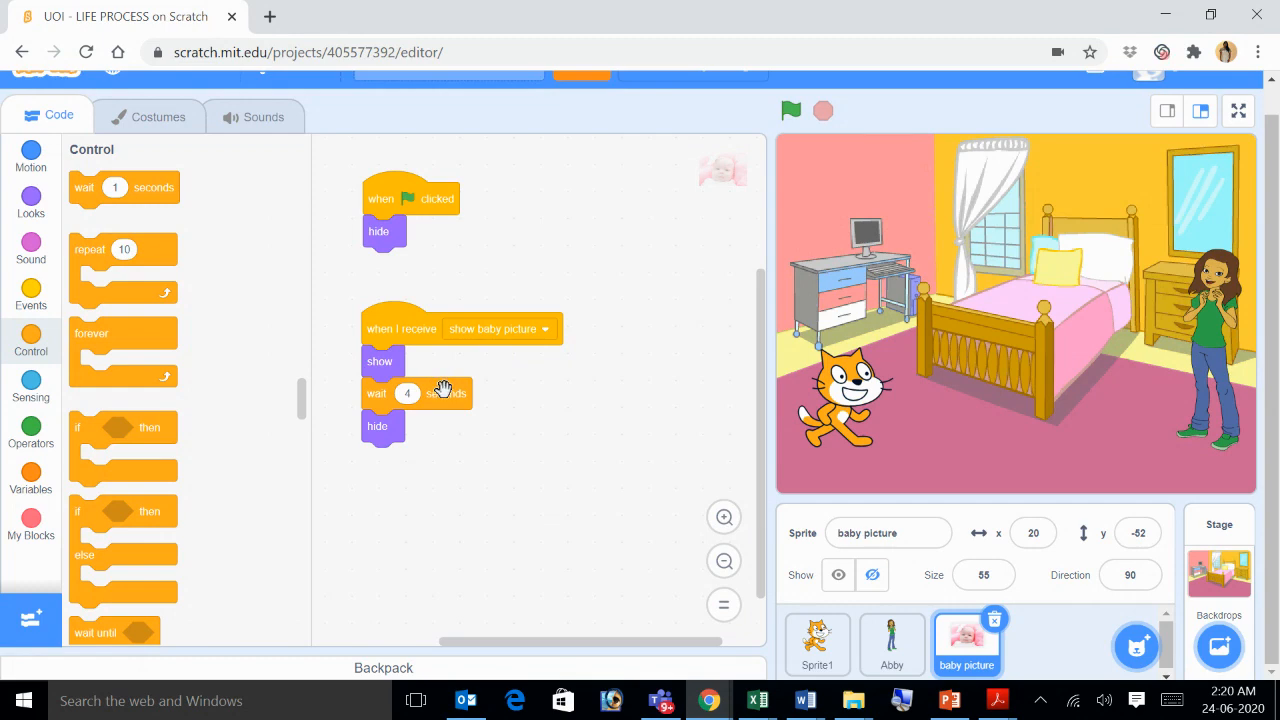
mouse_move(460, 448)
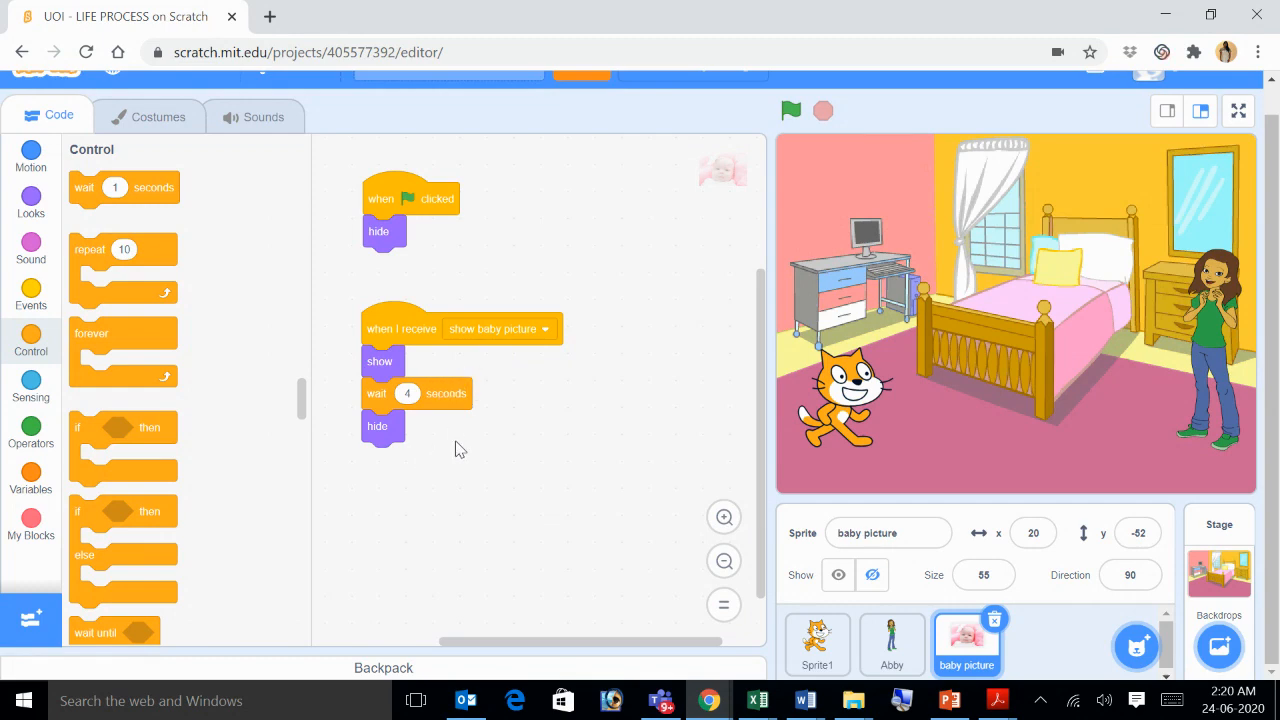
mouse_move(788, 578)
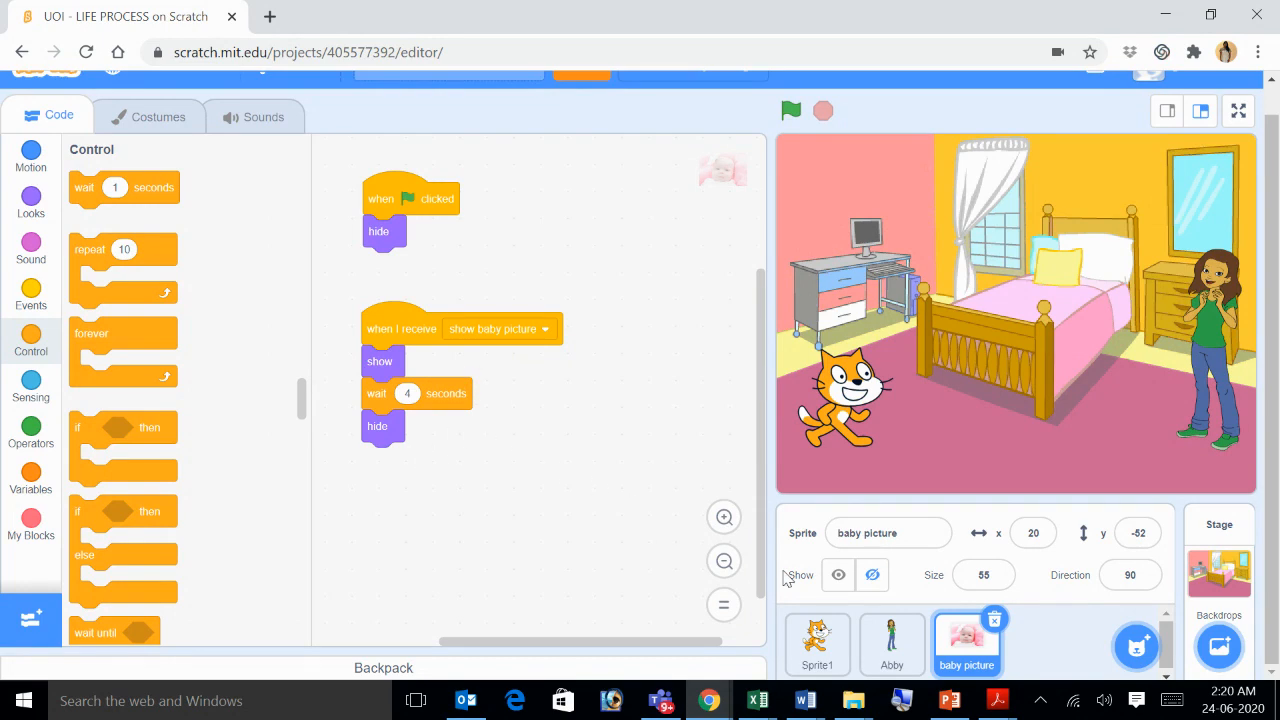
left_click(892, 644)
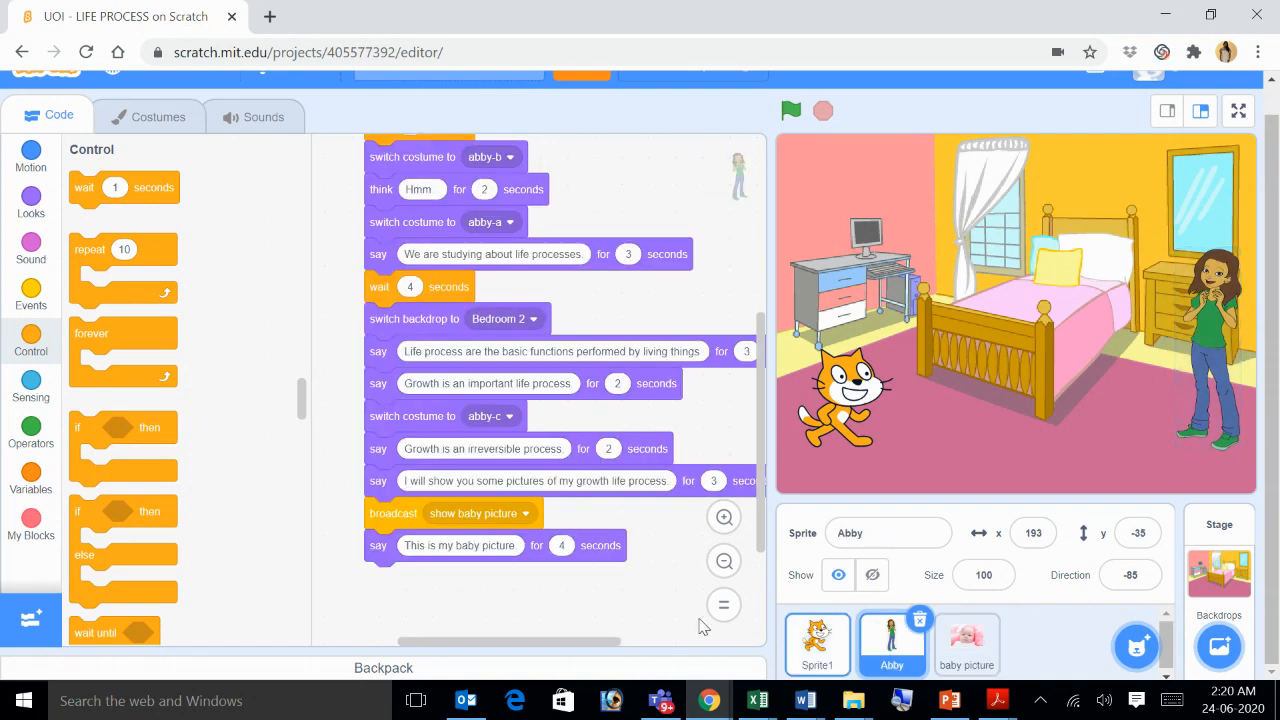
mouse_move(436, 512)
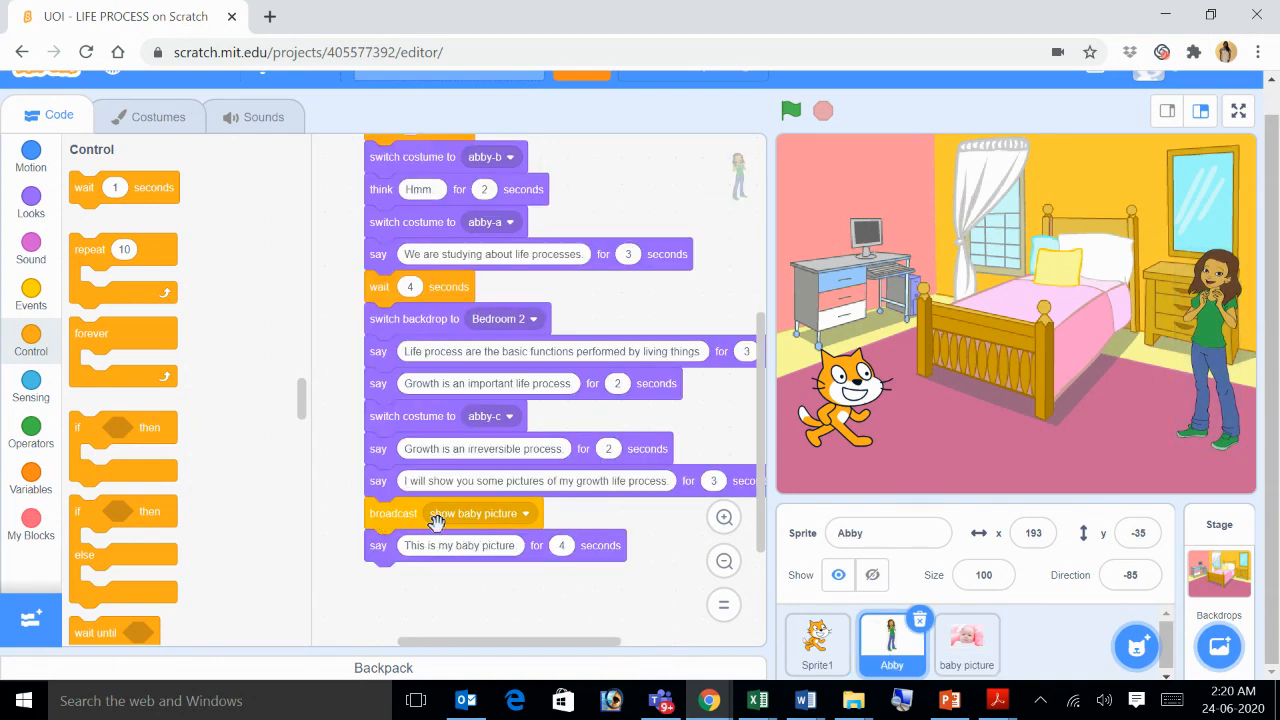
mouse_move(418, 516)
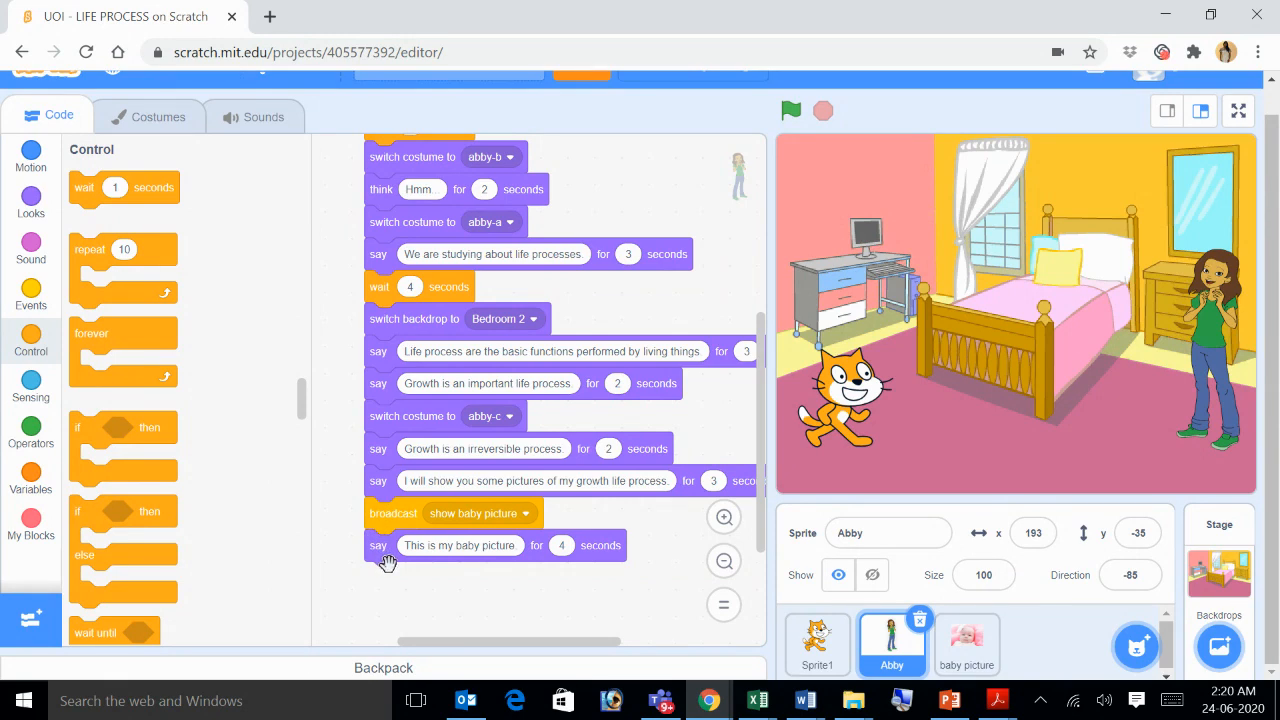
mouse_move(424, 516)
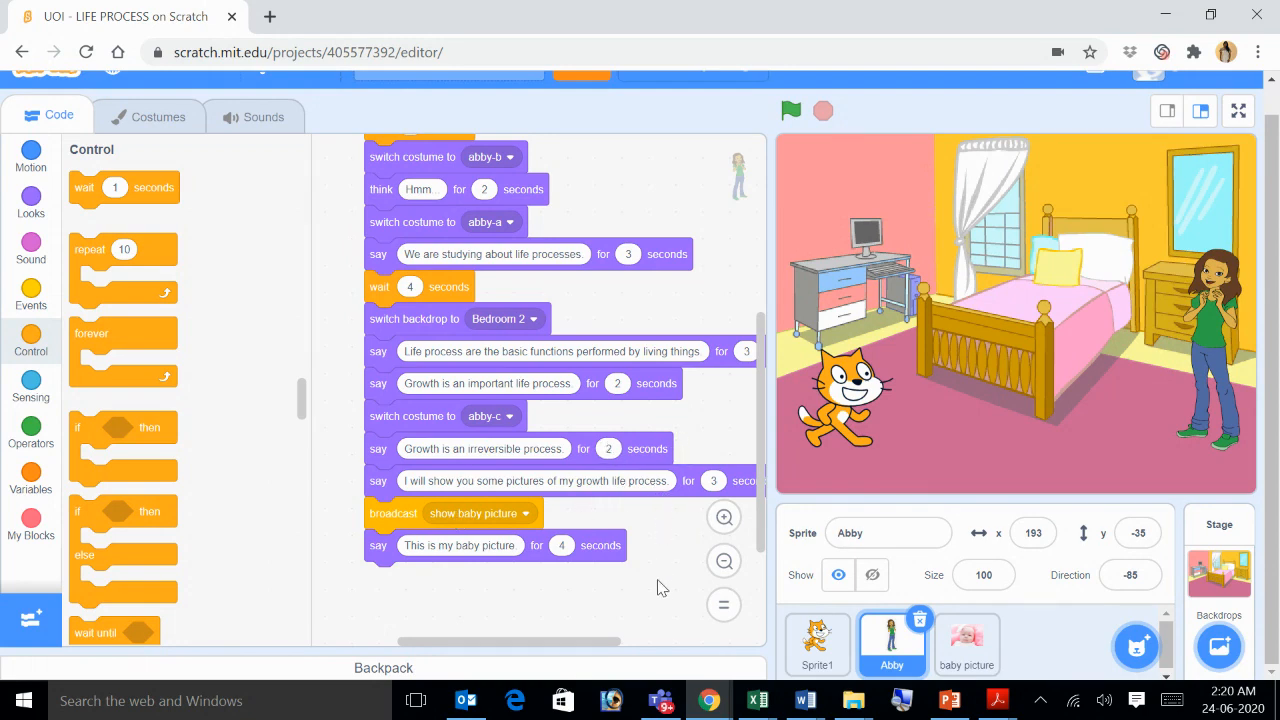
left_click(966, 644)
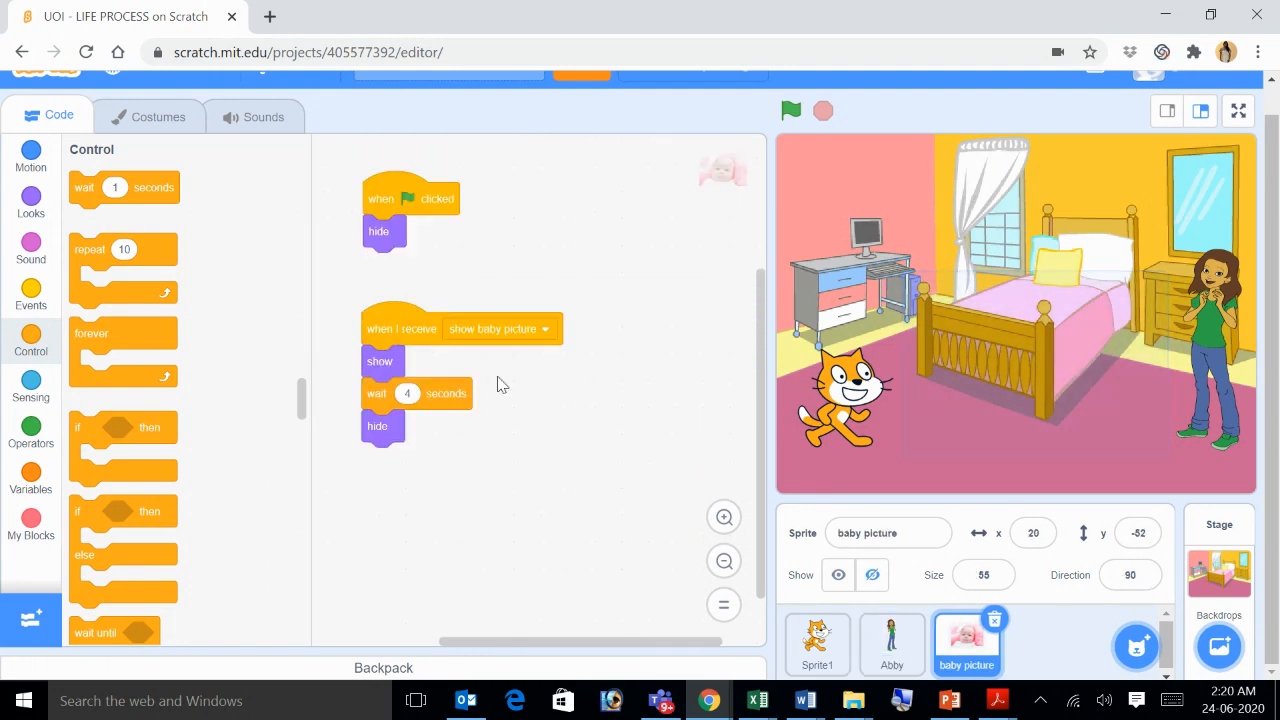
left_click(892, 644)
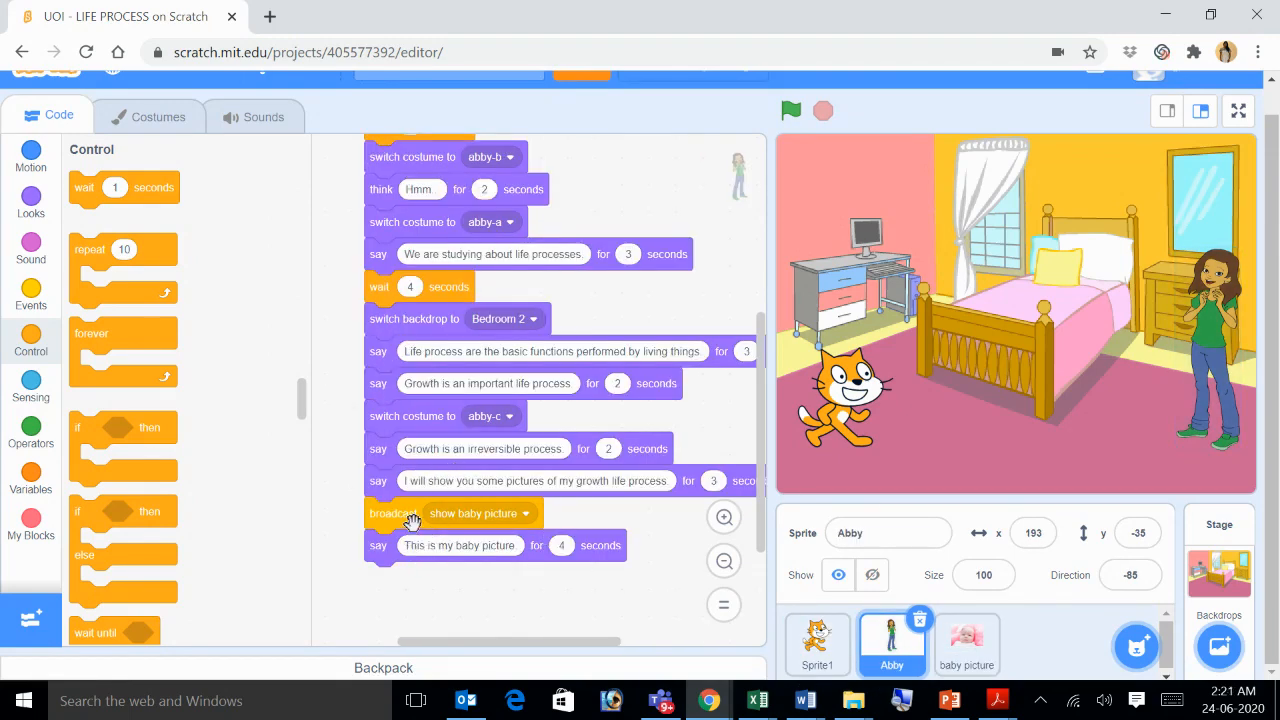
mouse_move(396, 578)
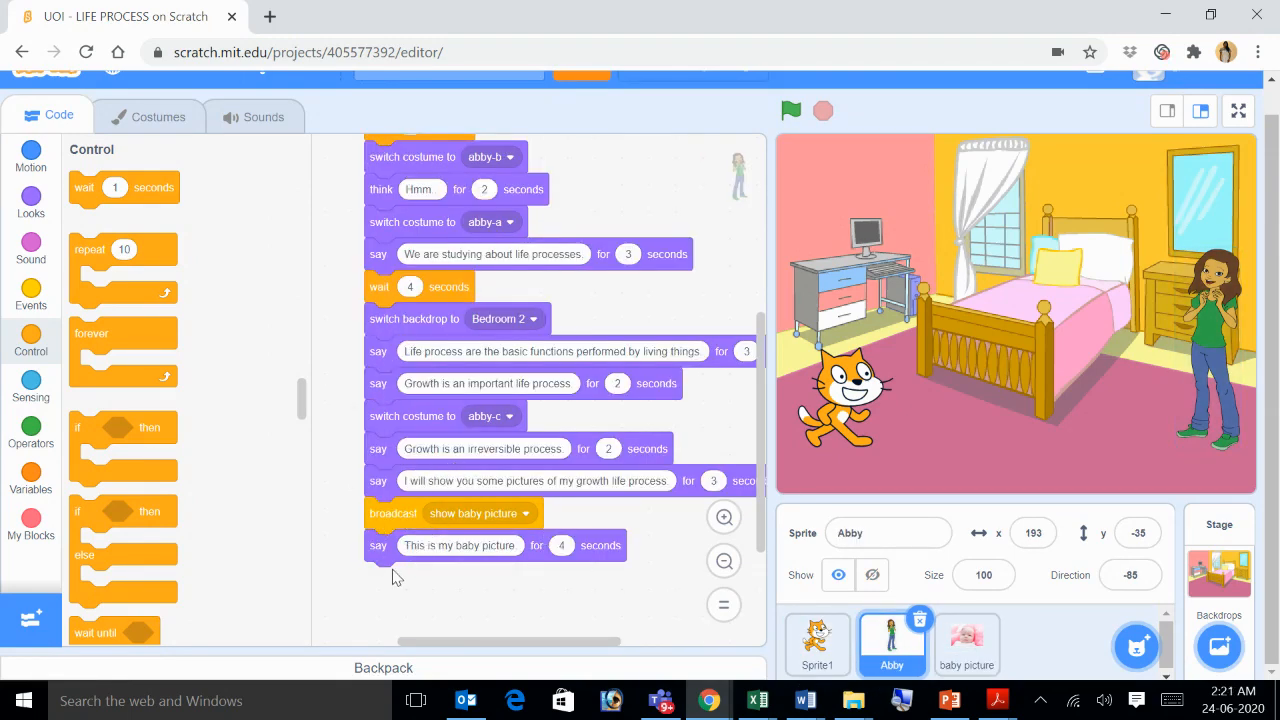
left_click(32, 296)
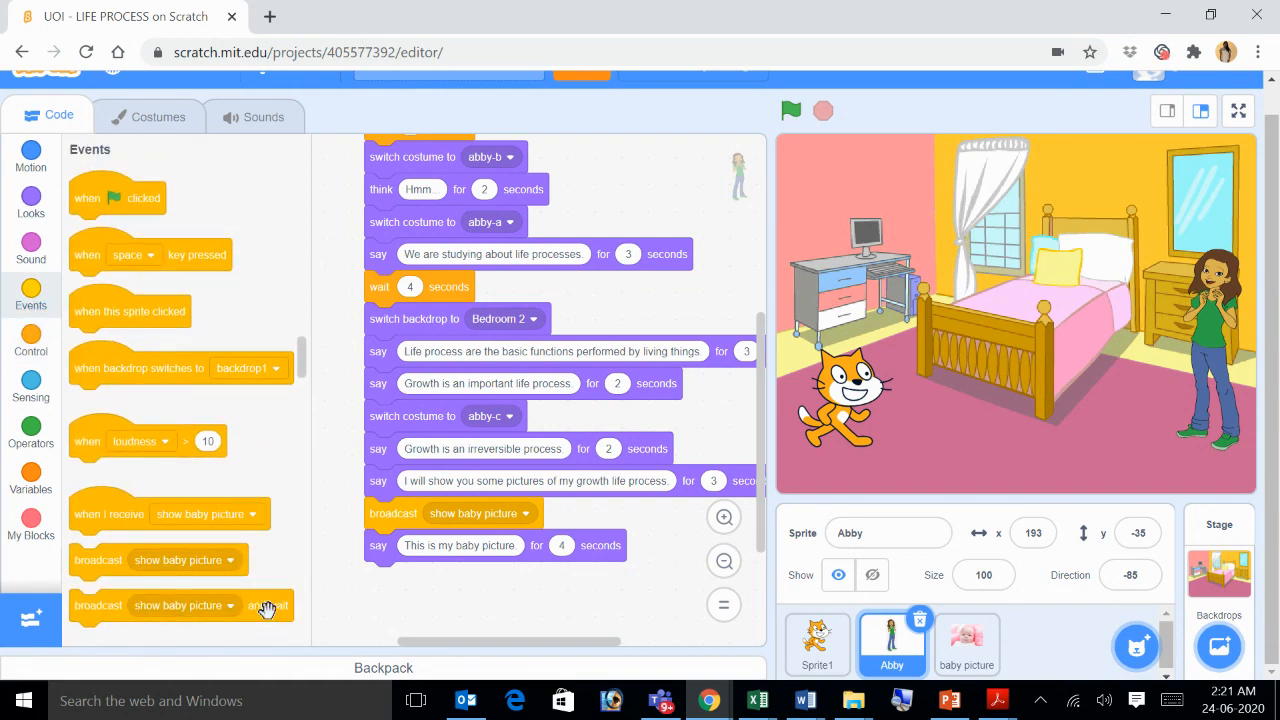
left_click_drag(180, 604, 476, 604)
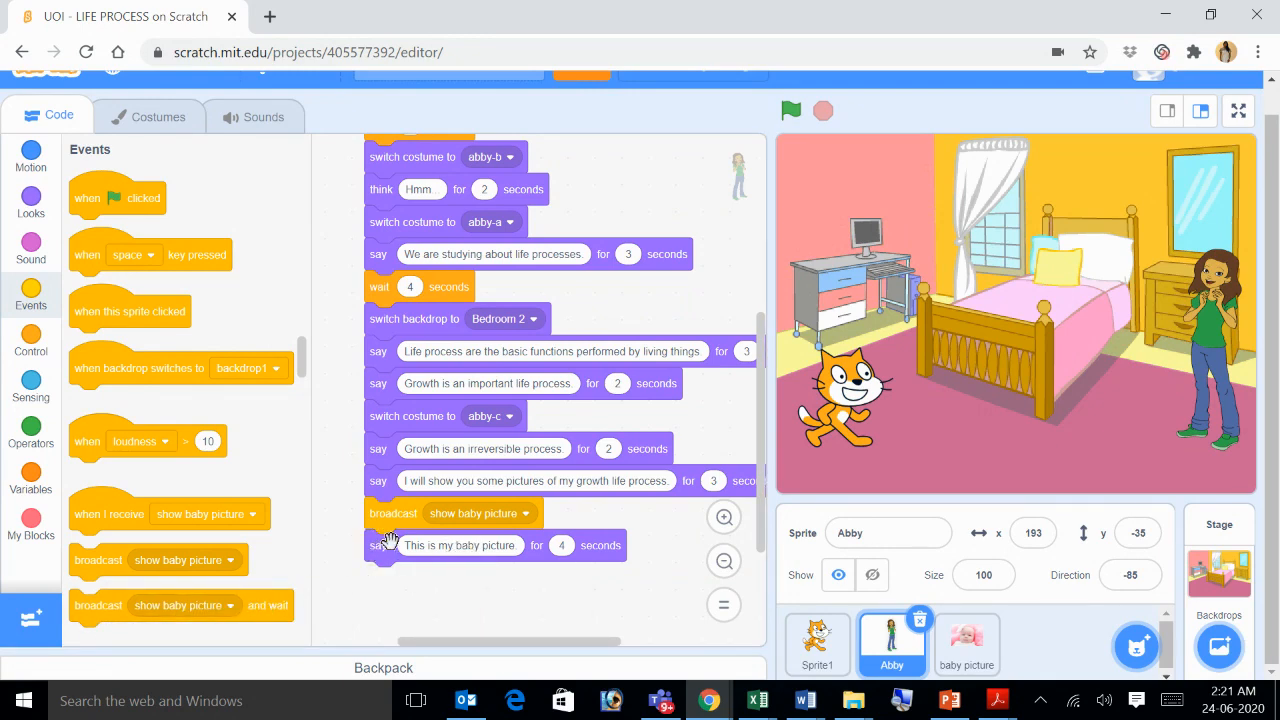
mouse_move(744, 584)
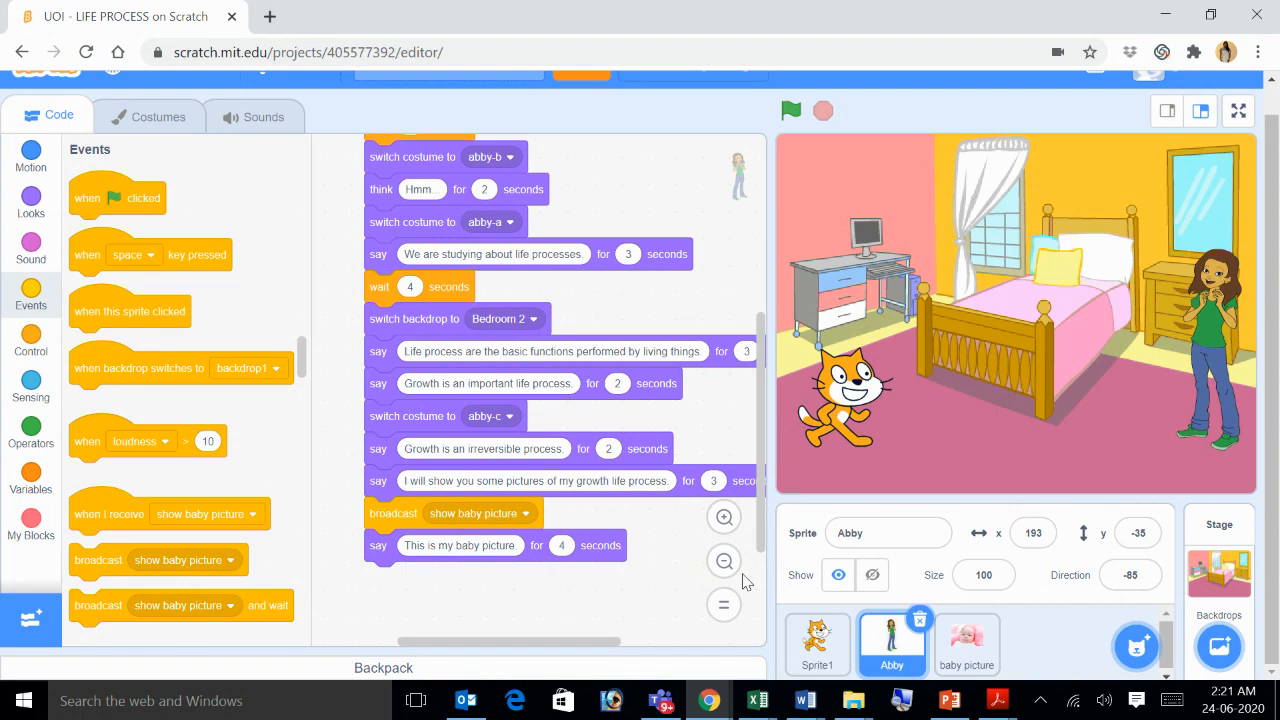
left_click(966, 644)
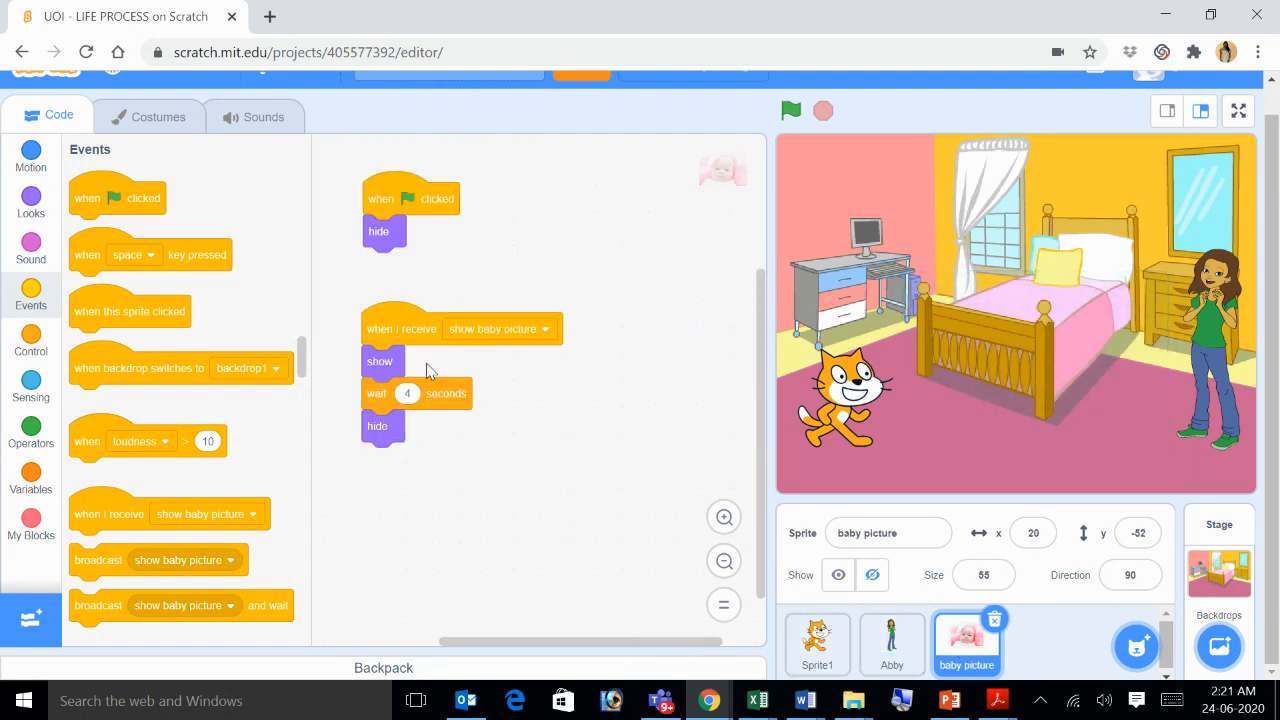
mouse_move(392, 472)
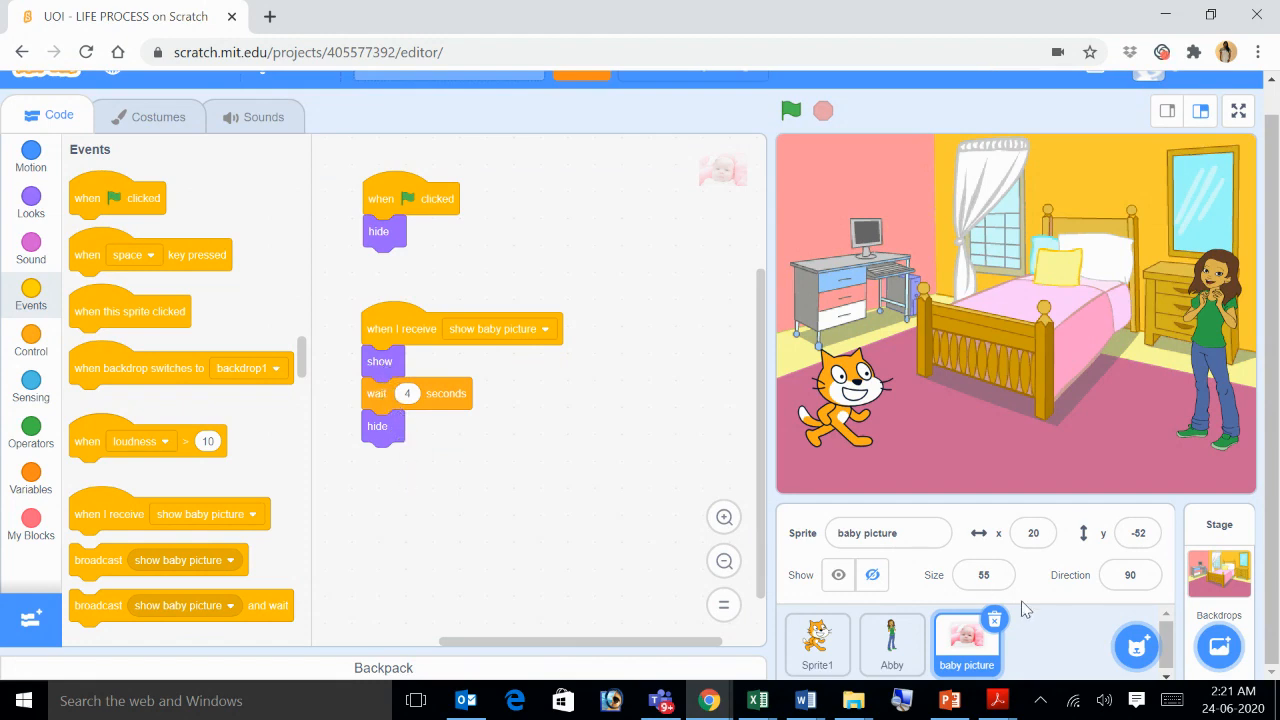
left_click(892, 644)
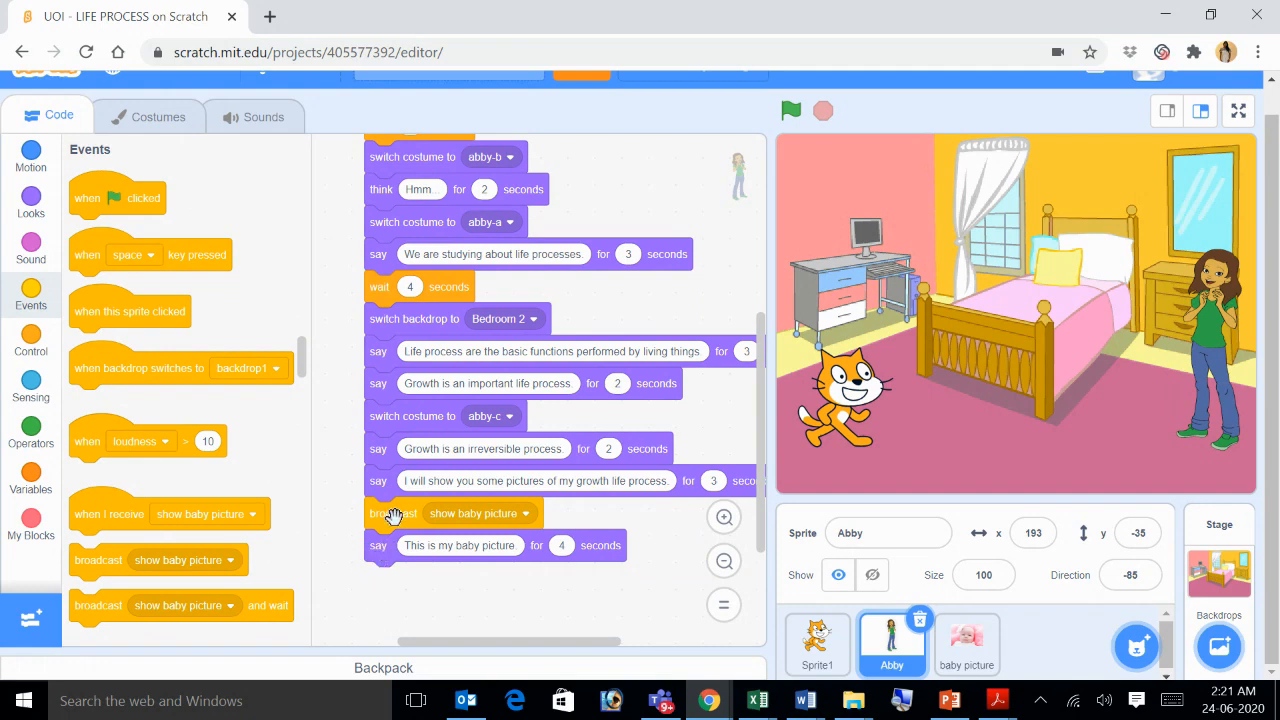
mouse_move(376, 560)
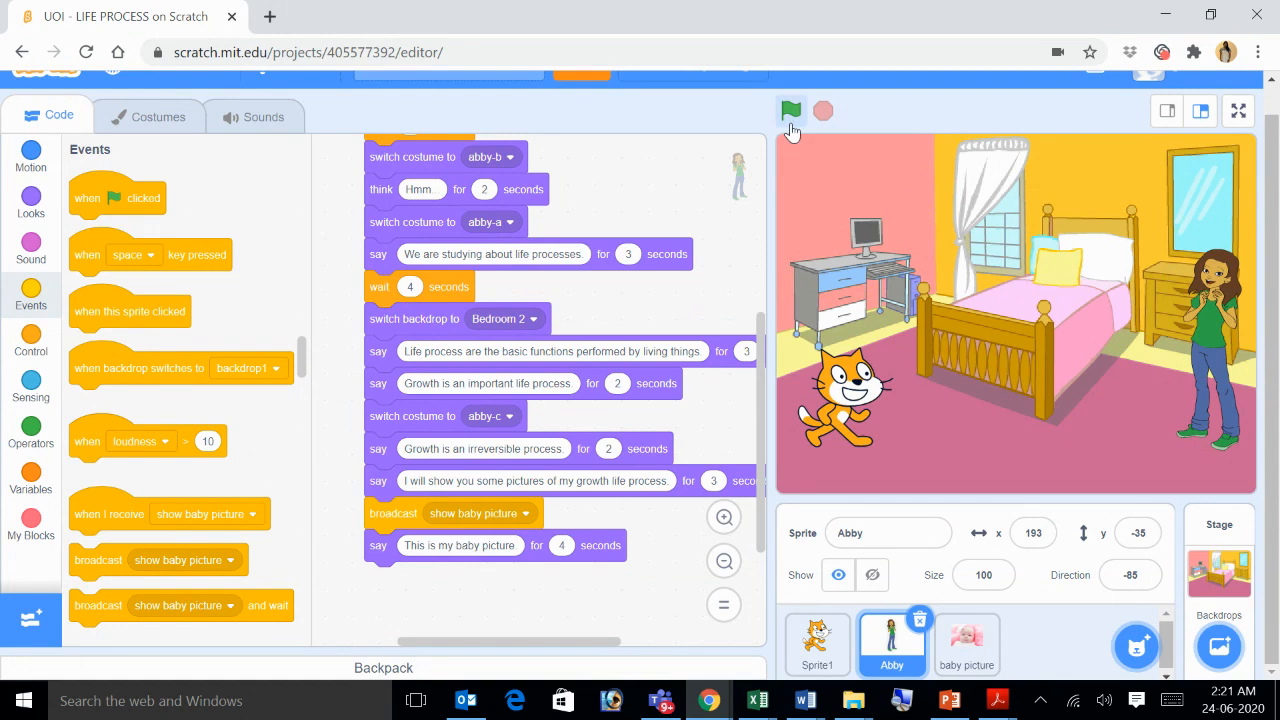
left_click(792, 110)
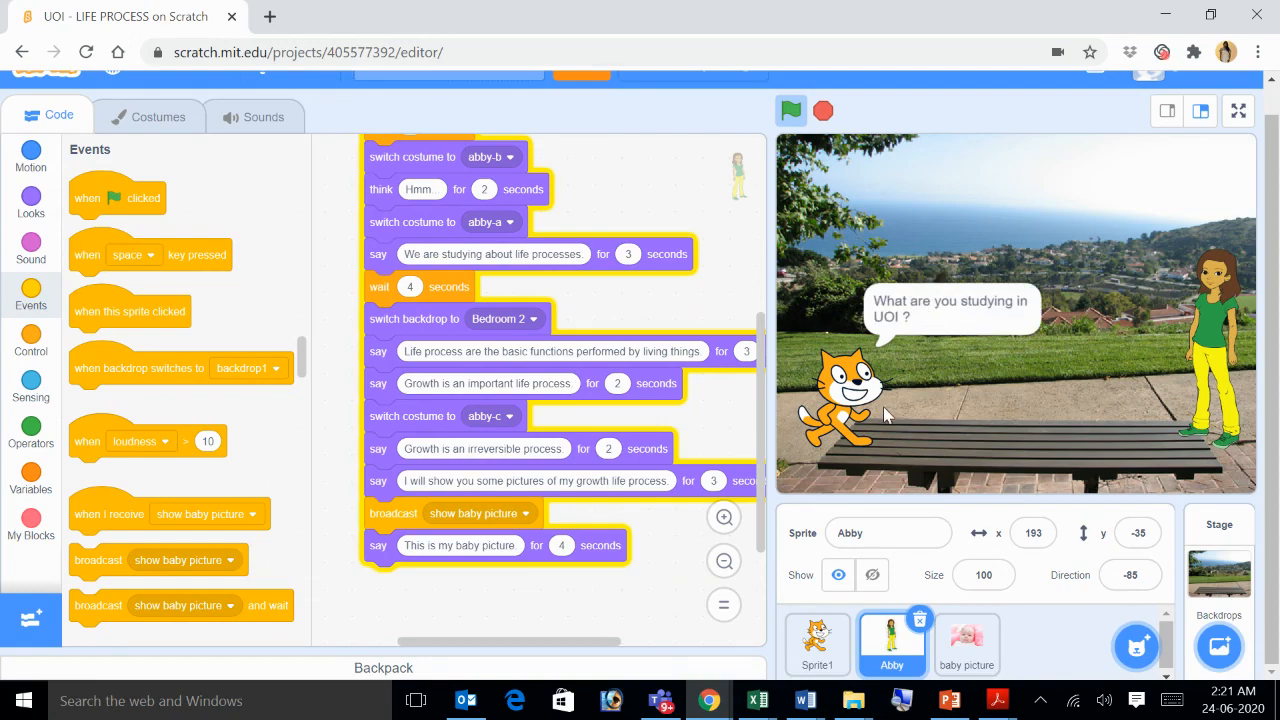
mouse_move(1156, 330)
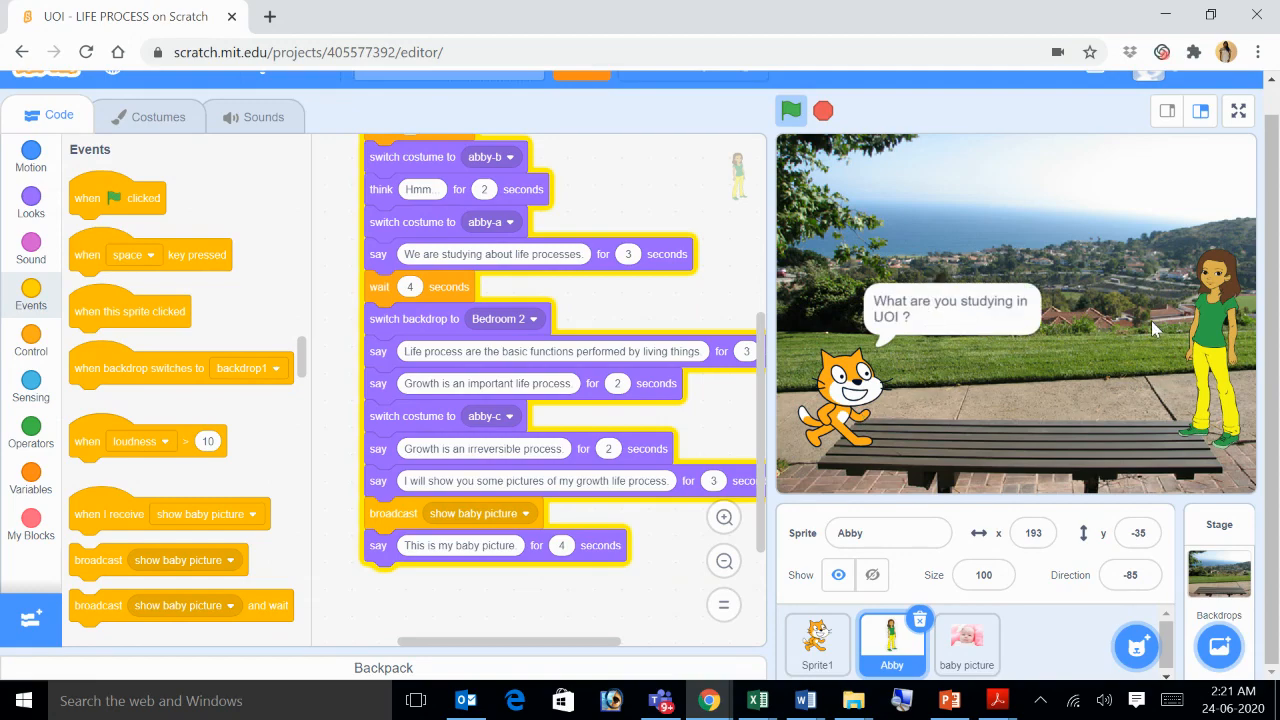
left_click(790, 112)
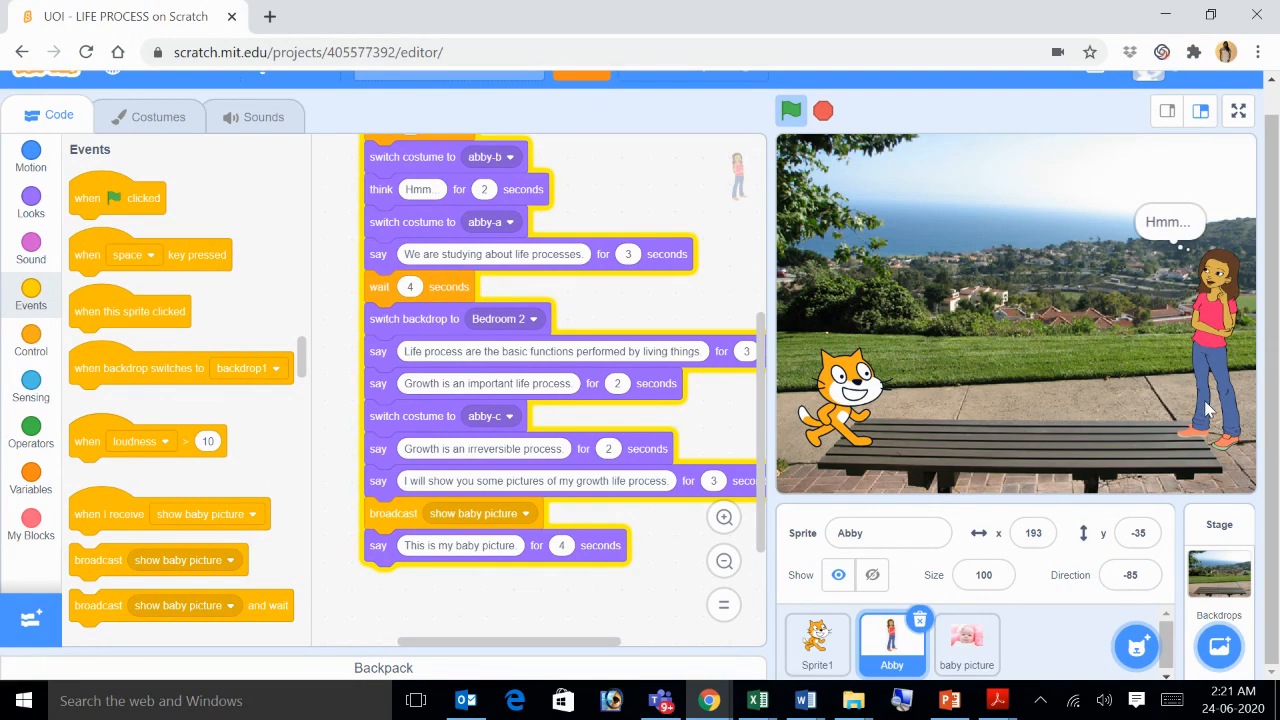
left_click(790, 112)
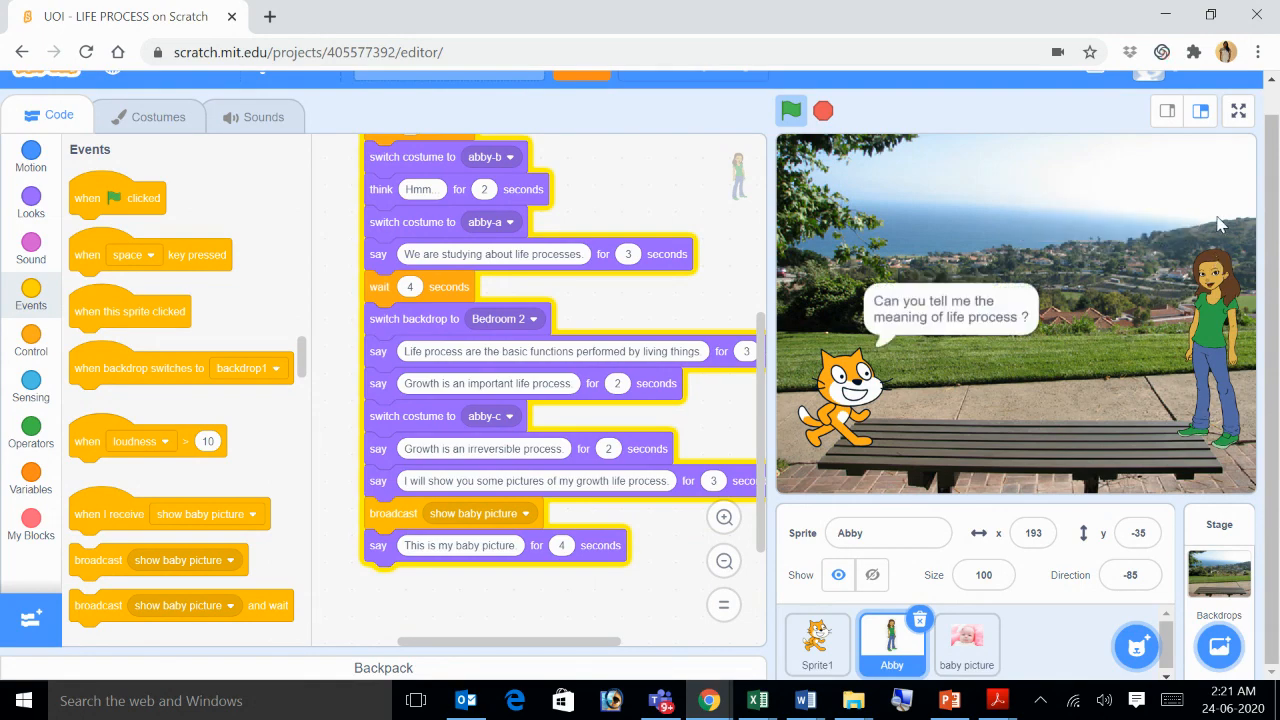
mouse_move(1090, 456)
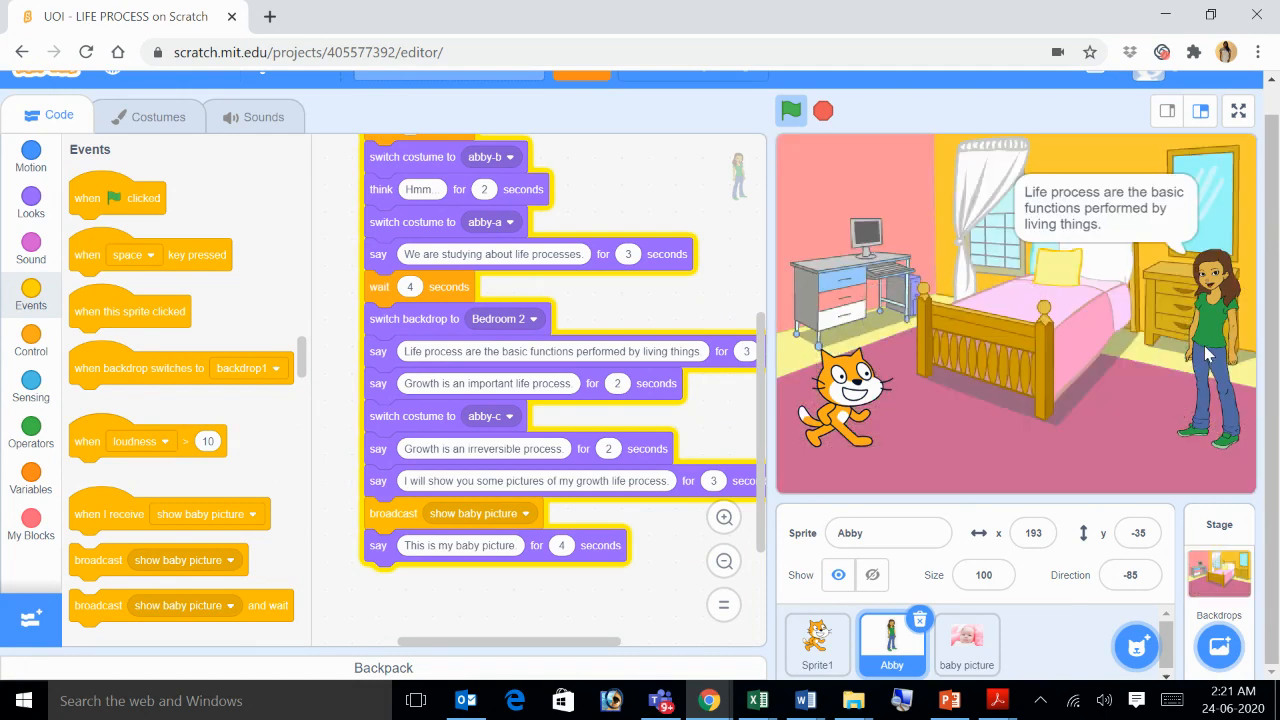
mouse_move(1190, 304)
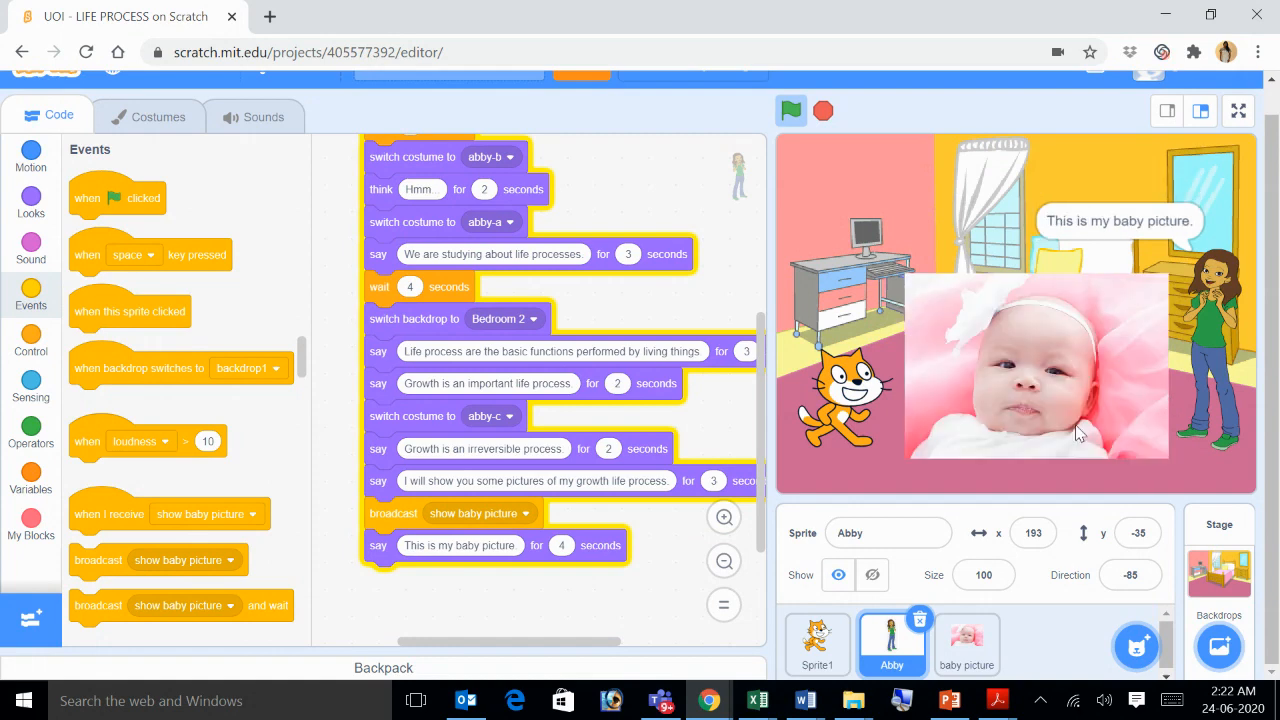
mouse_move(1128, 420)
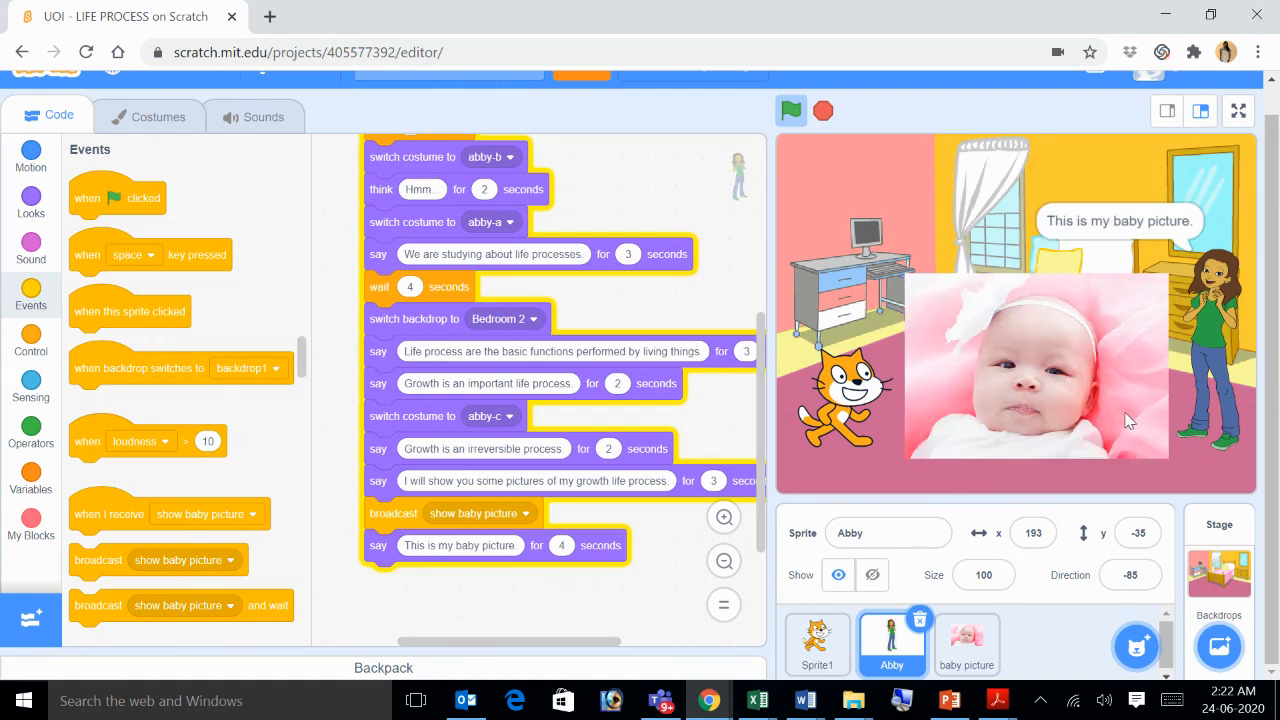
left_click(792, 110)
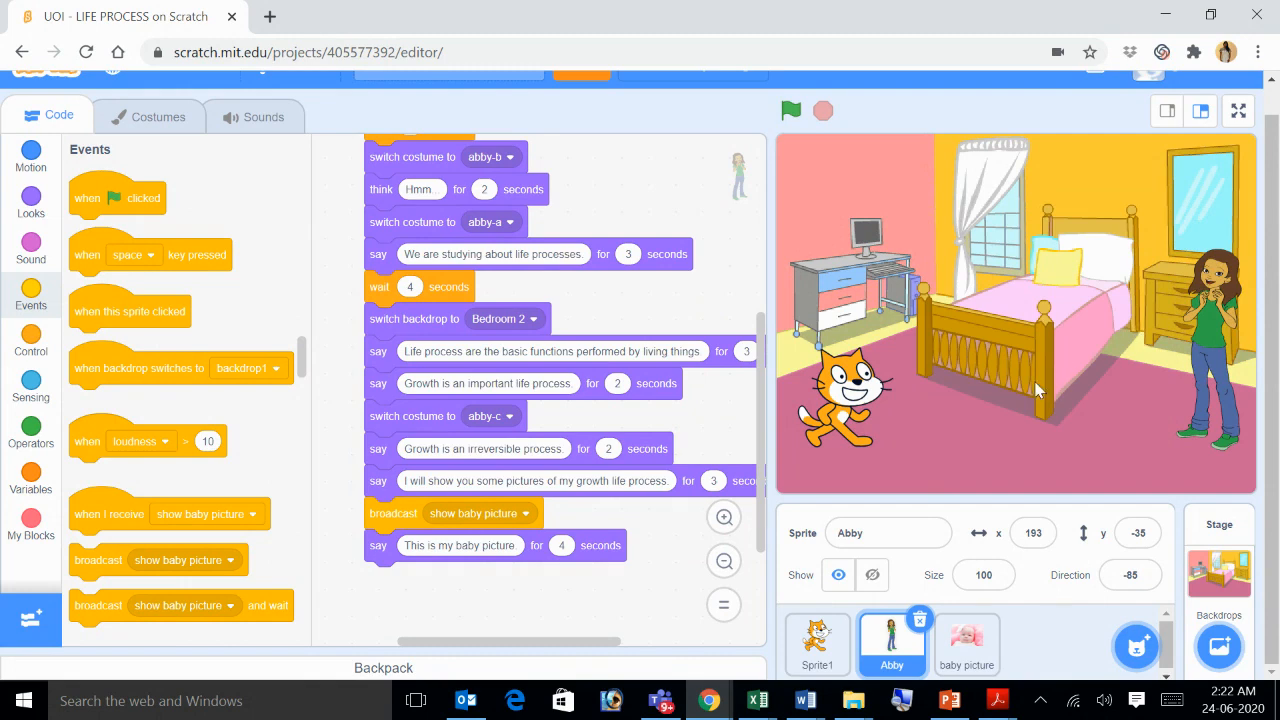
left_click(966, 644)
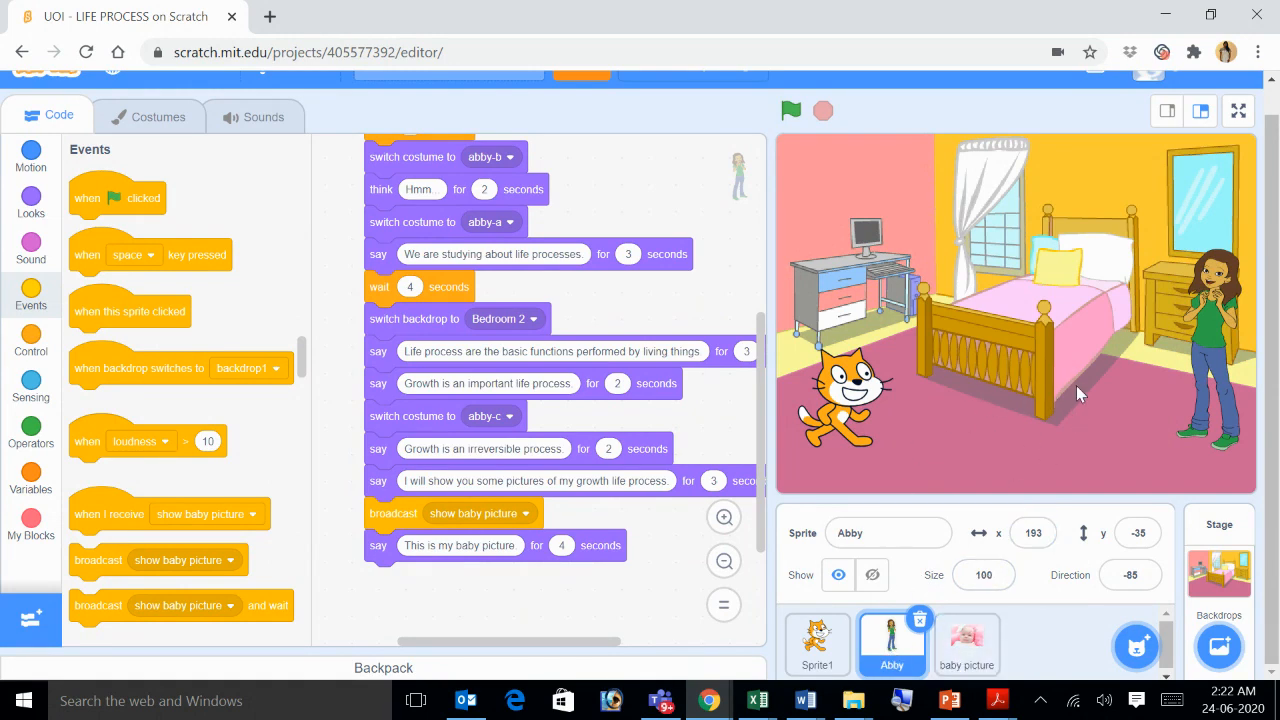
mouse_move(1008, 440)
type(".")
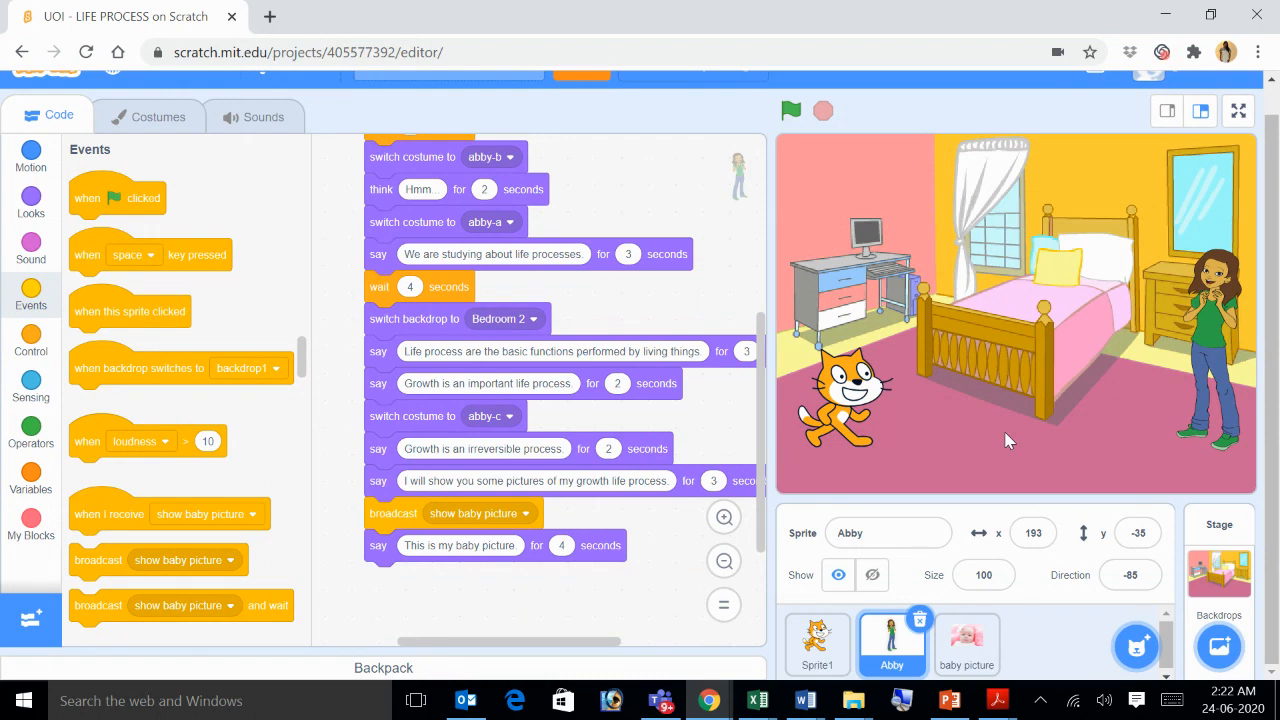
mouse_move(1152, 210)
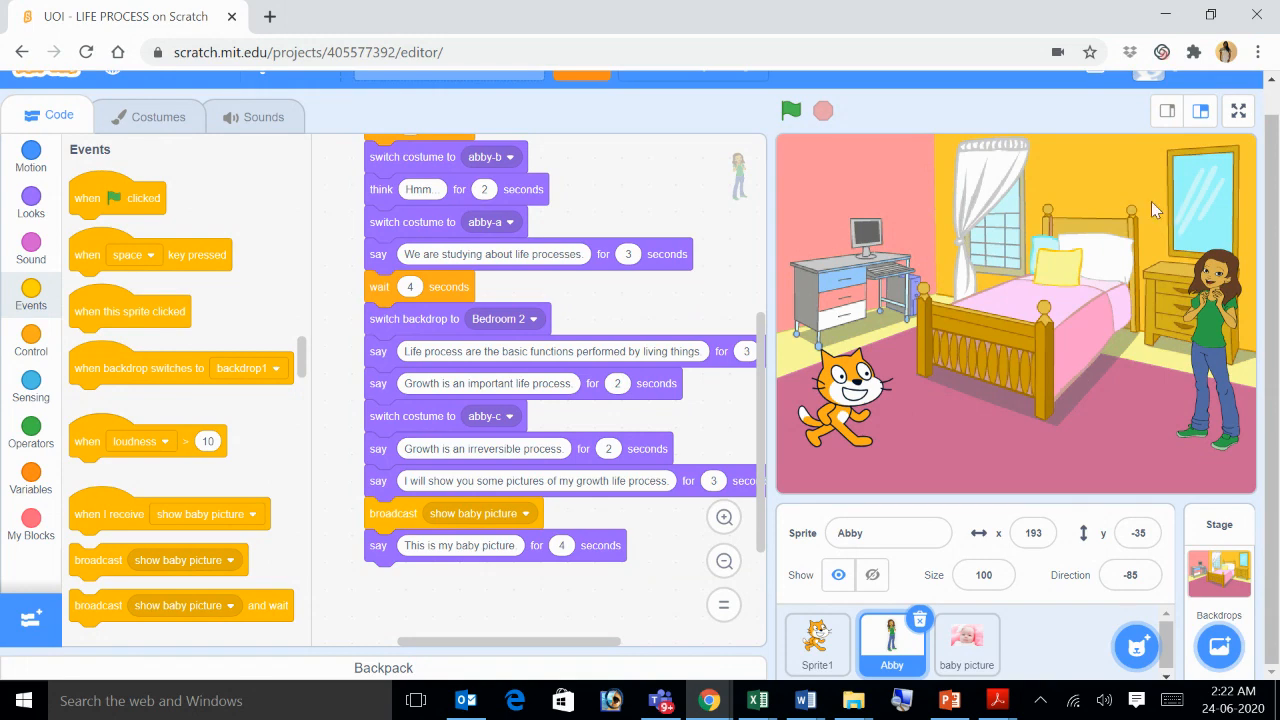
mouse_move(1158, 356)
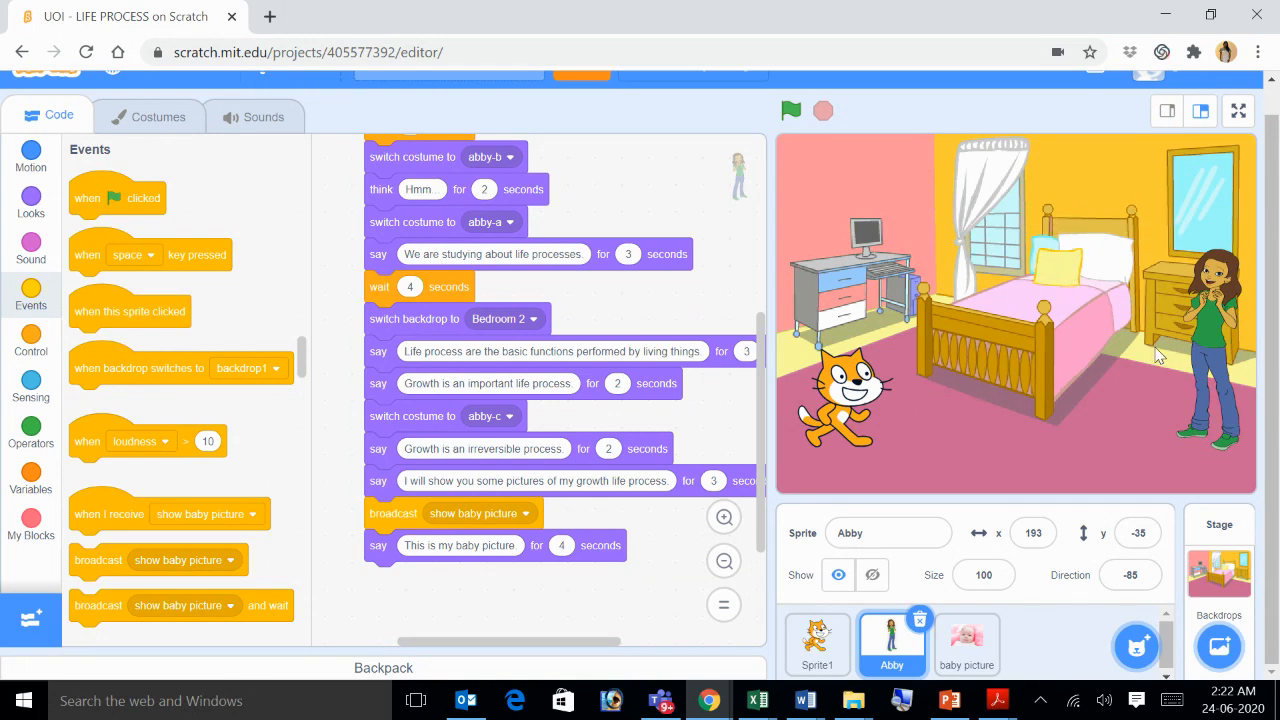
mouse_move(914, 358)
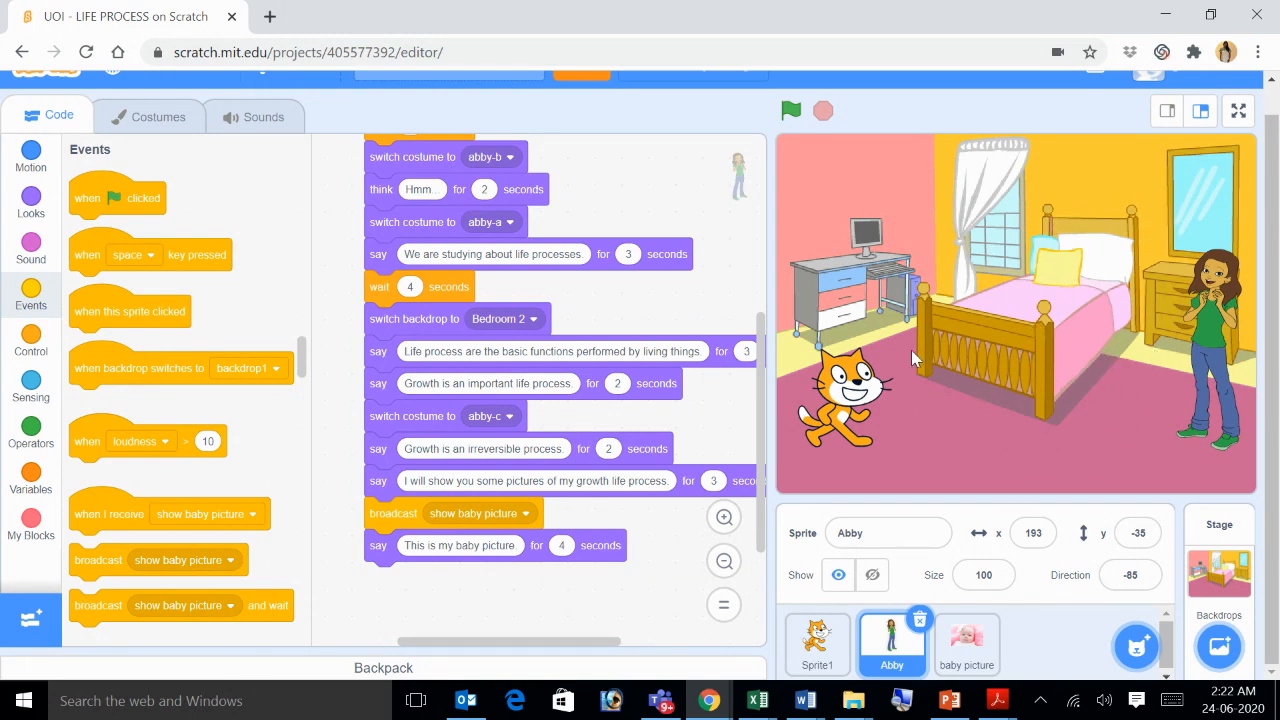
mouse_move(930, 238)
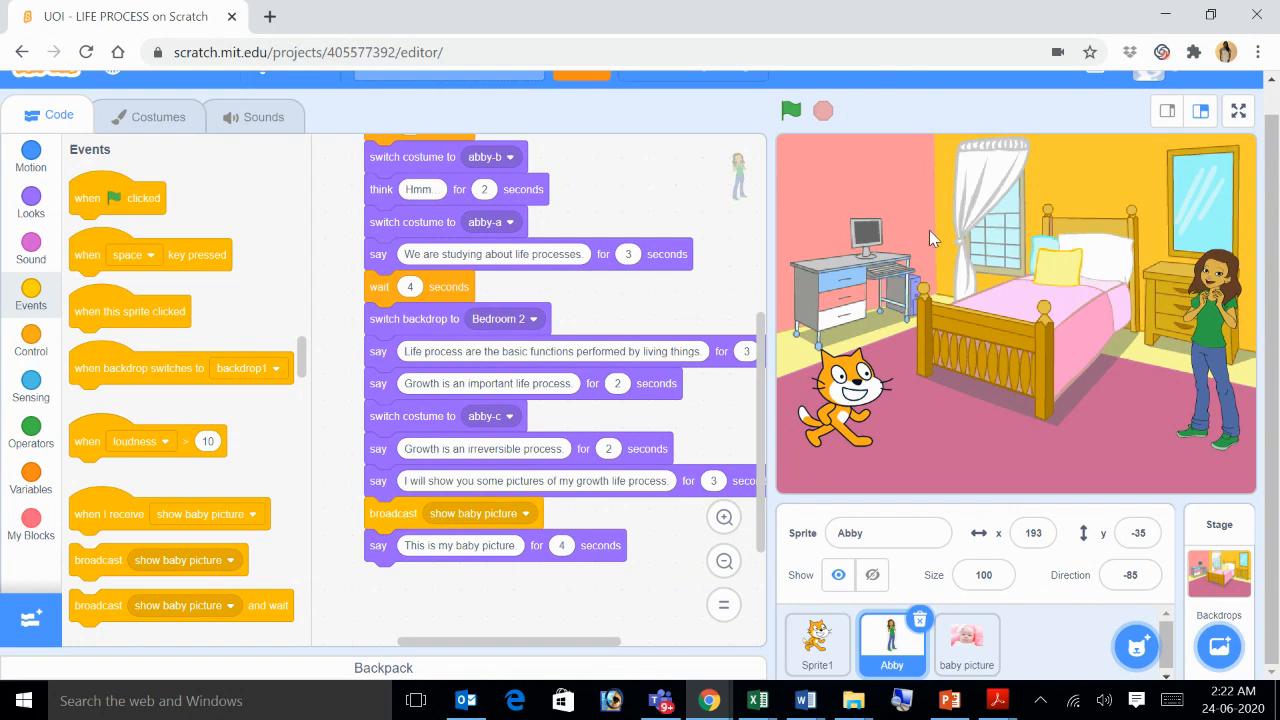
mouse_move(908, 260)
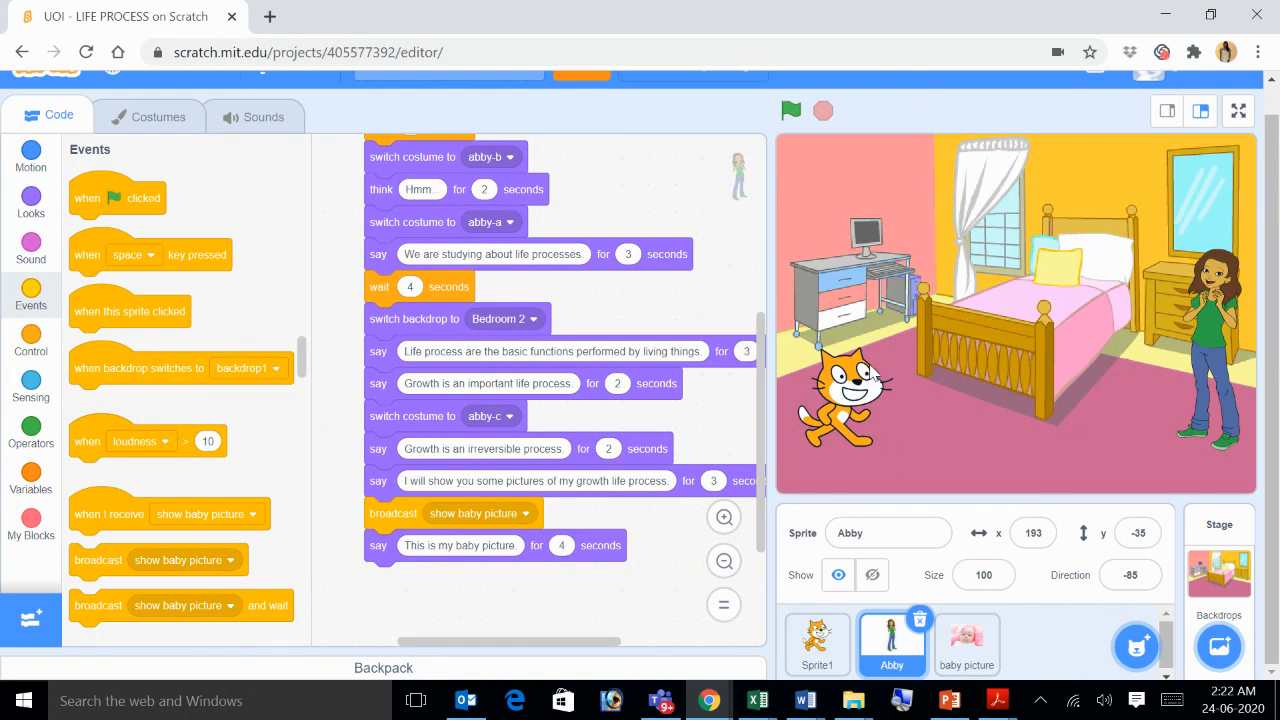
mouse_move(910, 412)
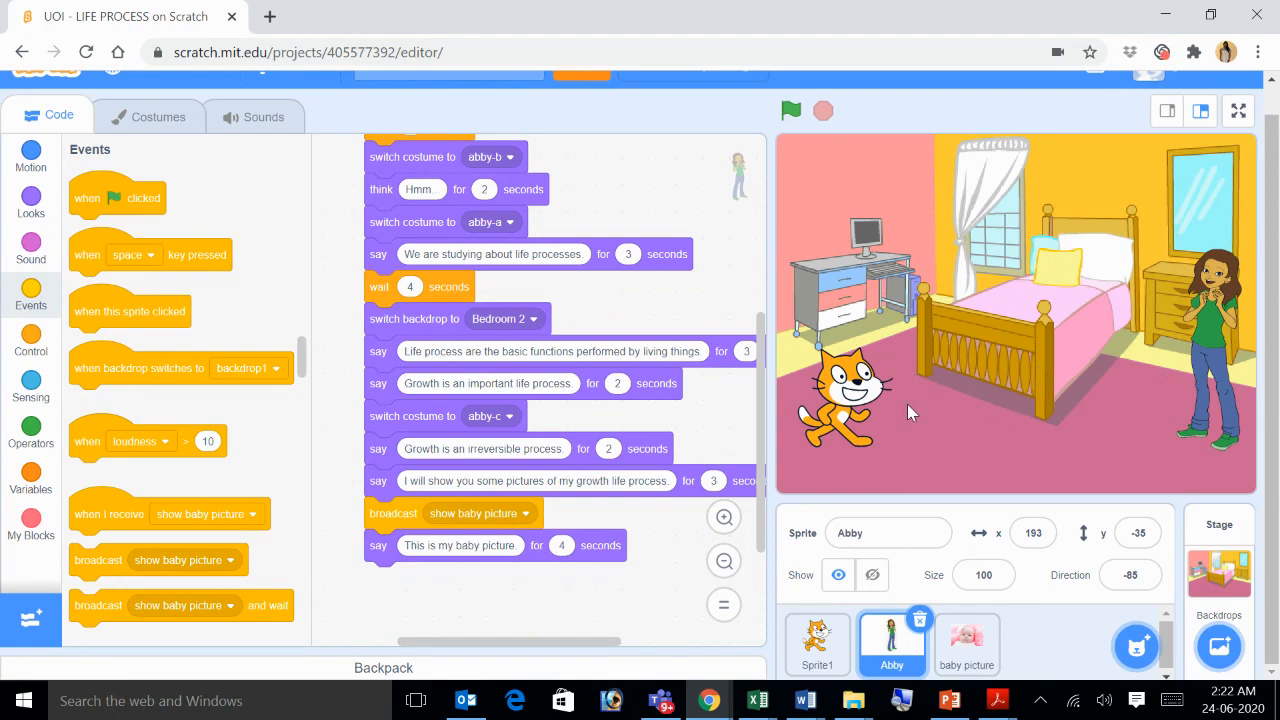
mouse_move(1028, 418)
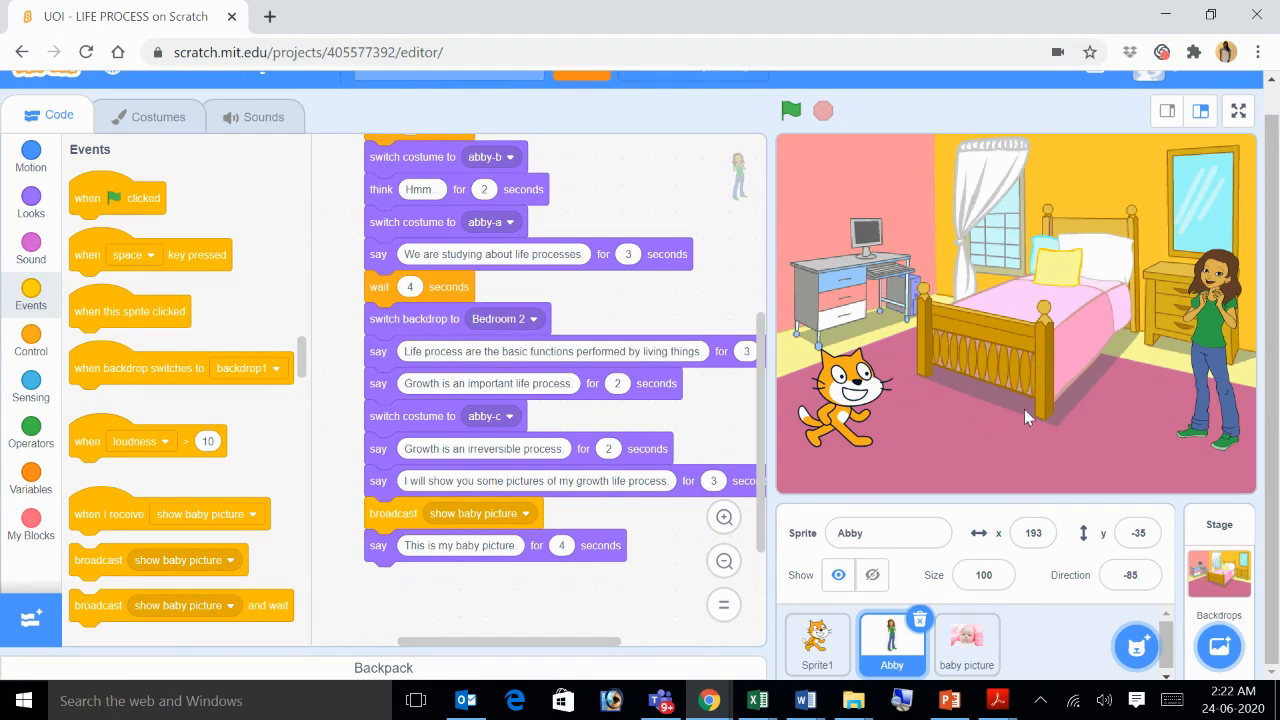
mouse_move(1000, 296)
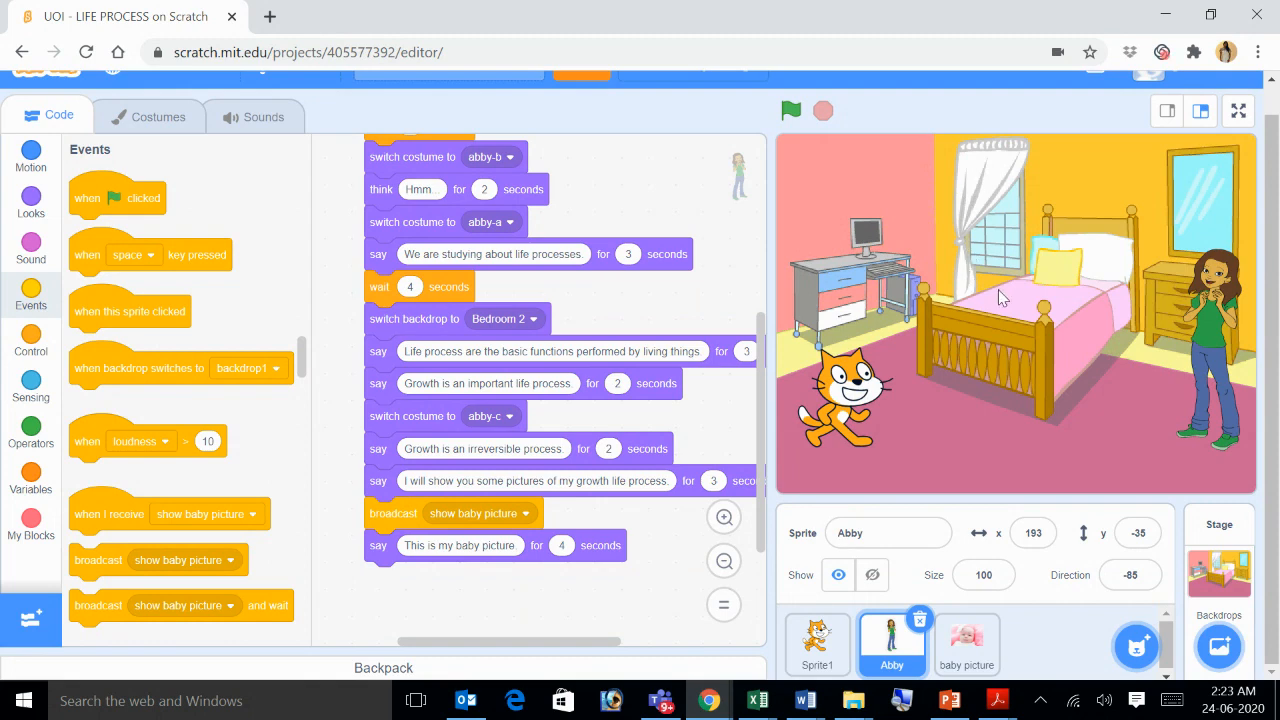
mouse_move(1040, 396)
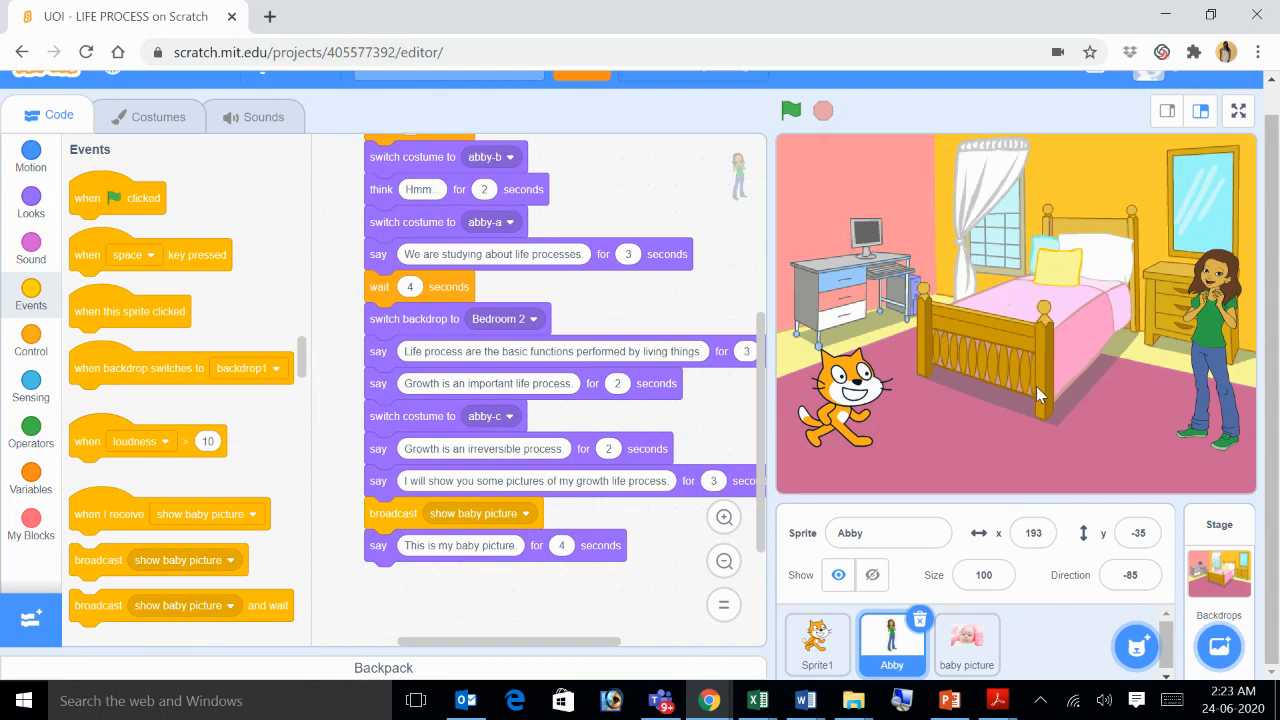
mouse_move(1072, 376)
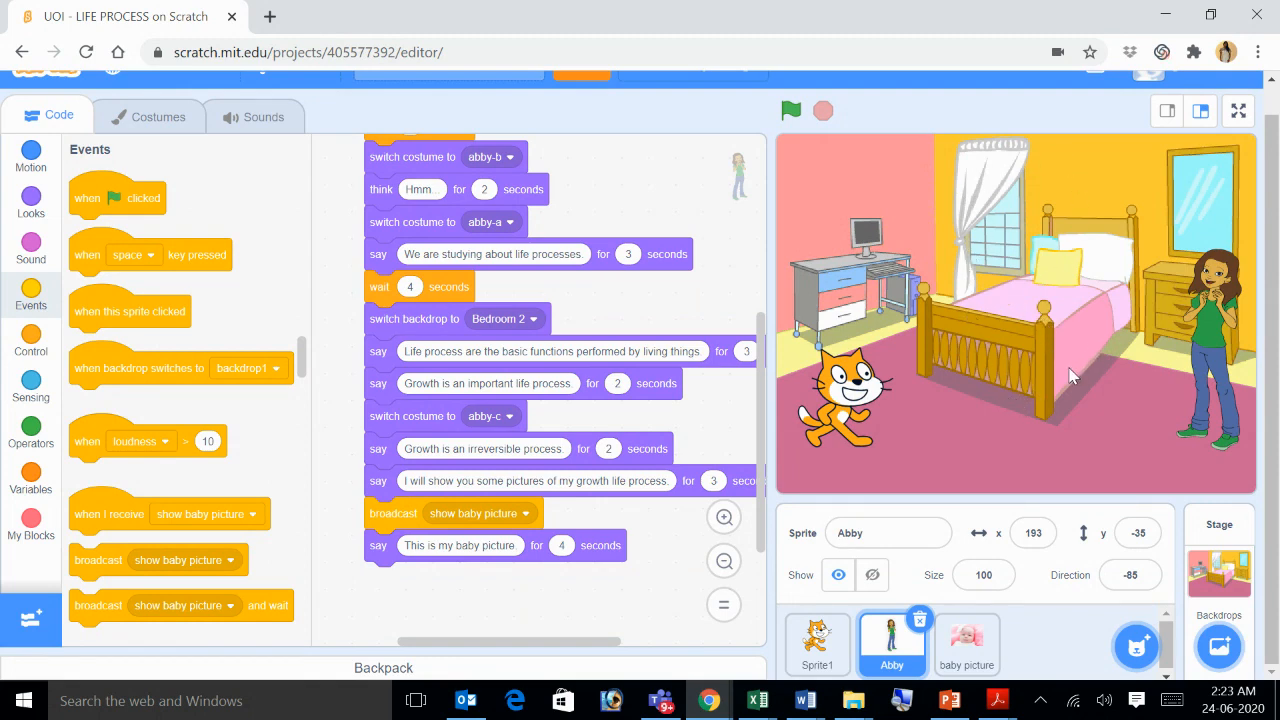
mouse_move(1088, 390)
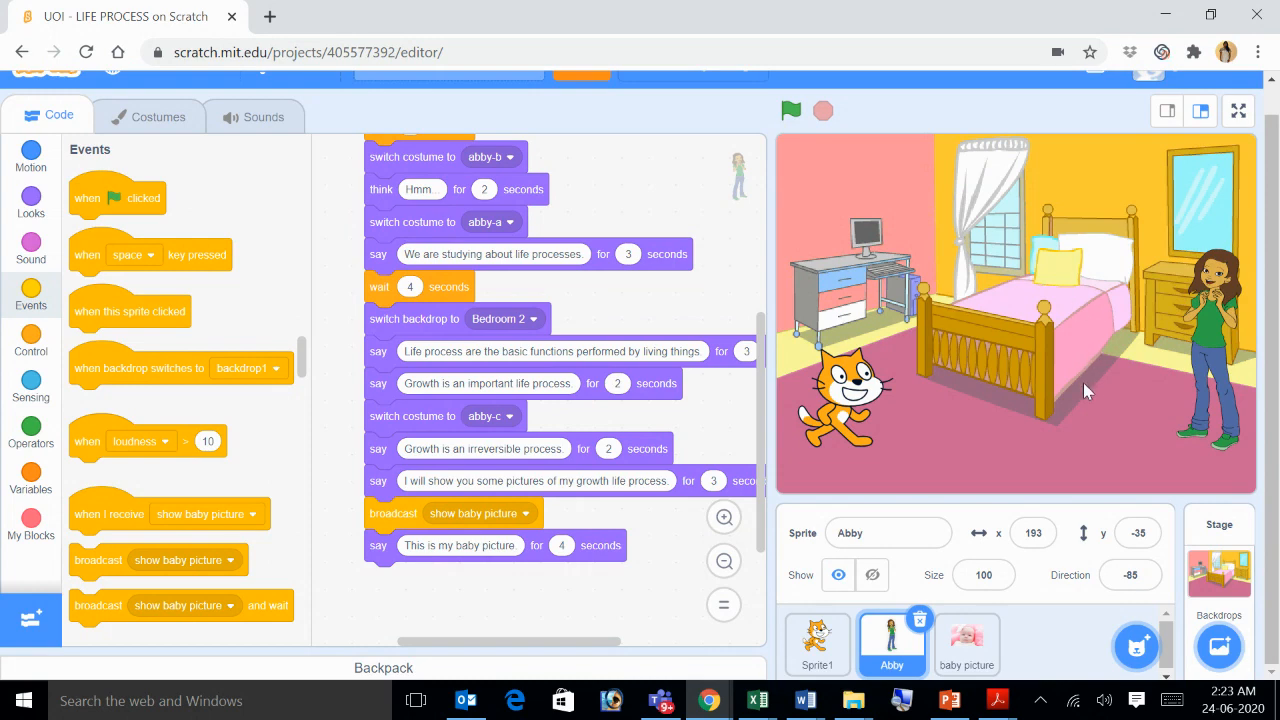
mouse_move(1270, 258)
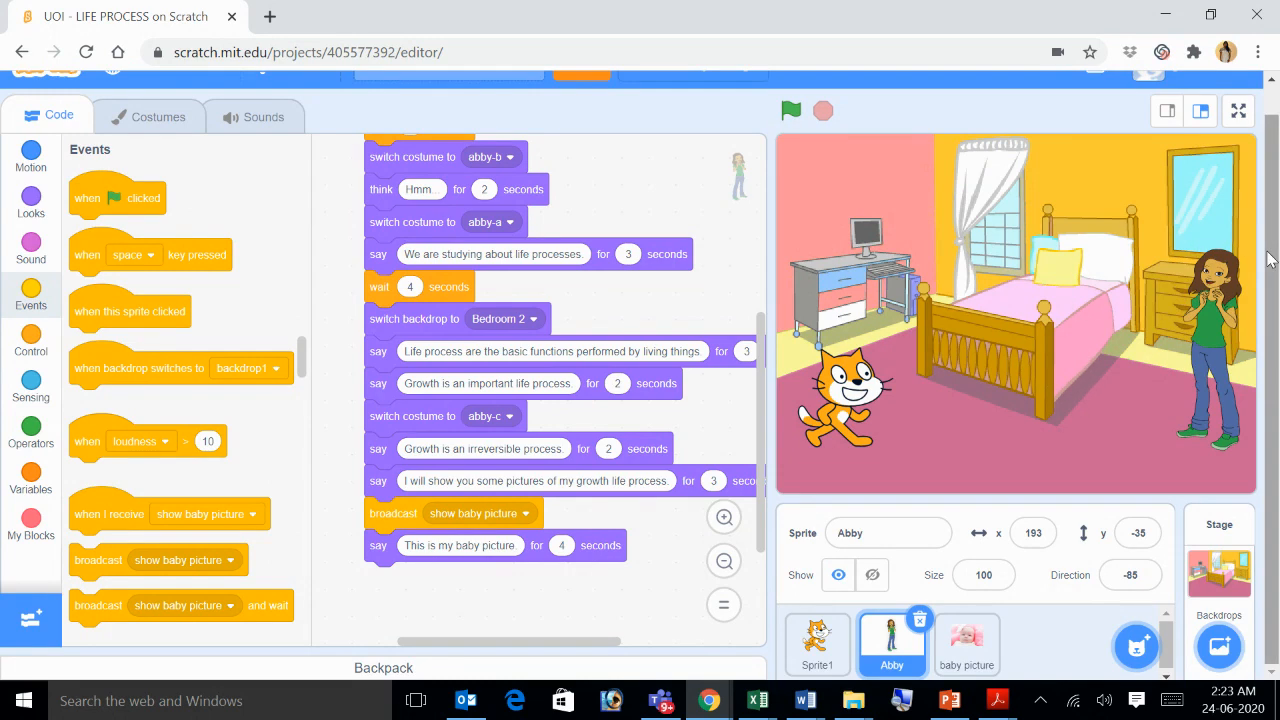